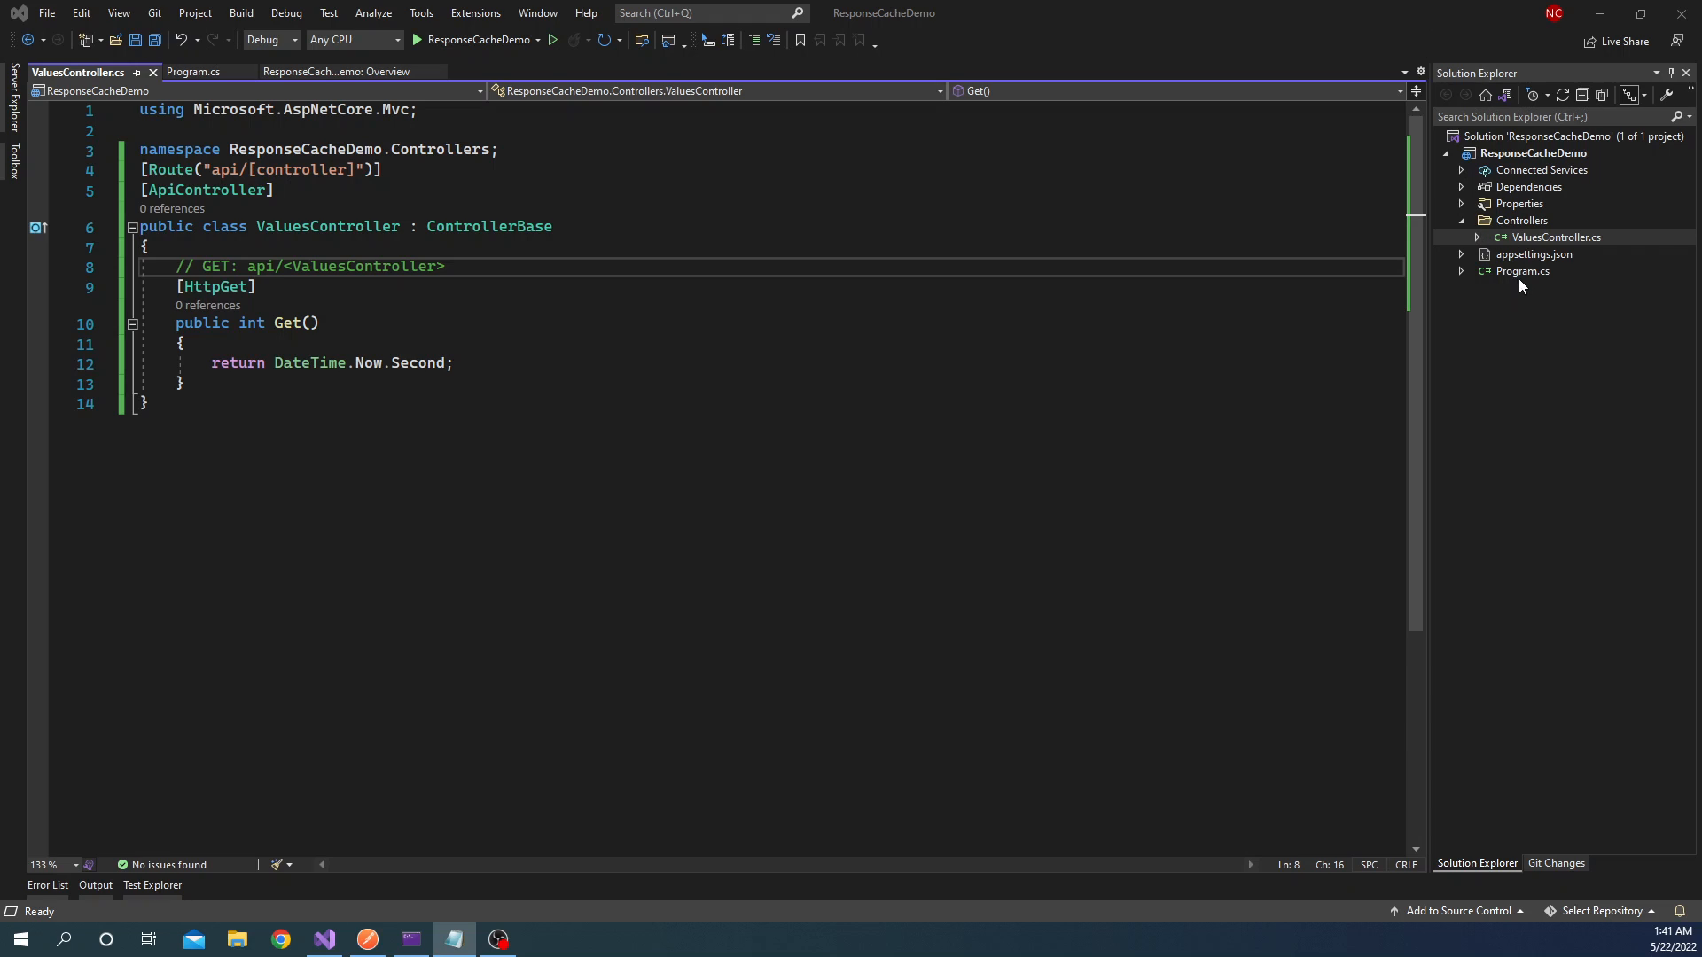
- Bring up Program.cs from Solution Explorer to review the response caching setup
{"action": "left_click", "coordinate": [192, 72]}
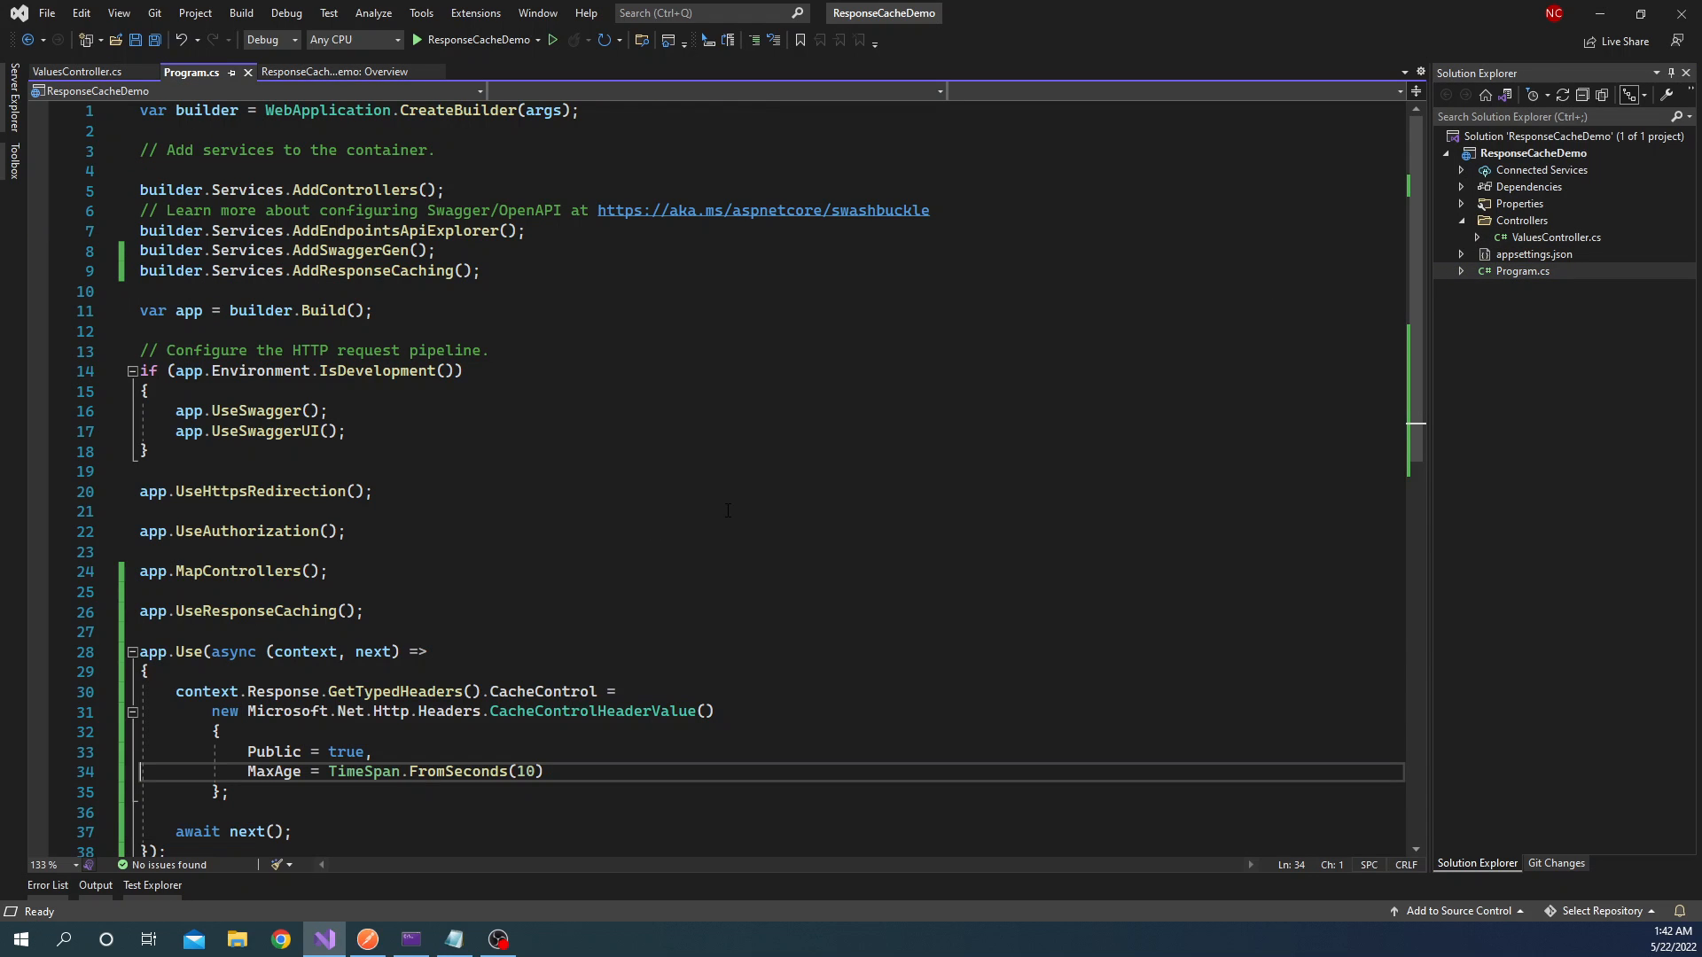
{"action": "mouse_move", "coordinate": [308, 322]}
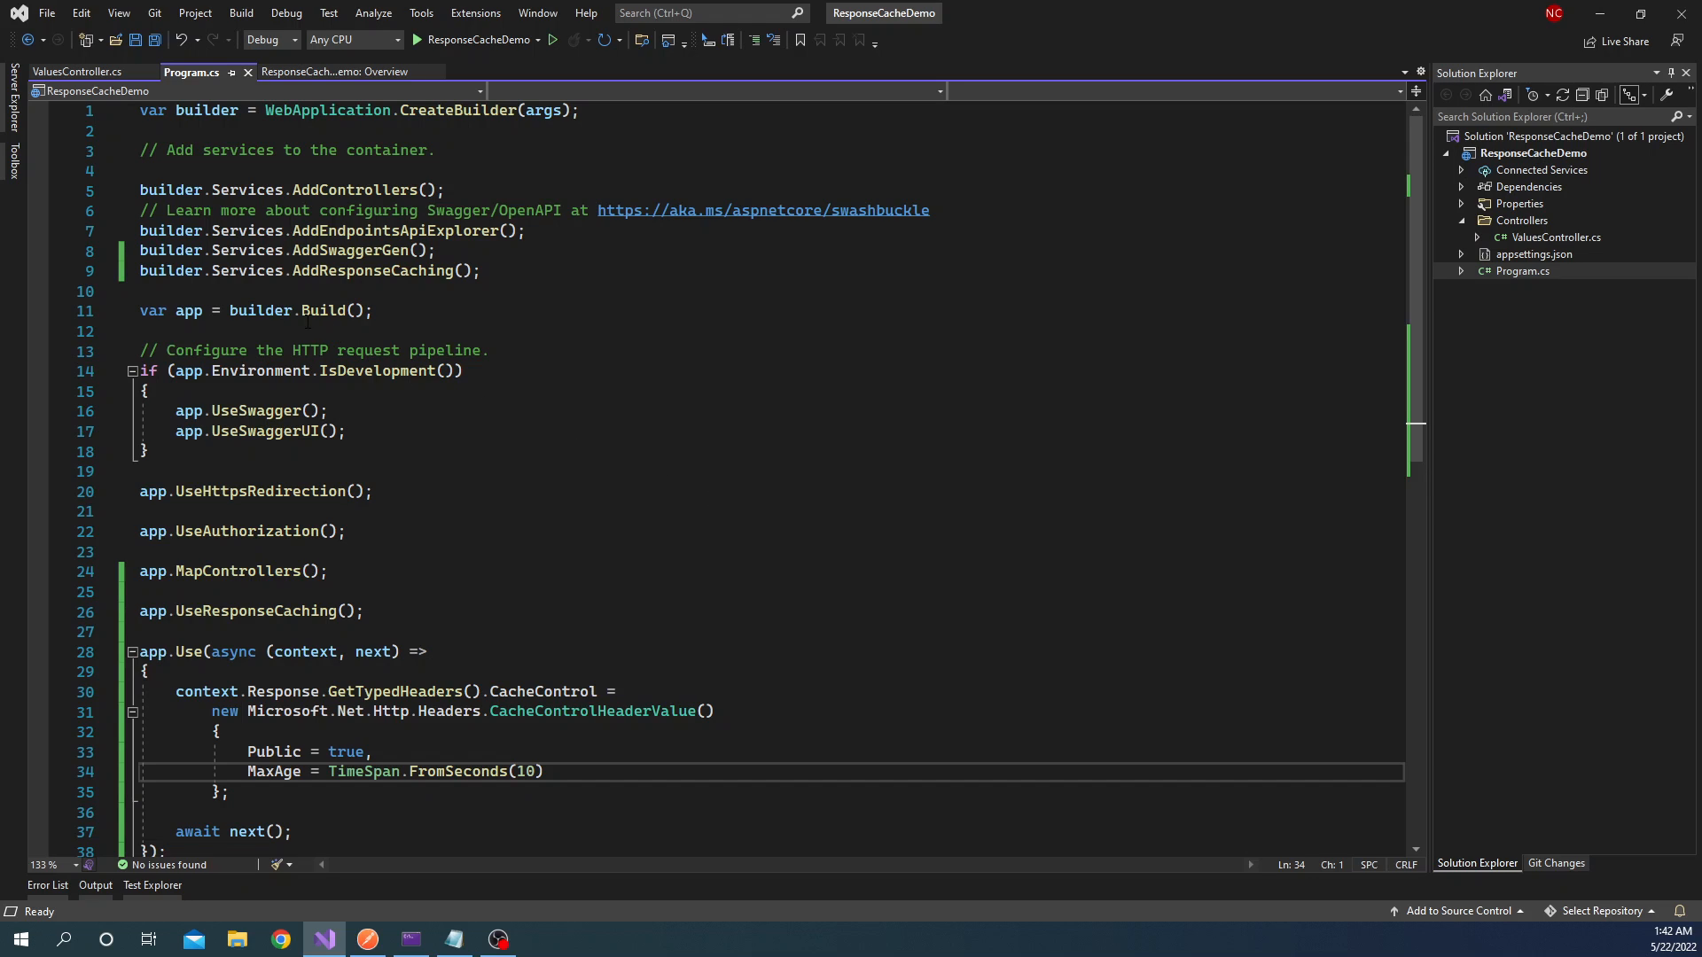
{"action": "double_click", "coordinate": [374, 270]}
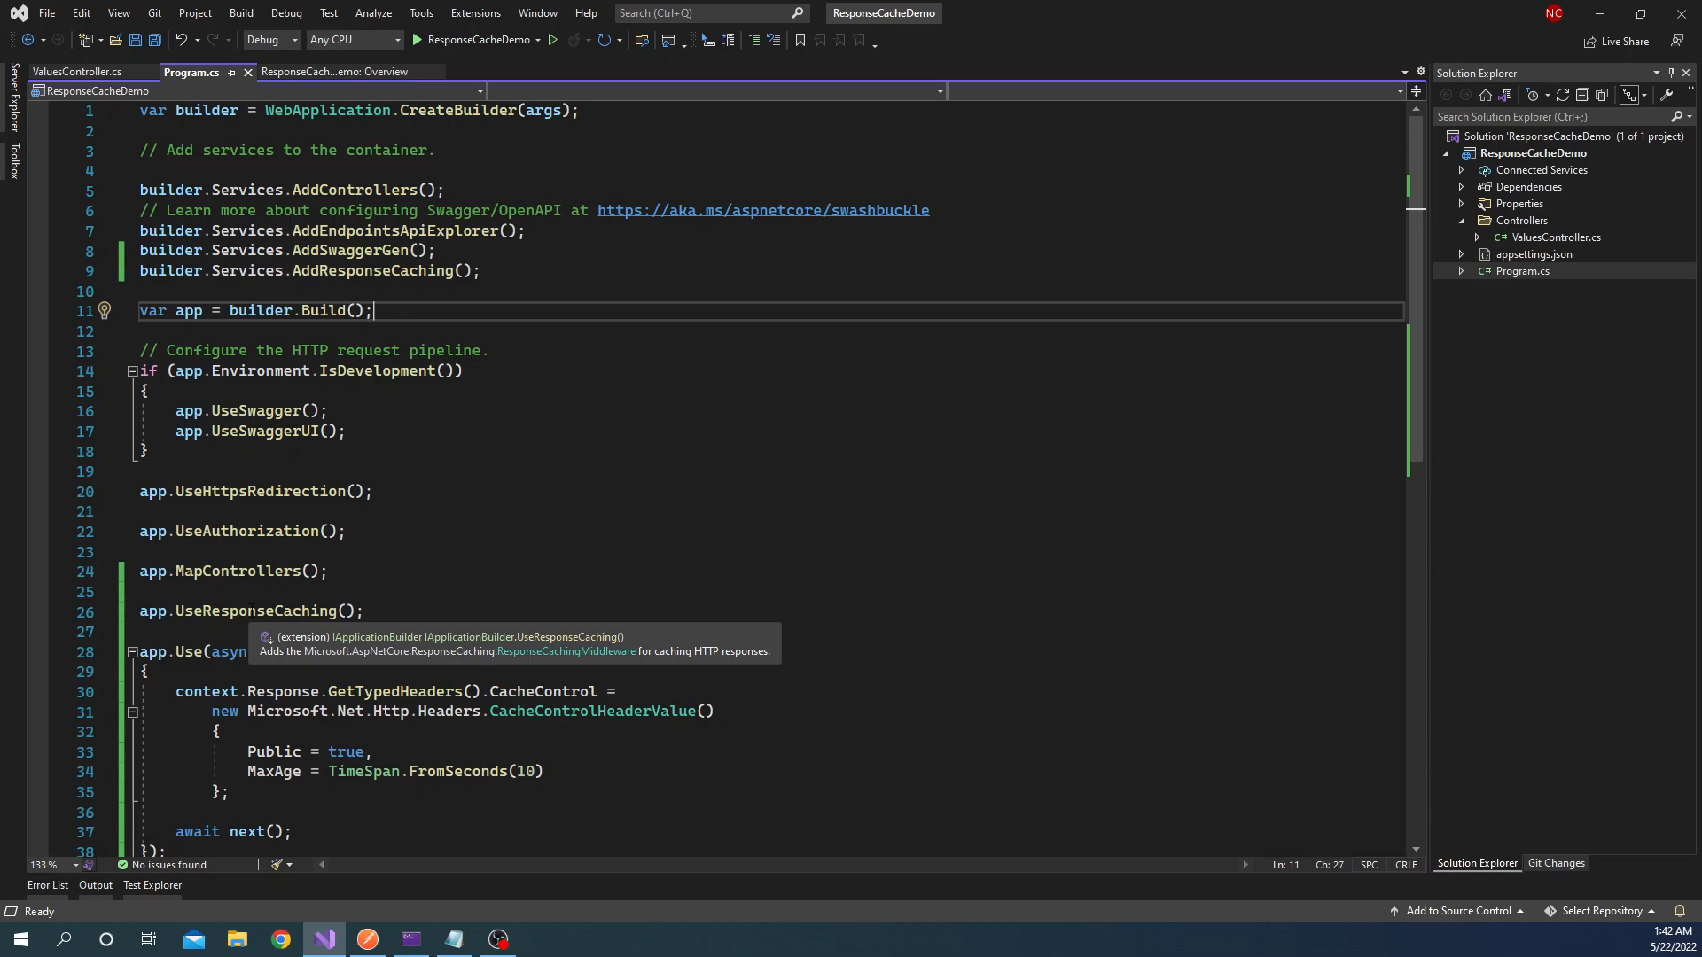
{"action": "mouse_move", "coordinate": [265, 455]}
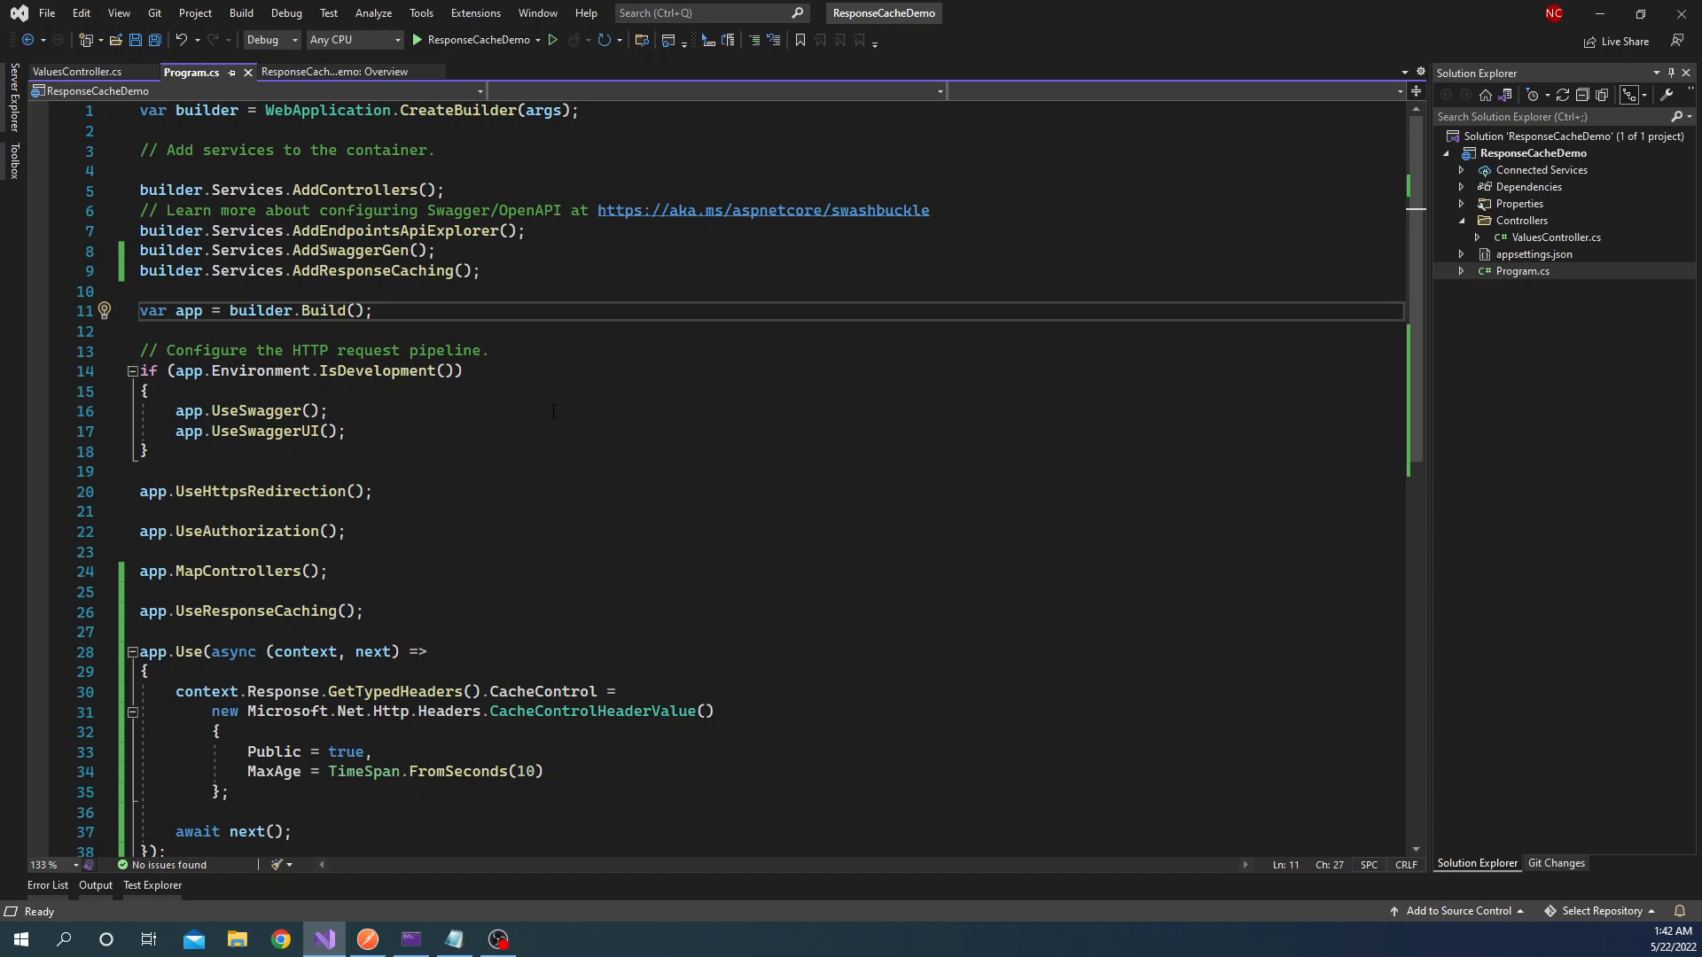
{"action": "scroll", "scroll_direction": "down", "scroll_amount": 3}
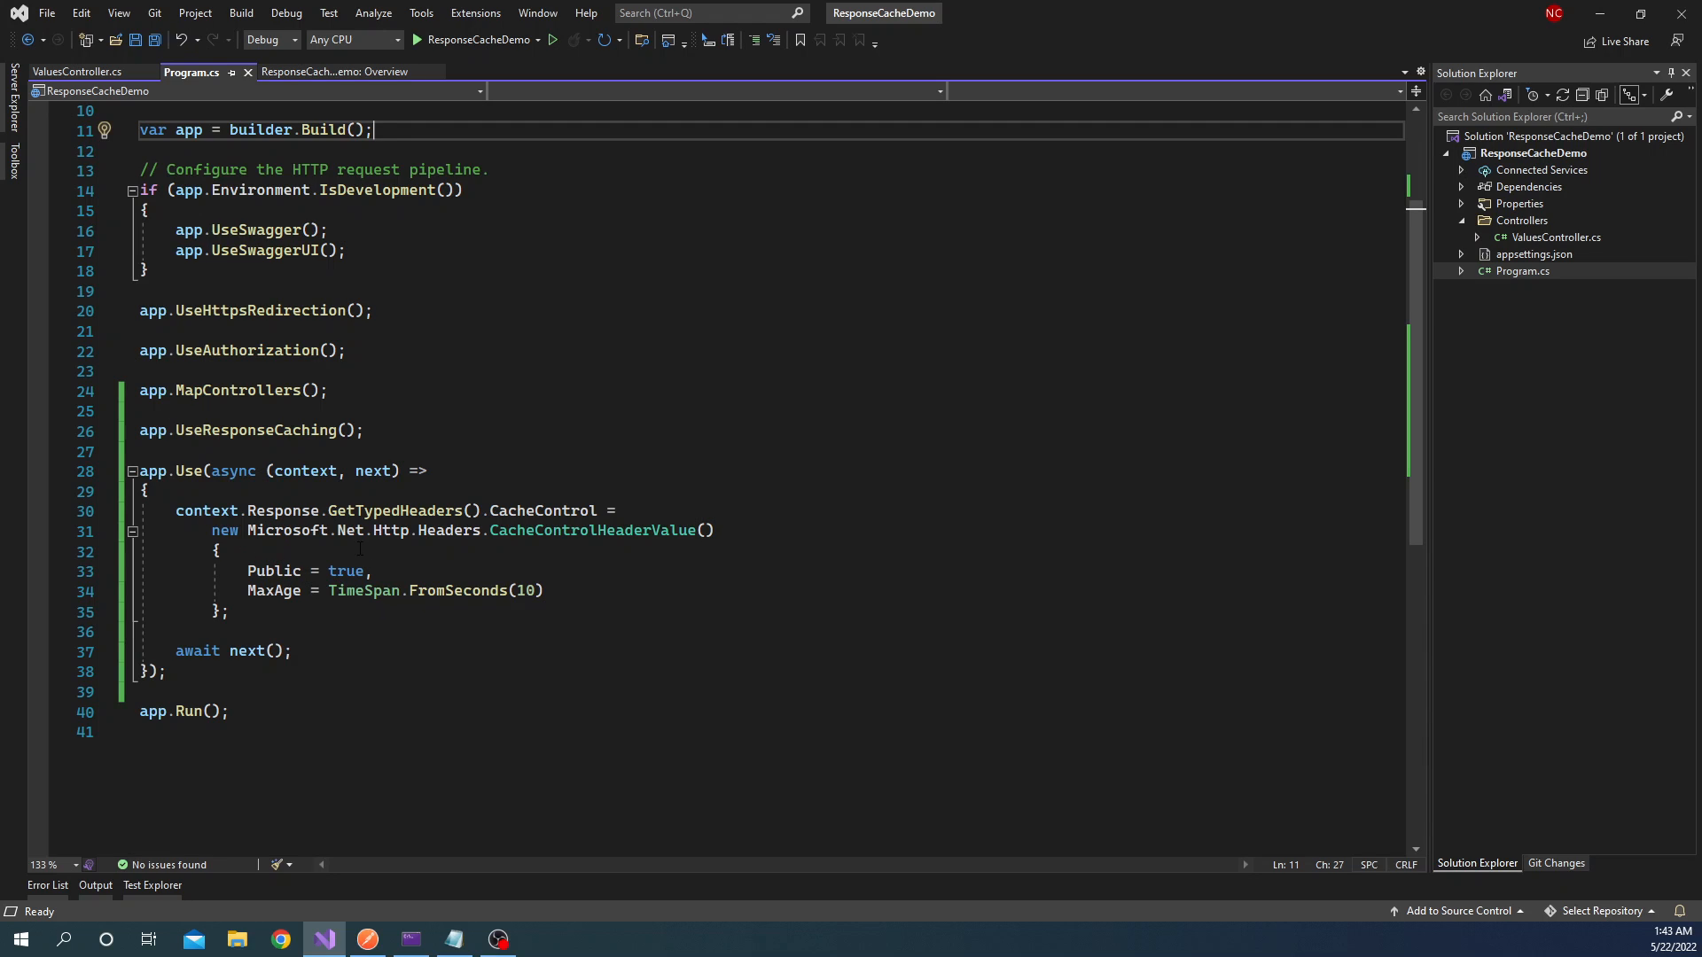
{"action": "mouse_move", "coordinate": [274, 589]}
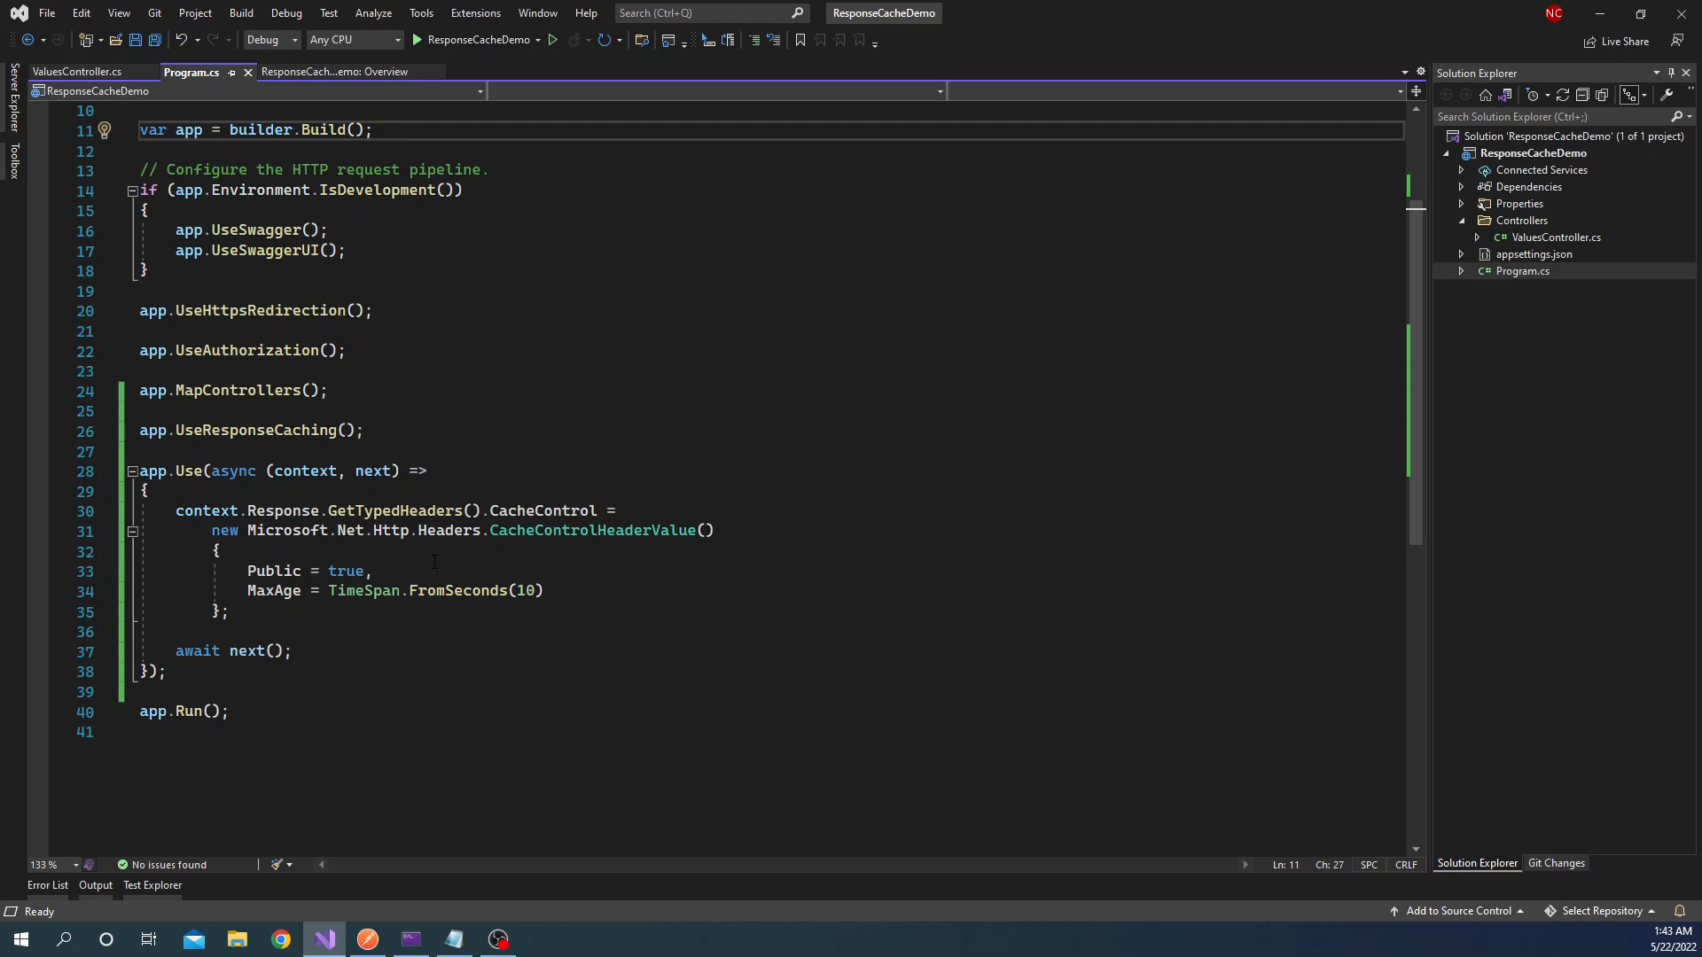
{"action": "left_click", "coordinate": [373, 130]}
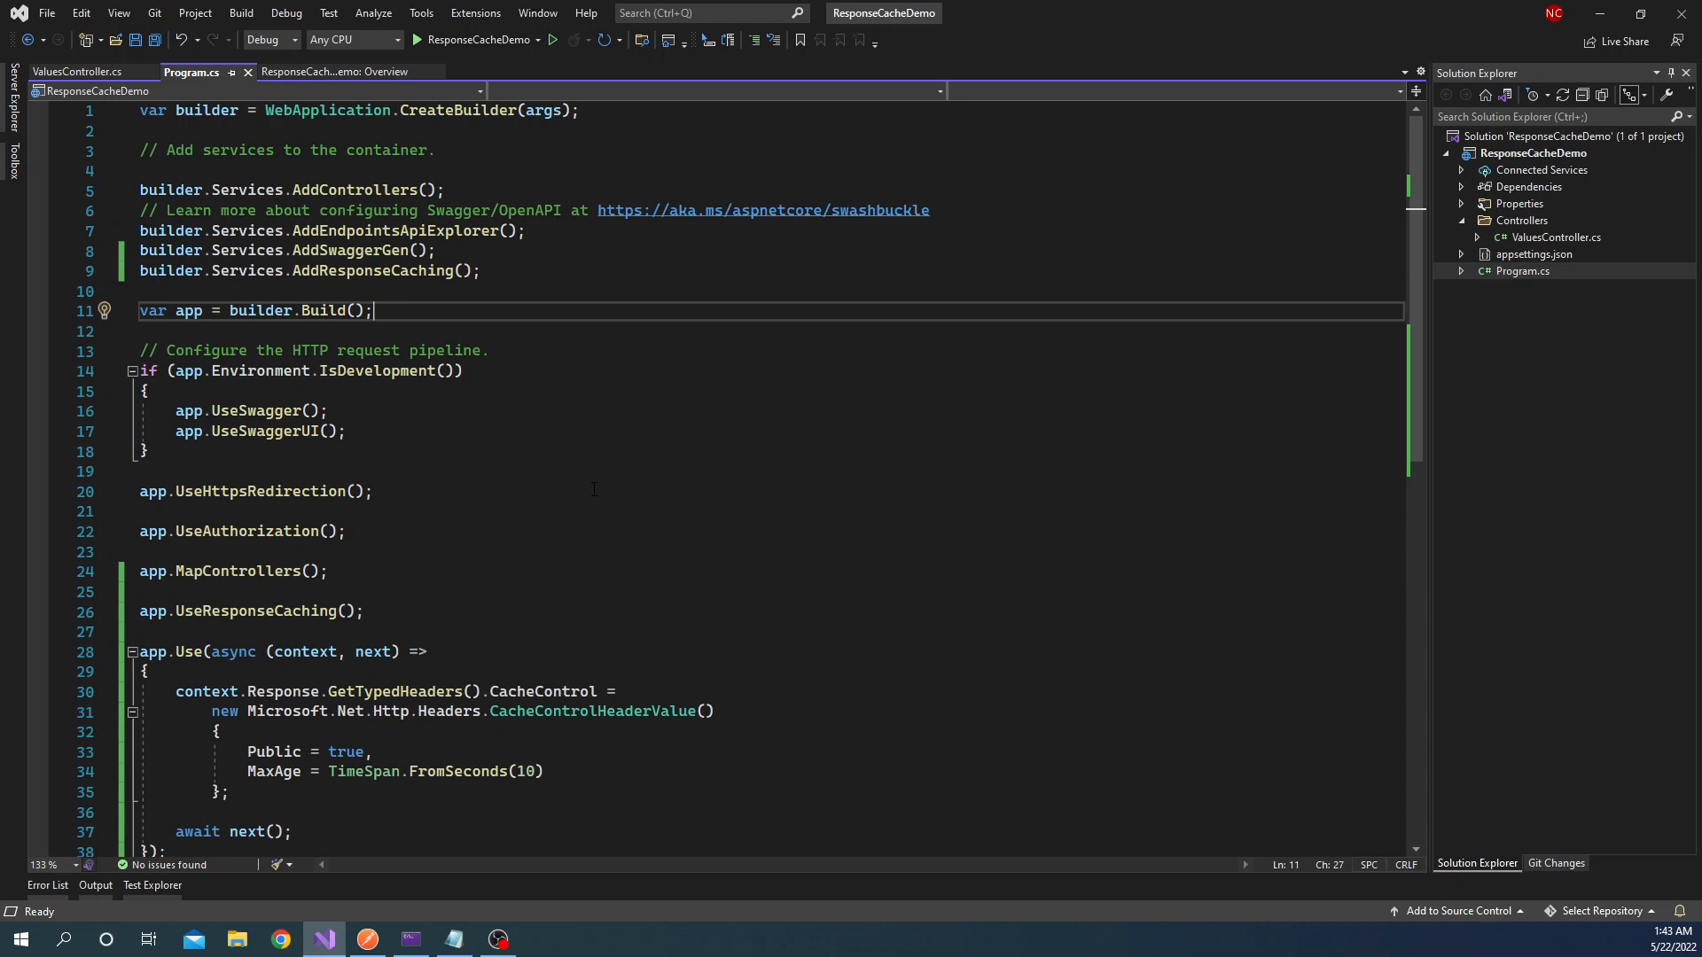
{"action": "mouse_move", "coordinate": [384, 270]}
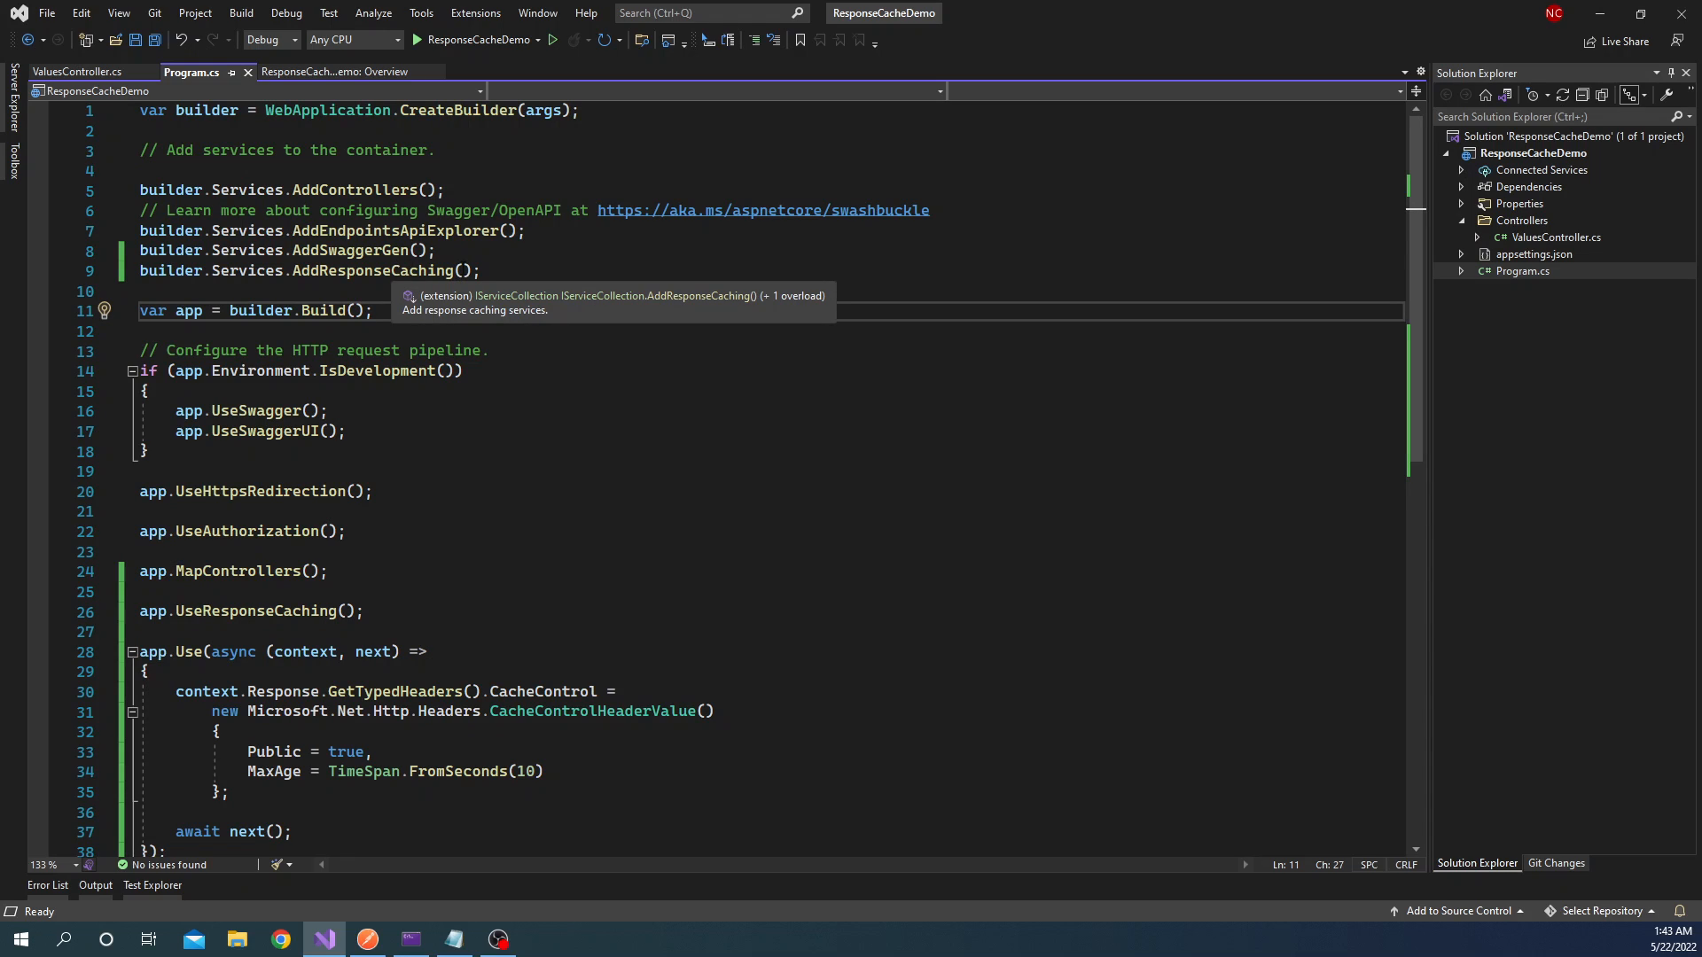
- Begin an options lambda x => x. inside AddResponseCaching and browse the offered caching options
{"action": "type", "text": "x"}
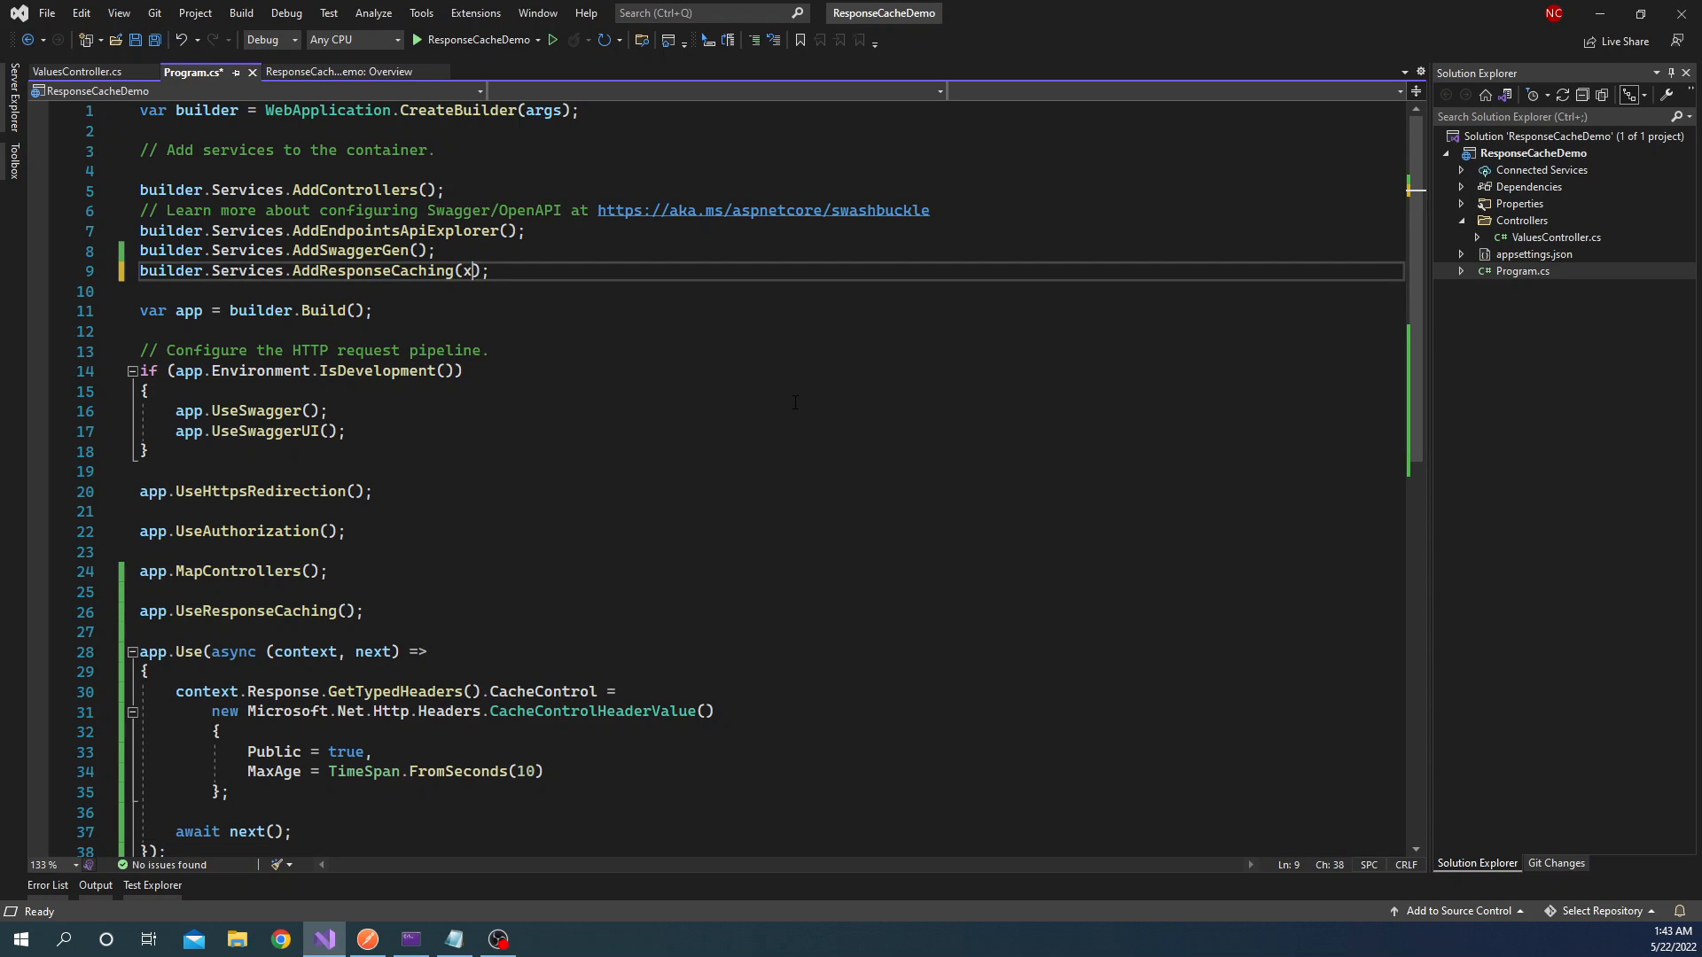
{"action": "type", "text": "=>"}
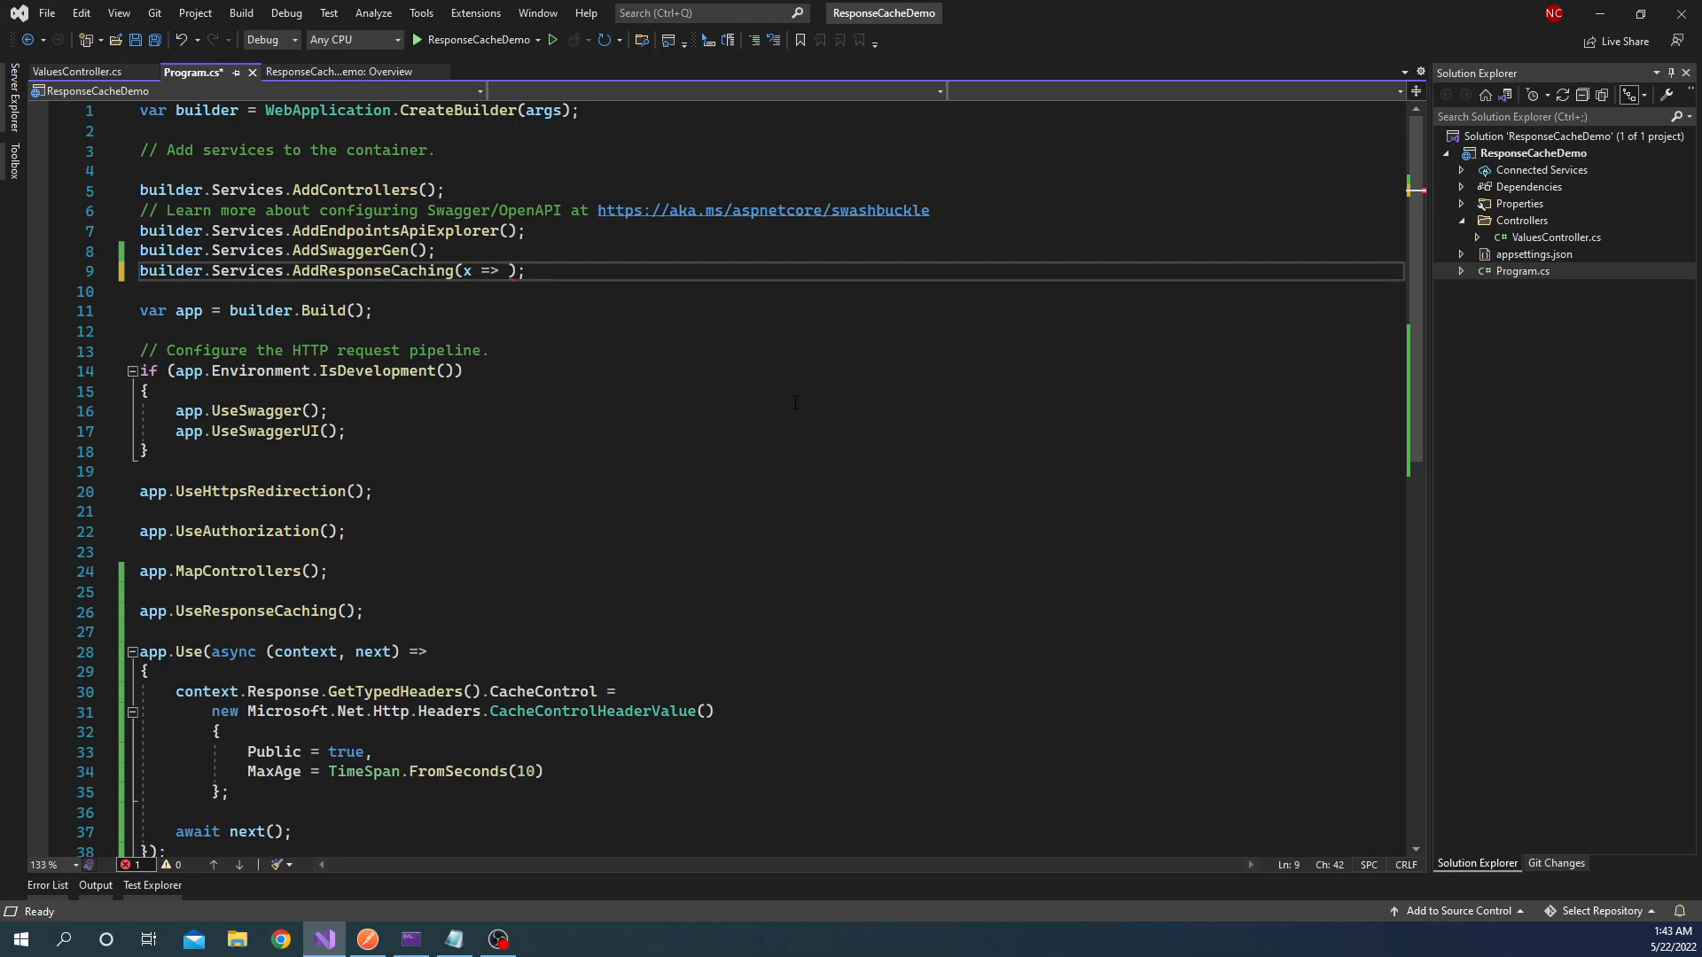
{"action": "type", "text": "x."}
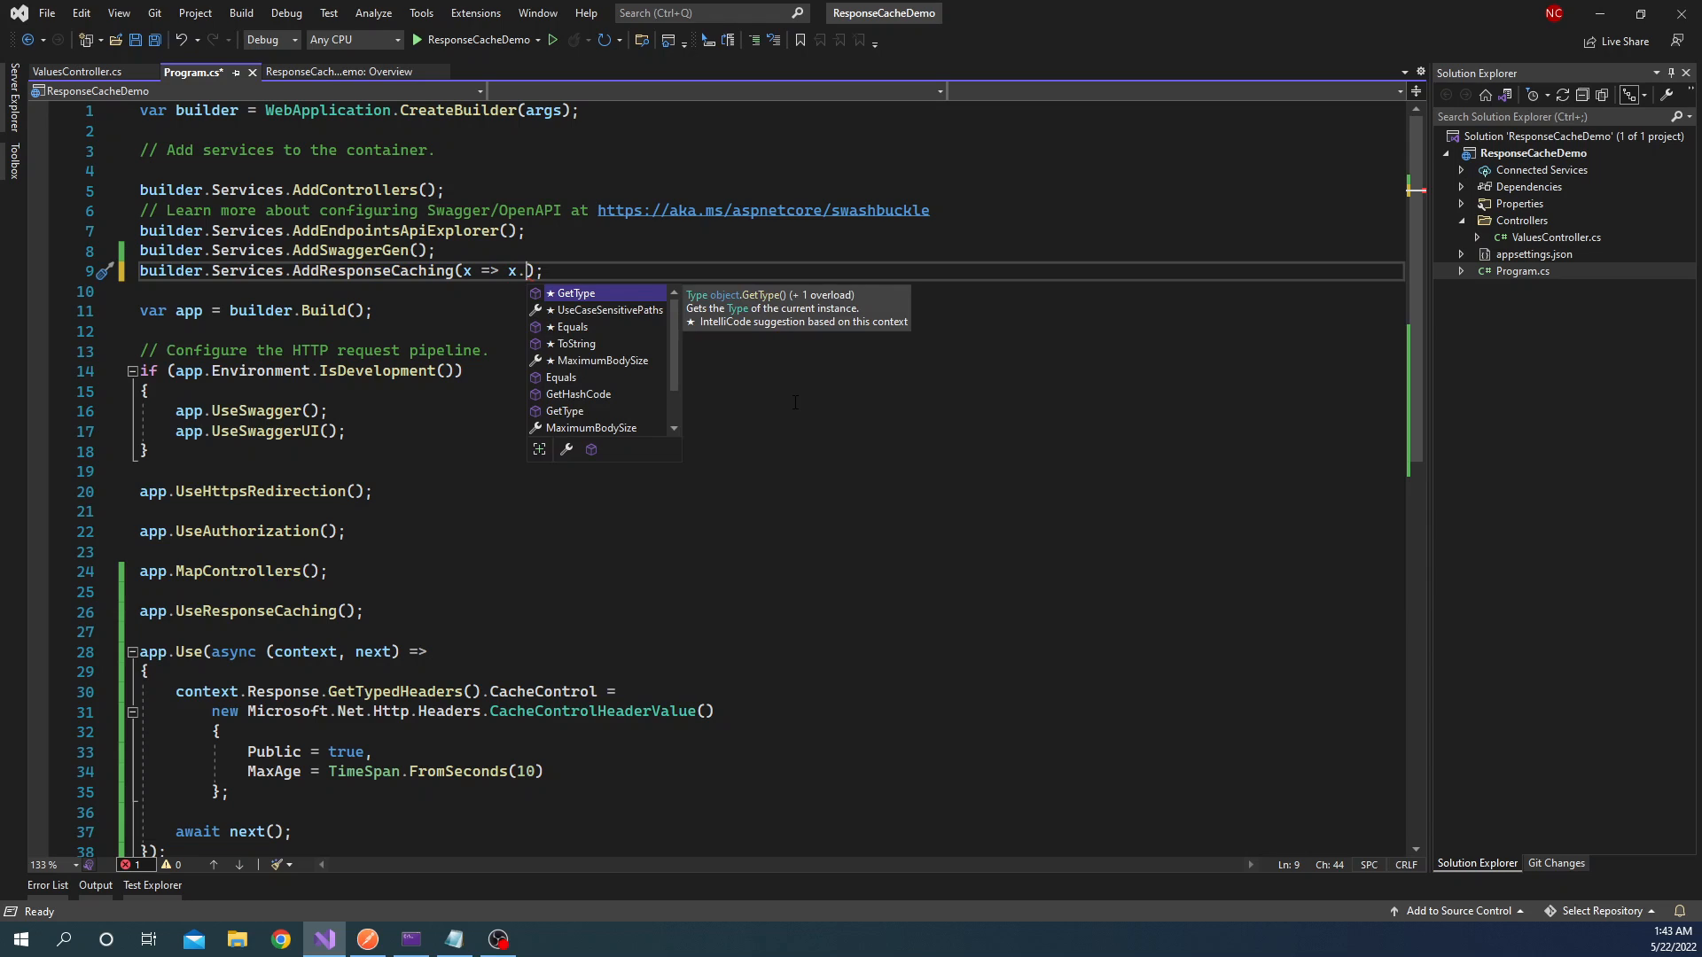
{"action": "key", "text": "Down"}
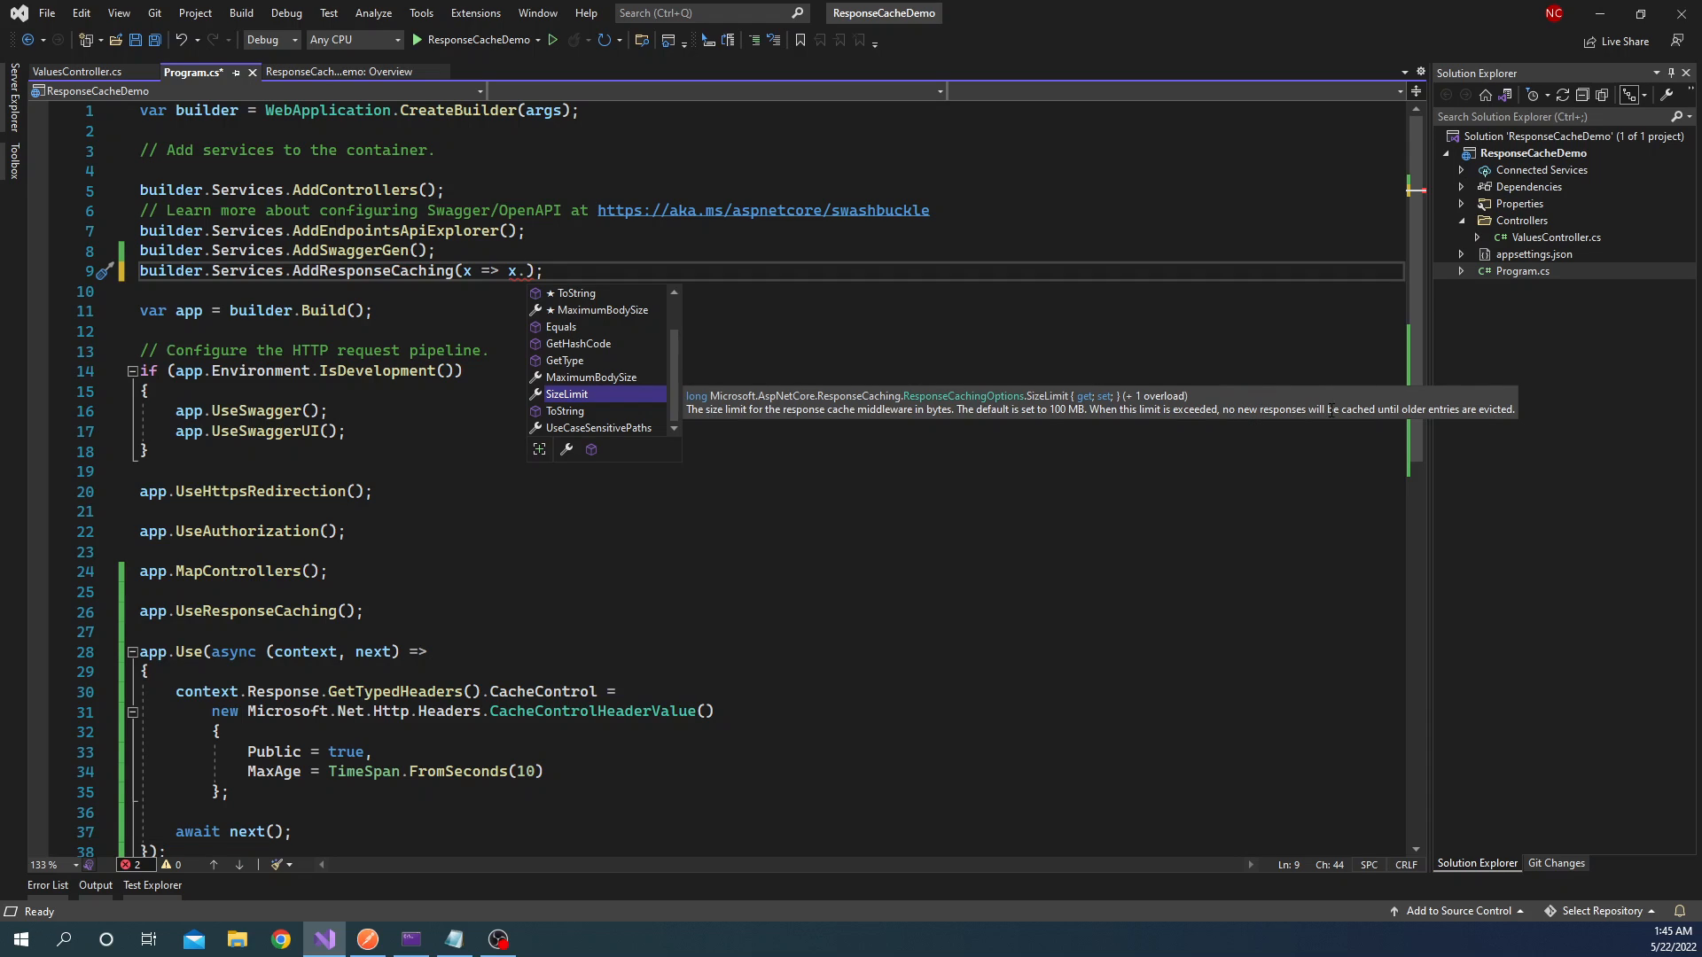
{"action": "mouse_move", "coordinate": [1444, 415]}
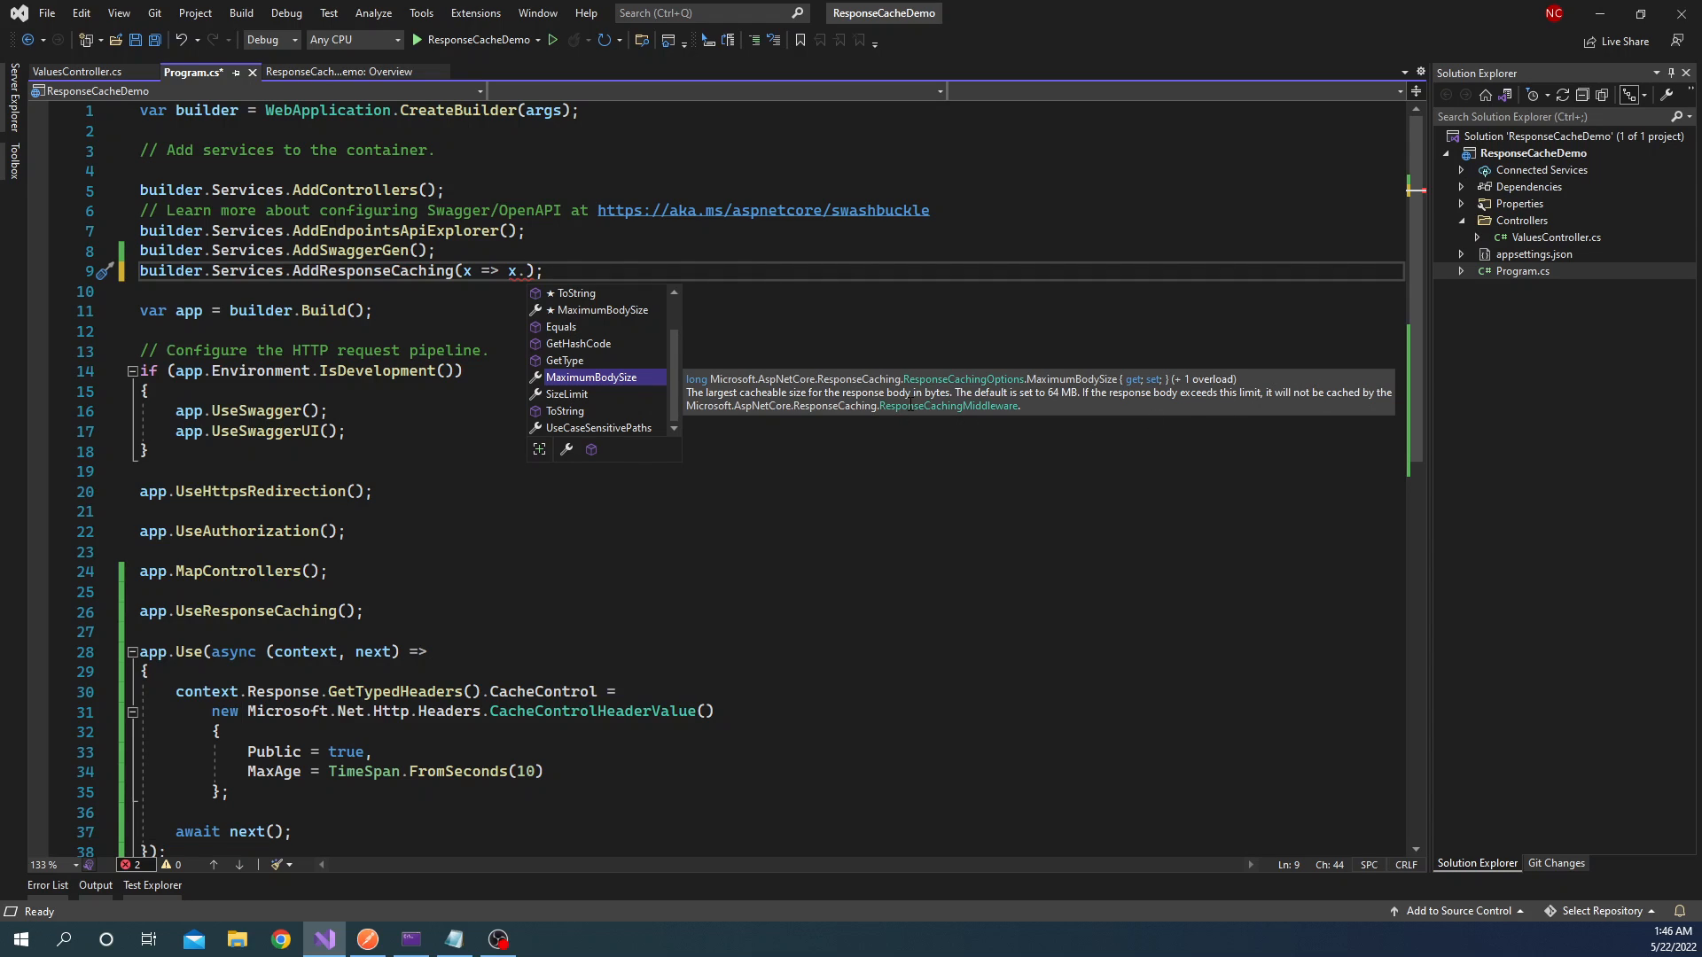
{"action": "mouse_move", "coordinate": [633, 396]}
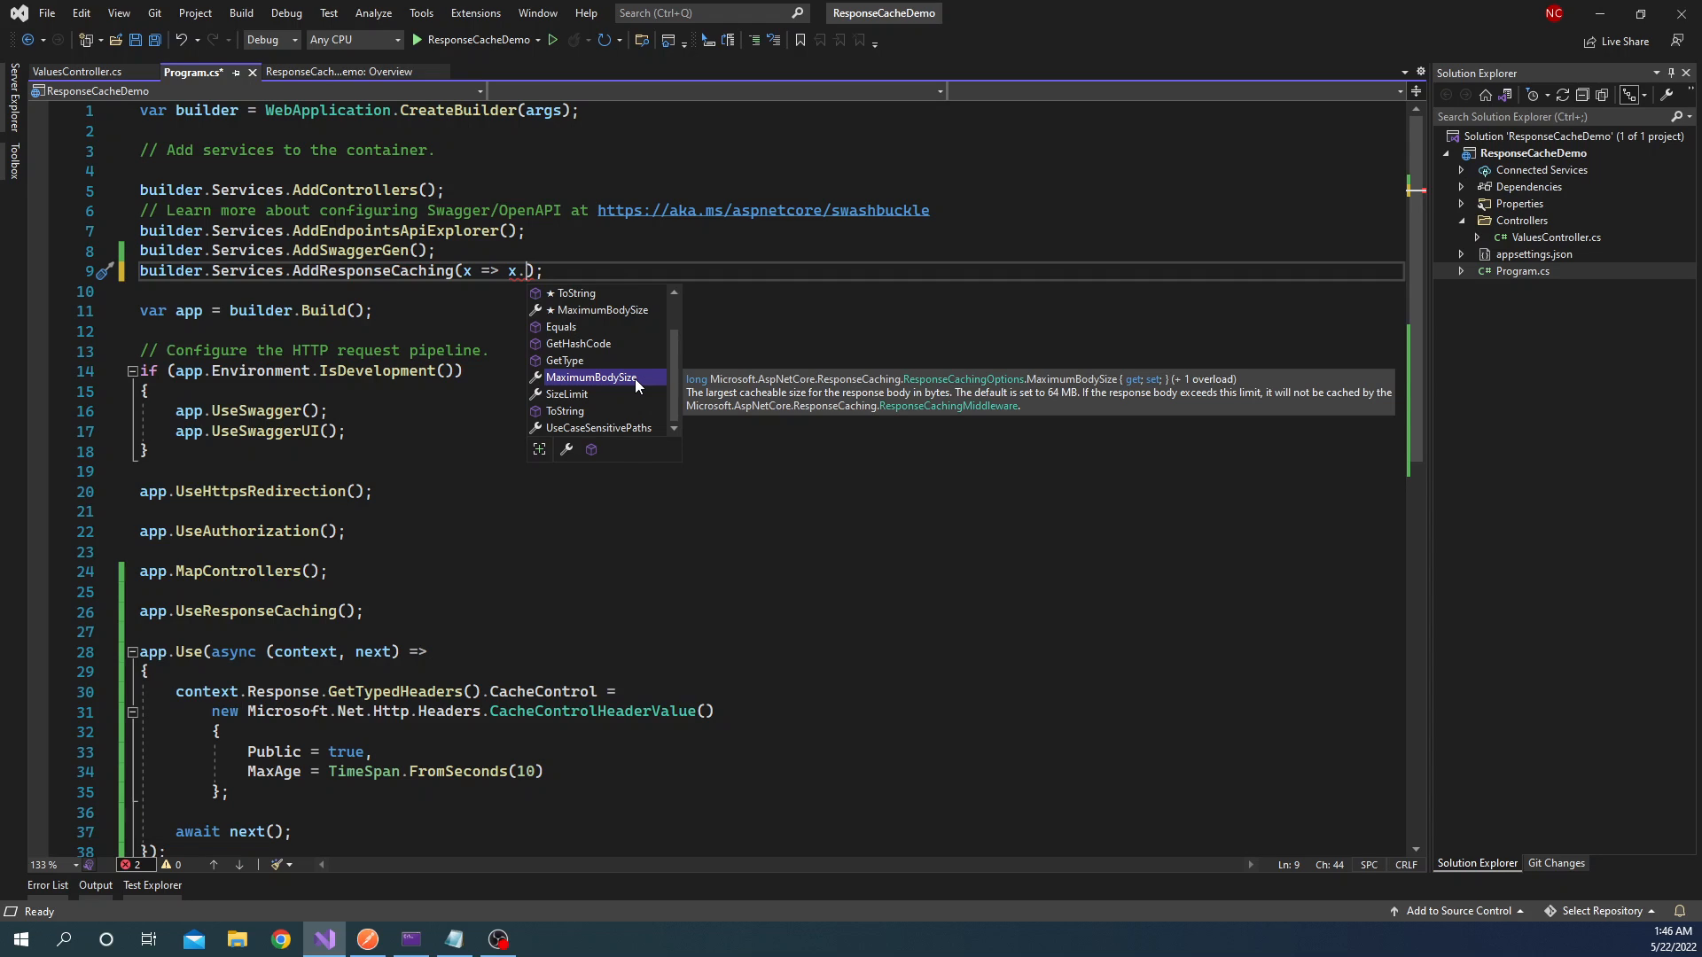
- Set MaximumBodySize = 1024 in the AddResponseCaching options lambda
{"action": "double_click", "coordinate": [590, 377]}
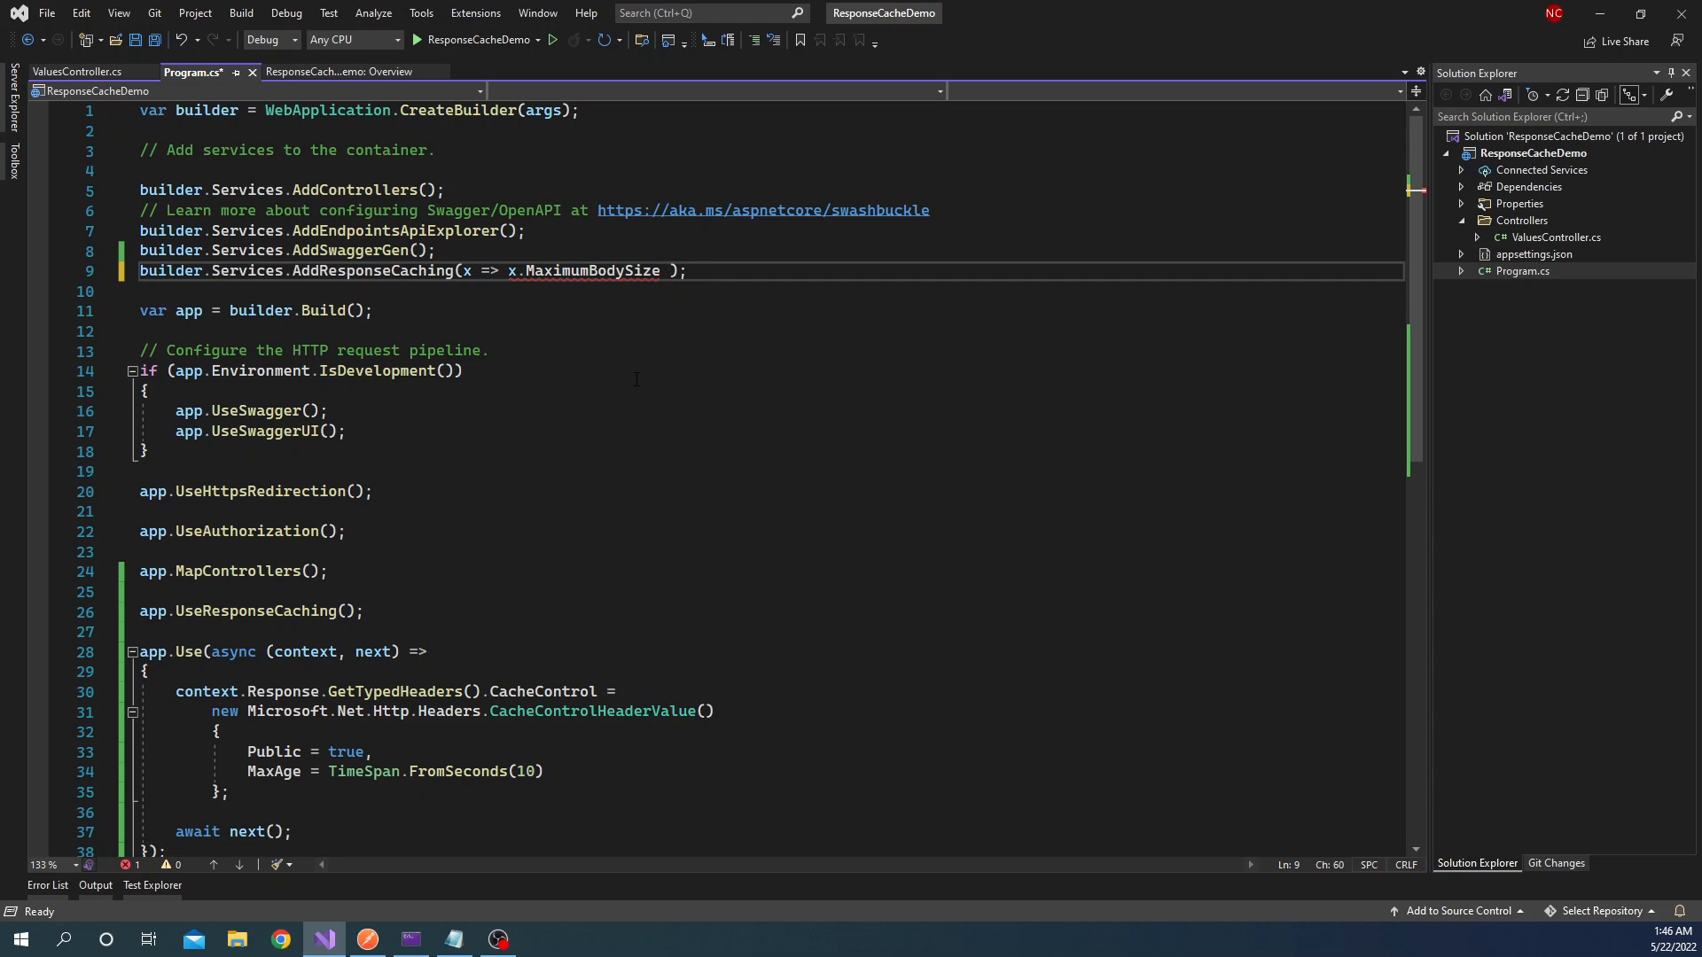
{"action": "type", "text": "= 1024"}
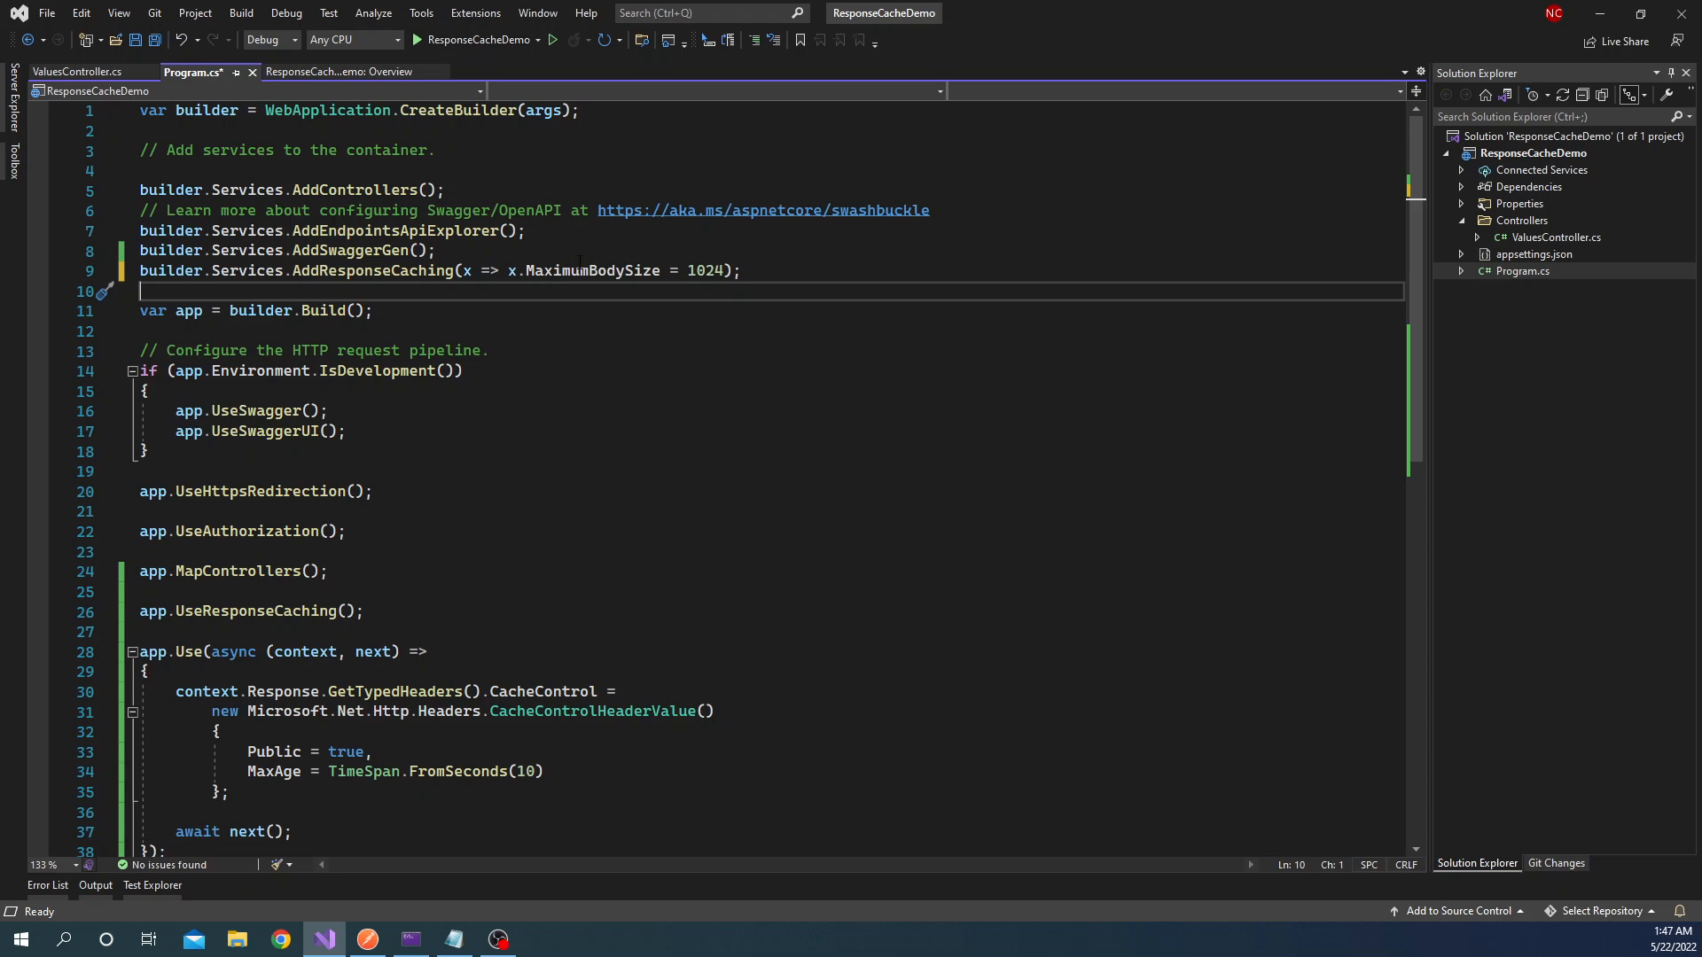
{"action": "mouse_move", "coordinate": [583, 270]}
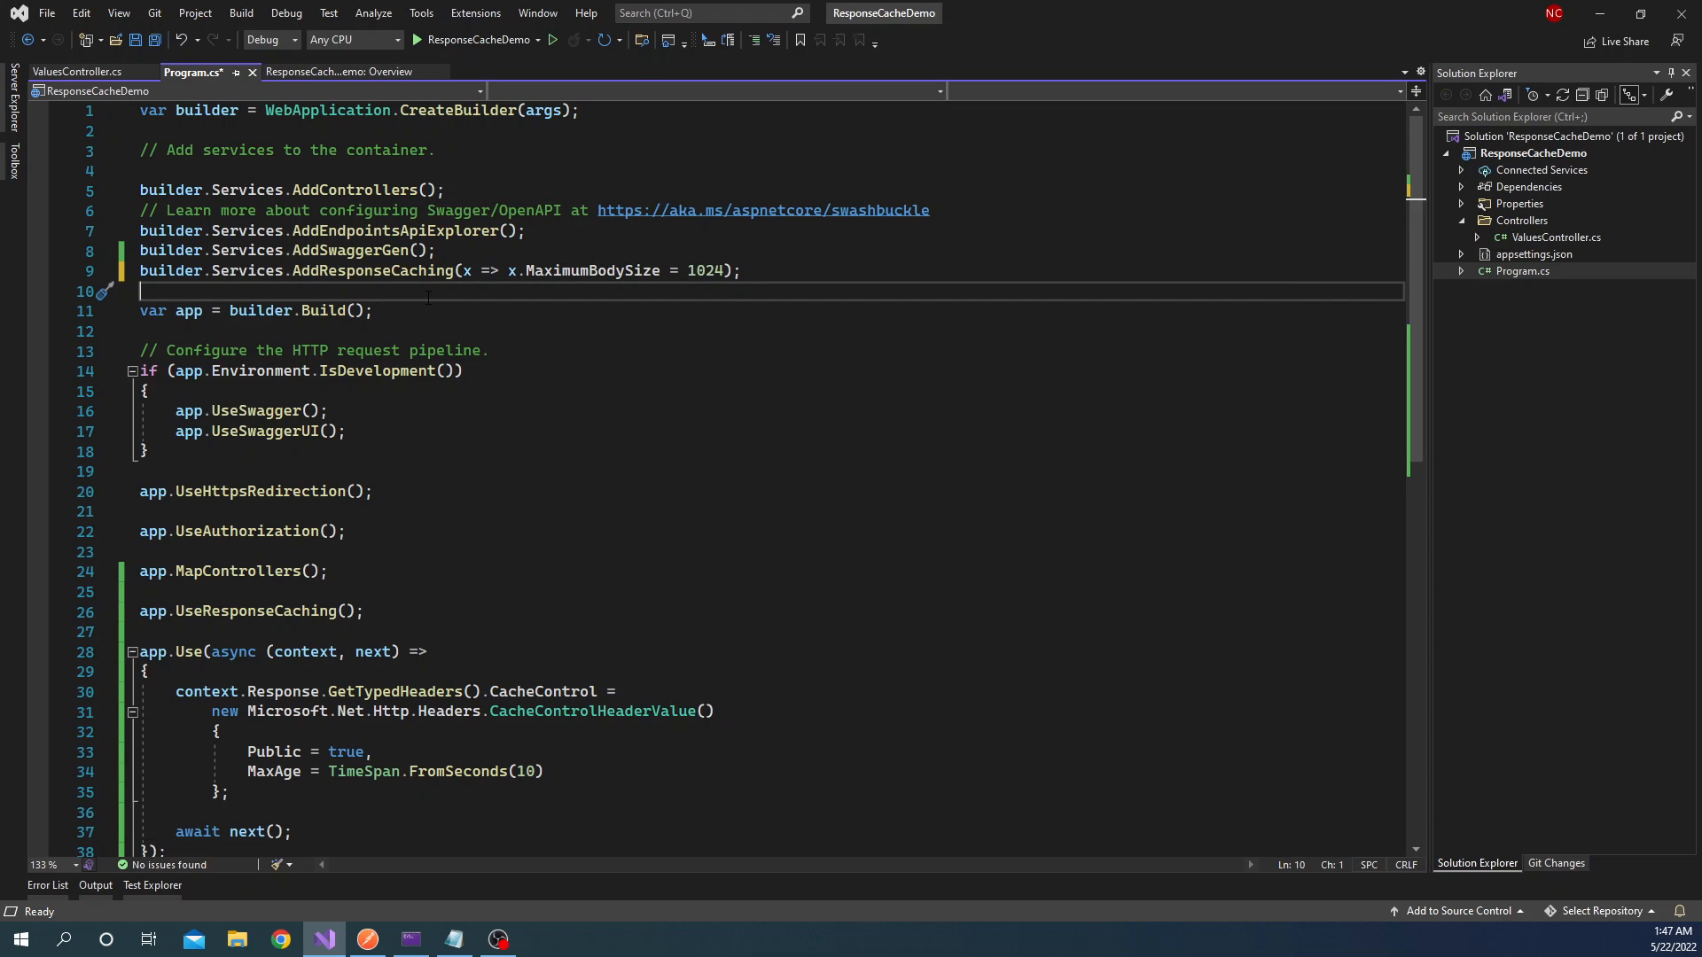
- Save Program.cs and build the ResponseCacheDemo project
{"action": "scroll", "scroll_direction": "down", "scroll_amount": 3}
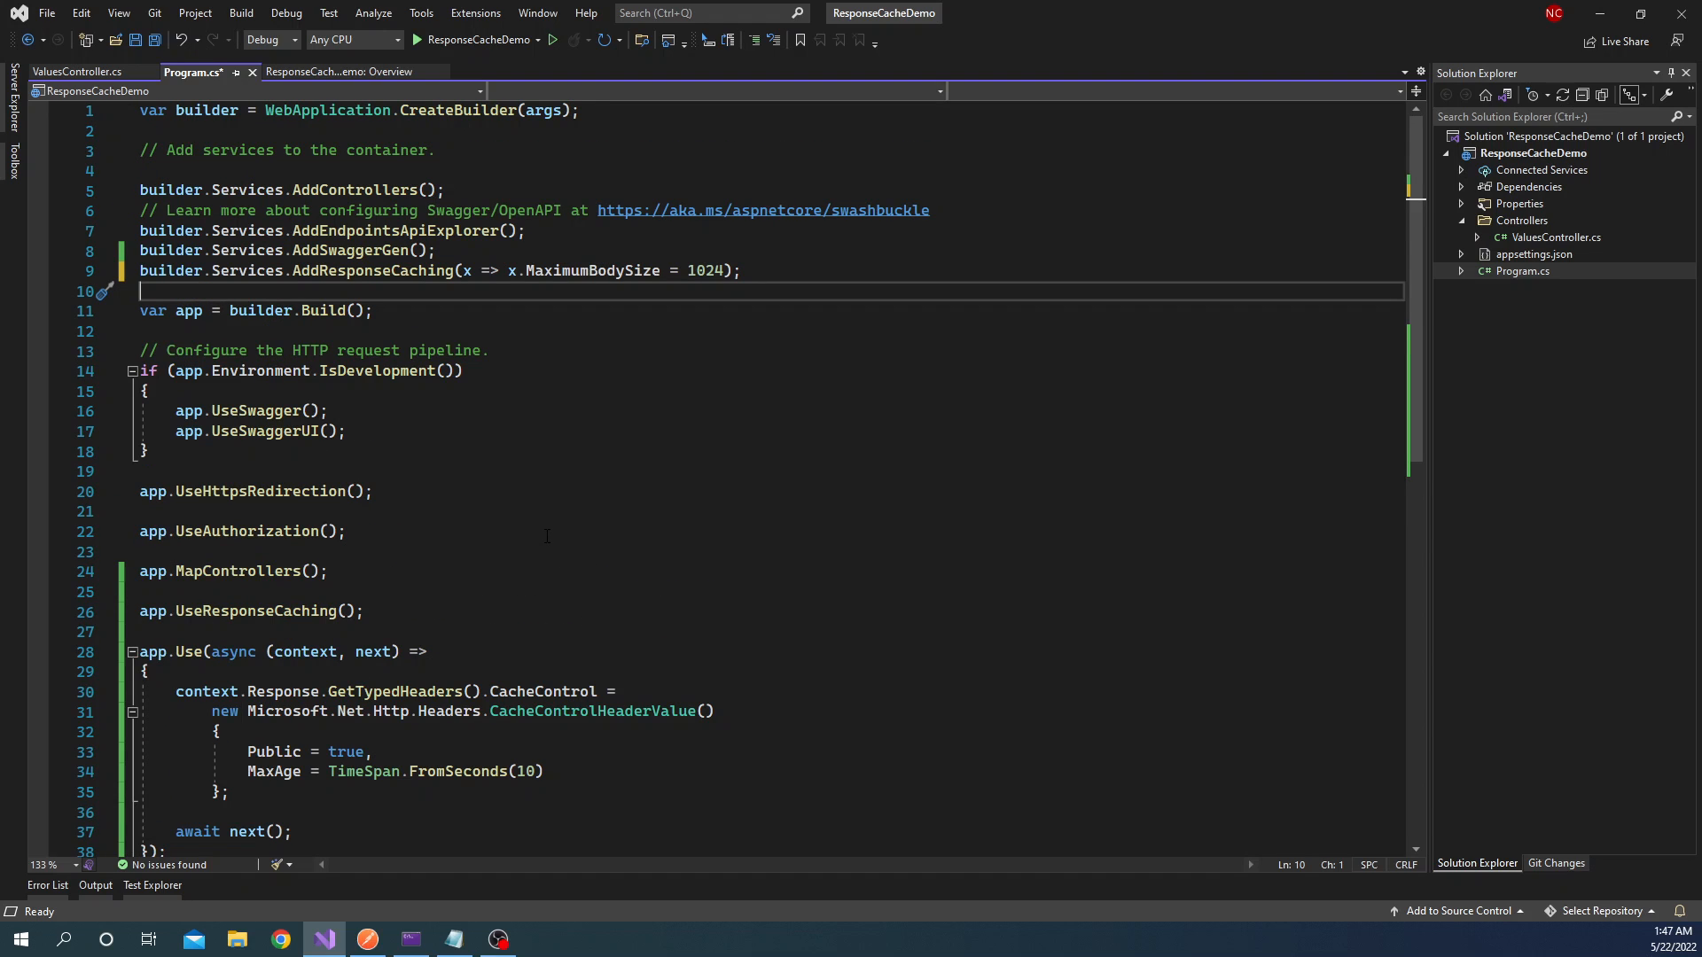
{"action": "mouse_move", "coordinate": [542, 531]}
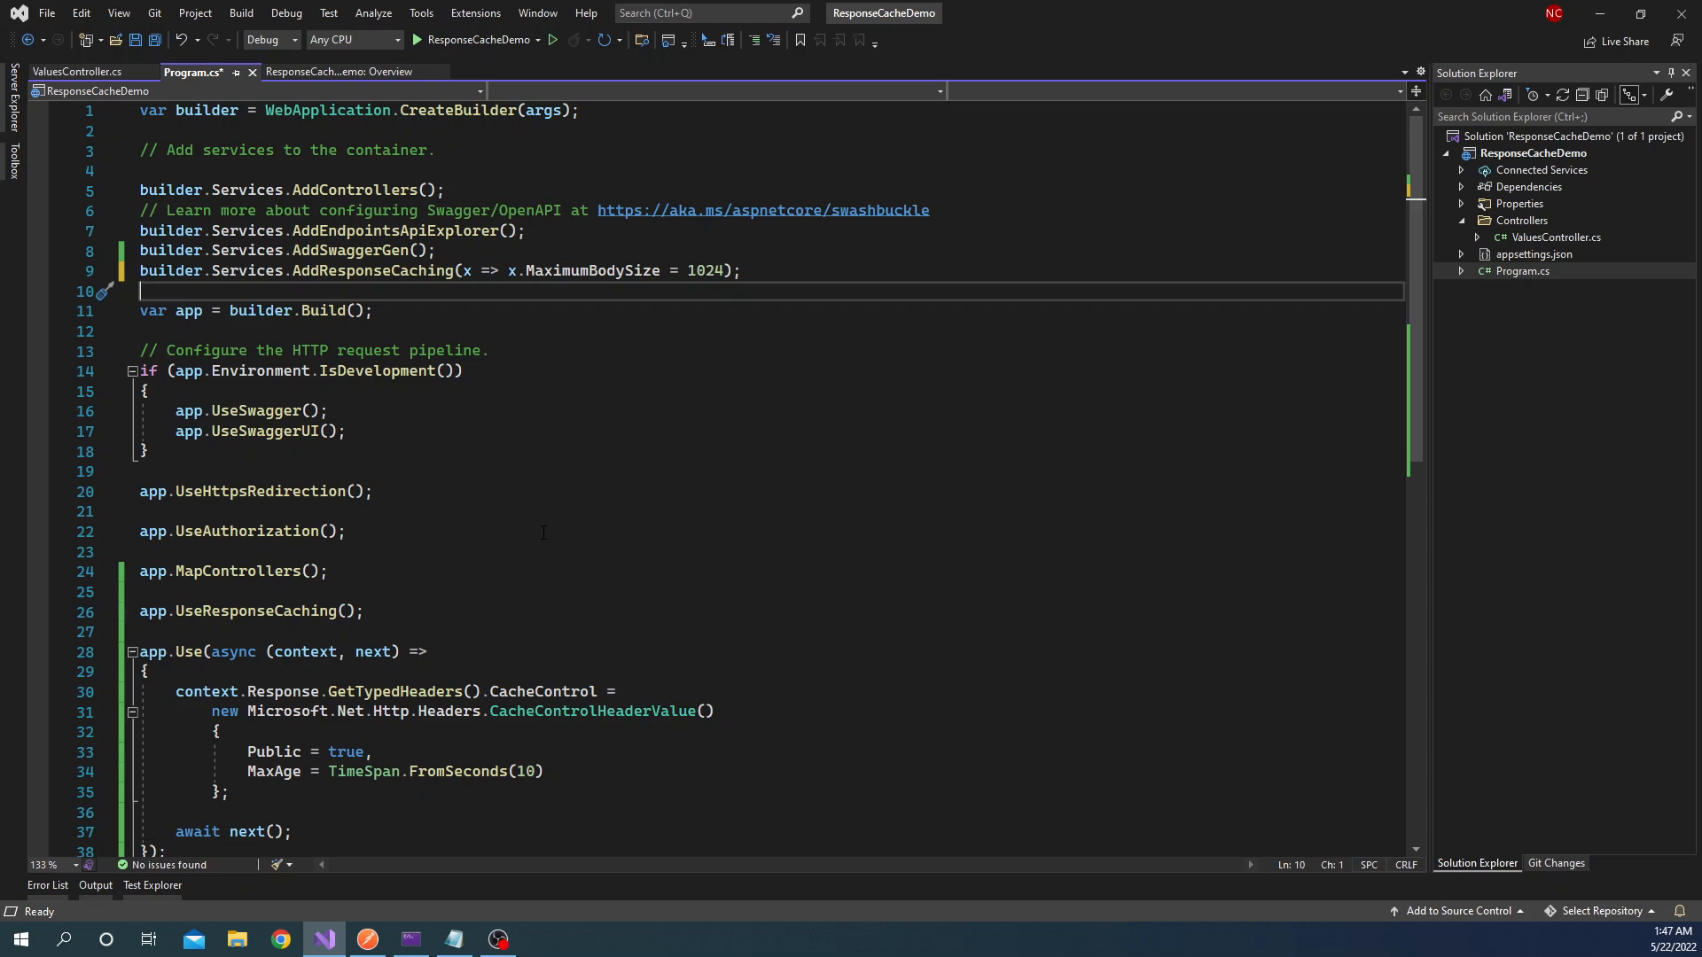
{"action": "mouse_move", "coordinate": [391, 556]}
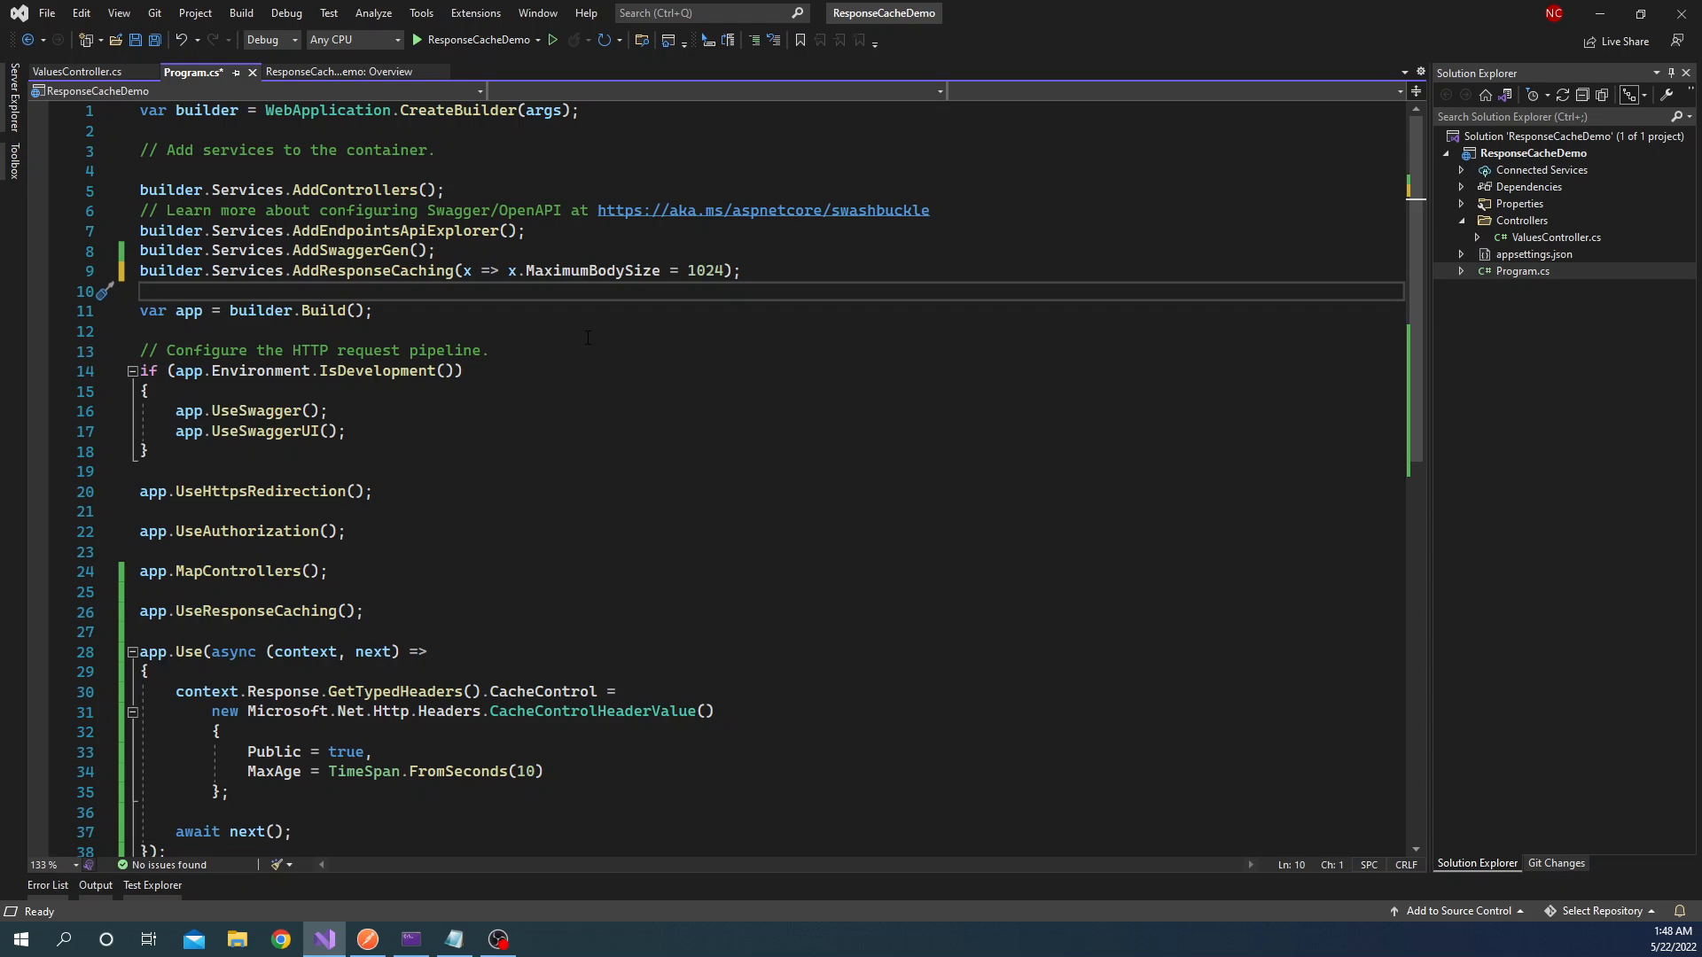
{"action": "mouse_move", "coordinate": [574, 330]}
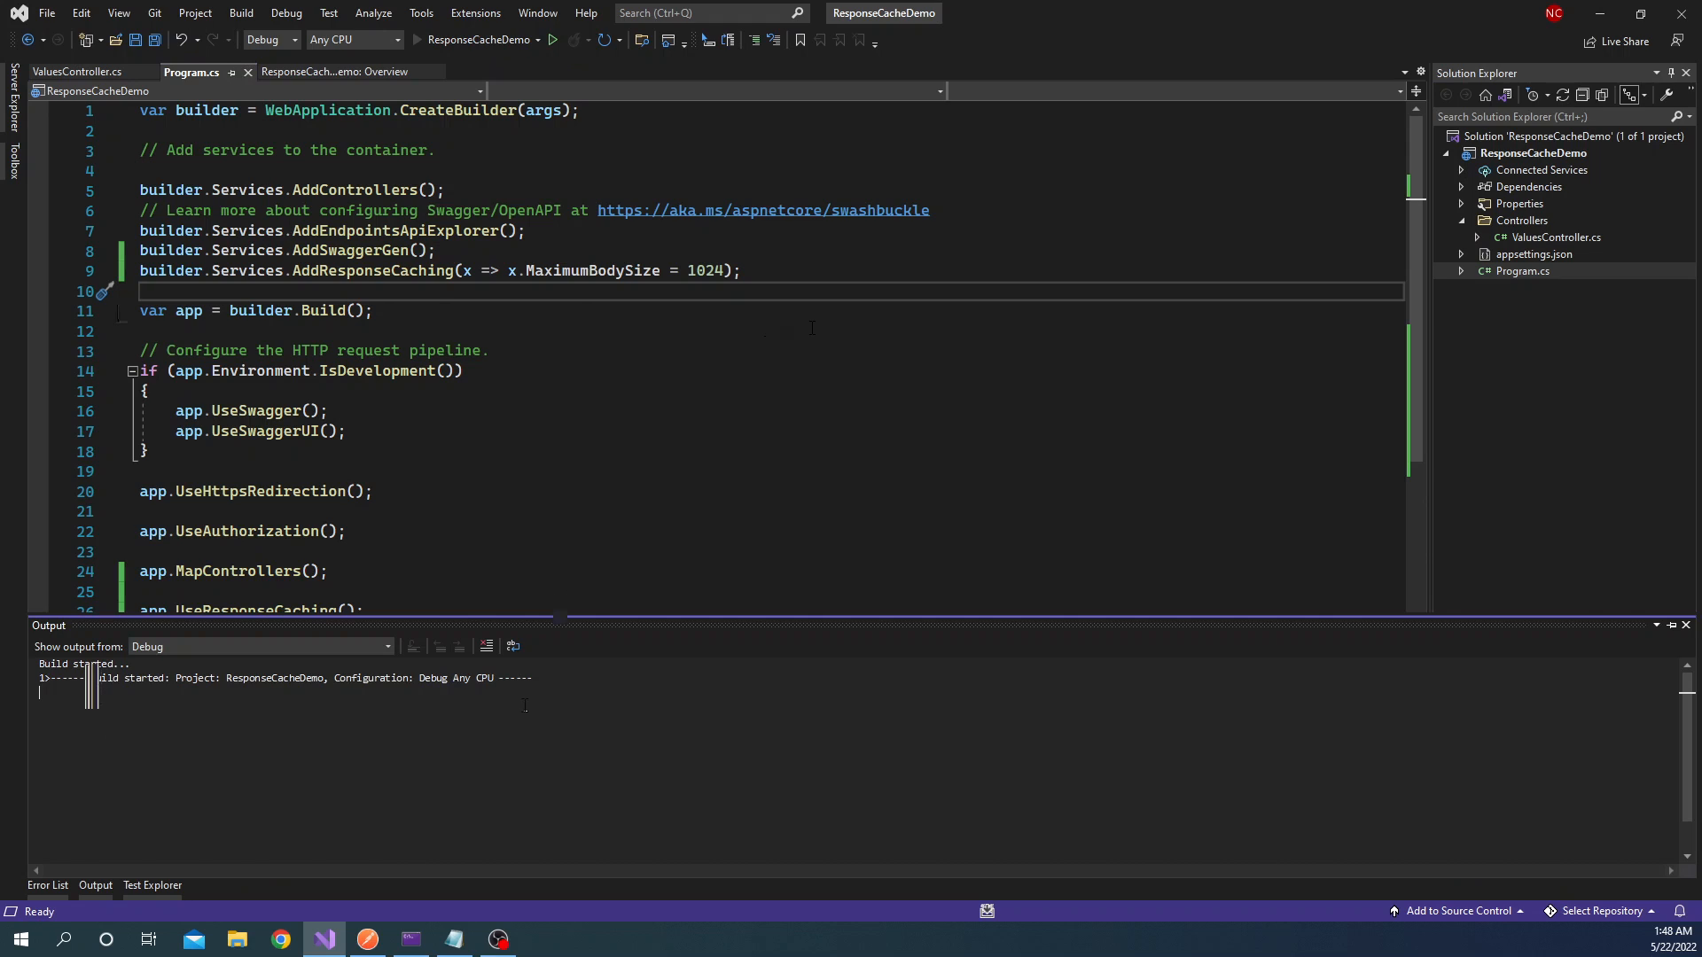
{"action": "left_click", "coordinate": [367, 939]}
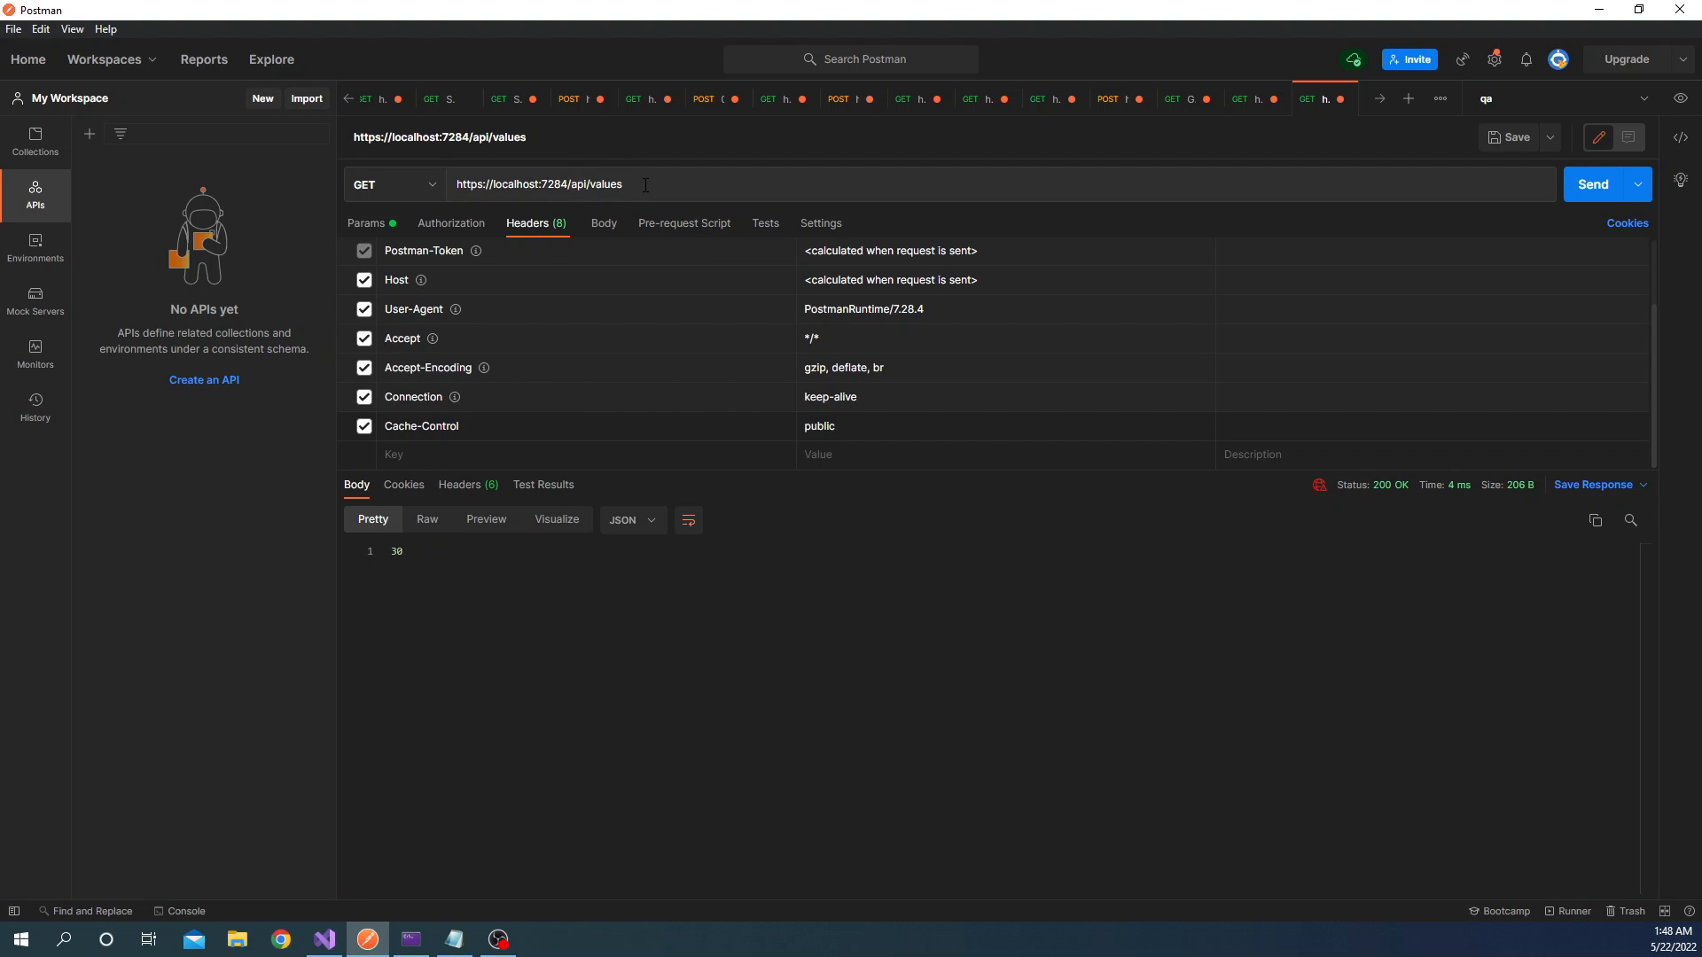
- Switch from Postman back to Visual Studio and bring up ValuesController.cs
{"action": "left_click", "coordinate": [321, 939]}
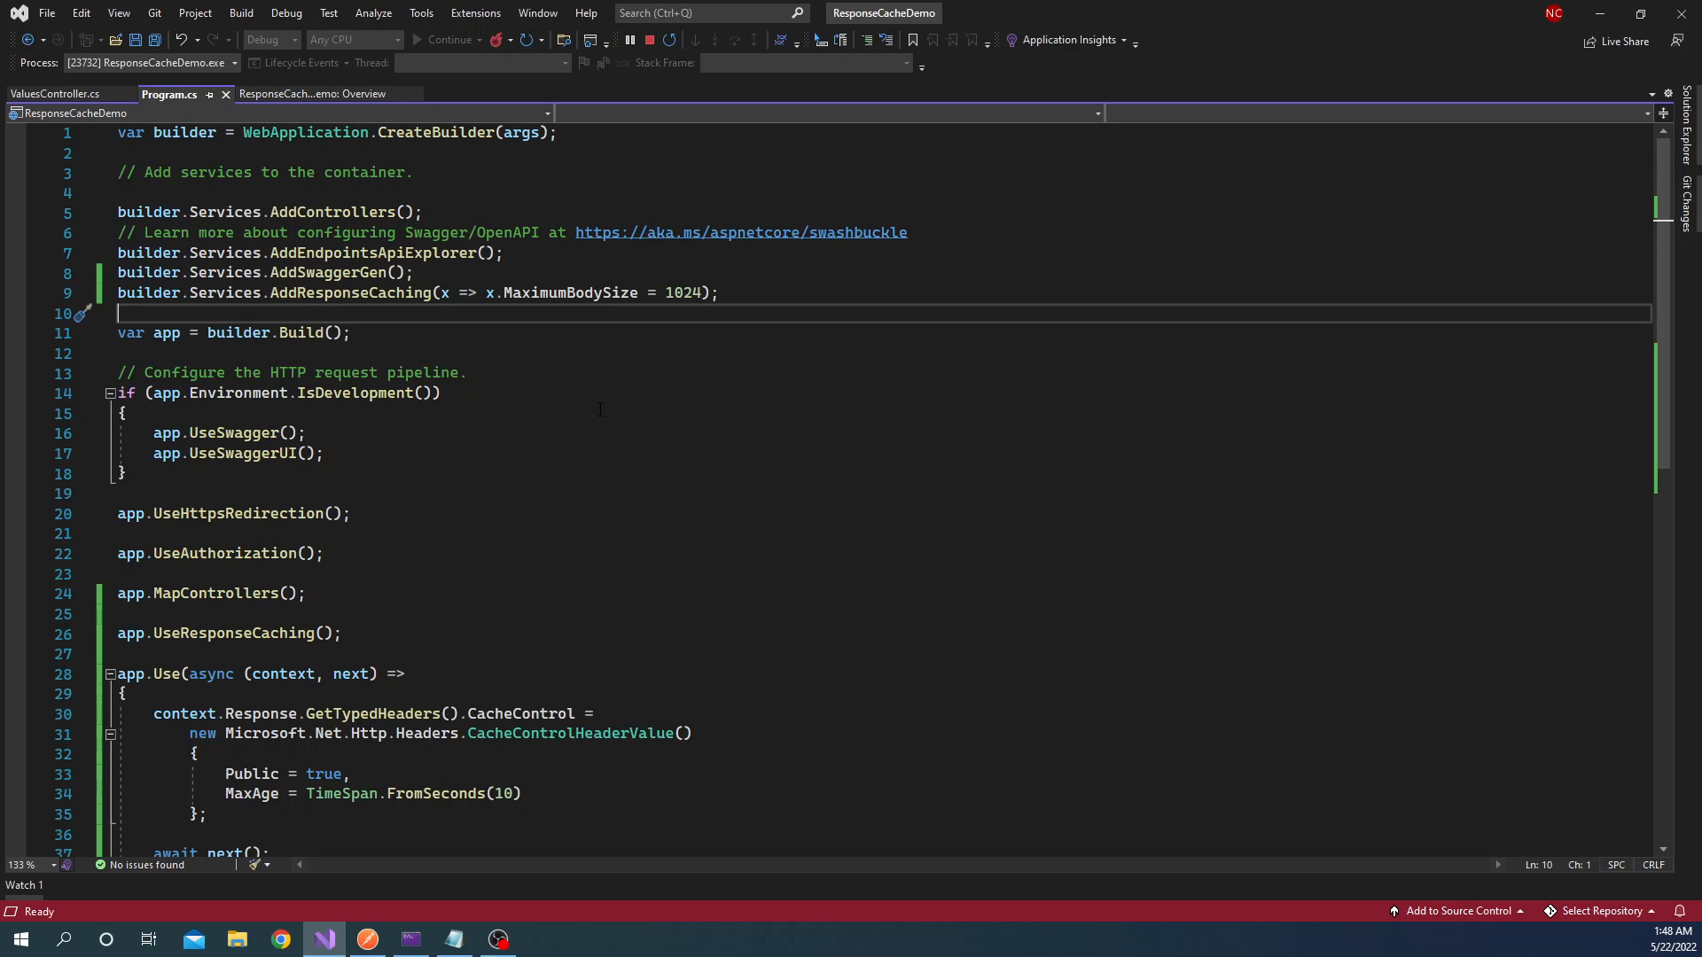
{"action": "left_click", "coordinate": [1686, 103]}
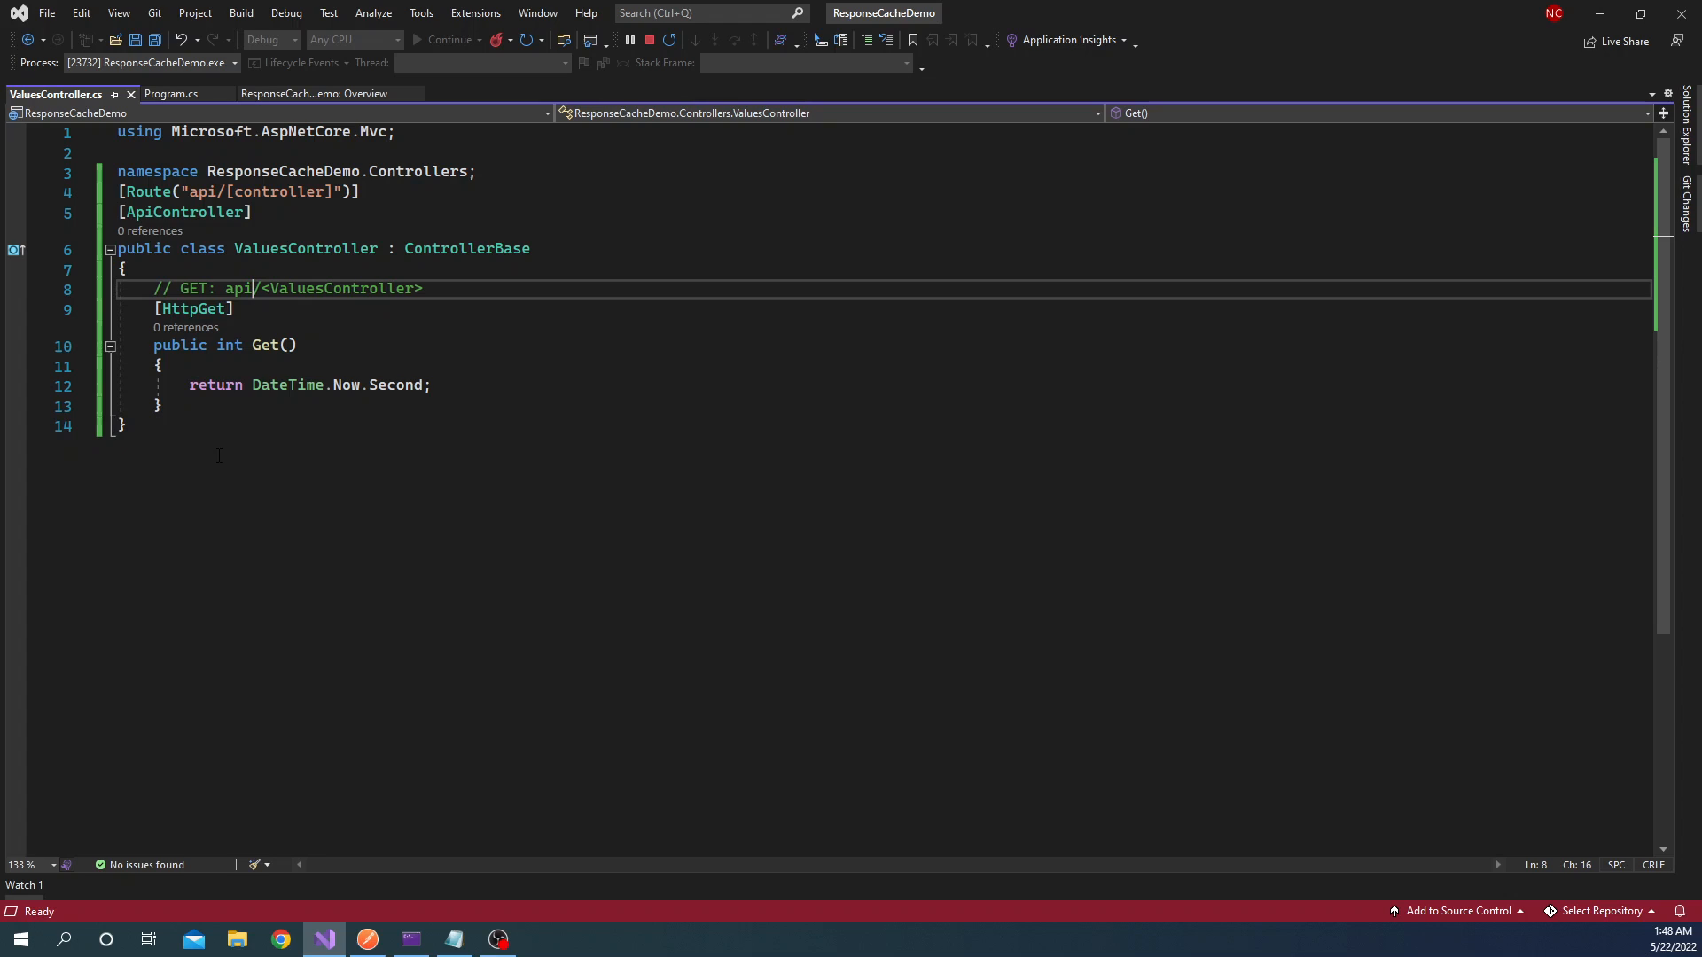
{"action": "mouse_move", "coordinate": [275, 456]}
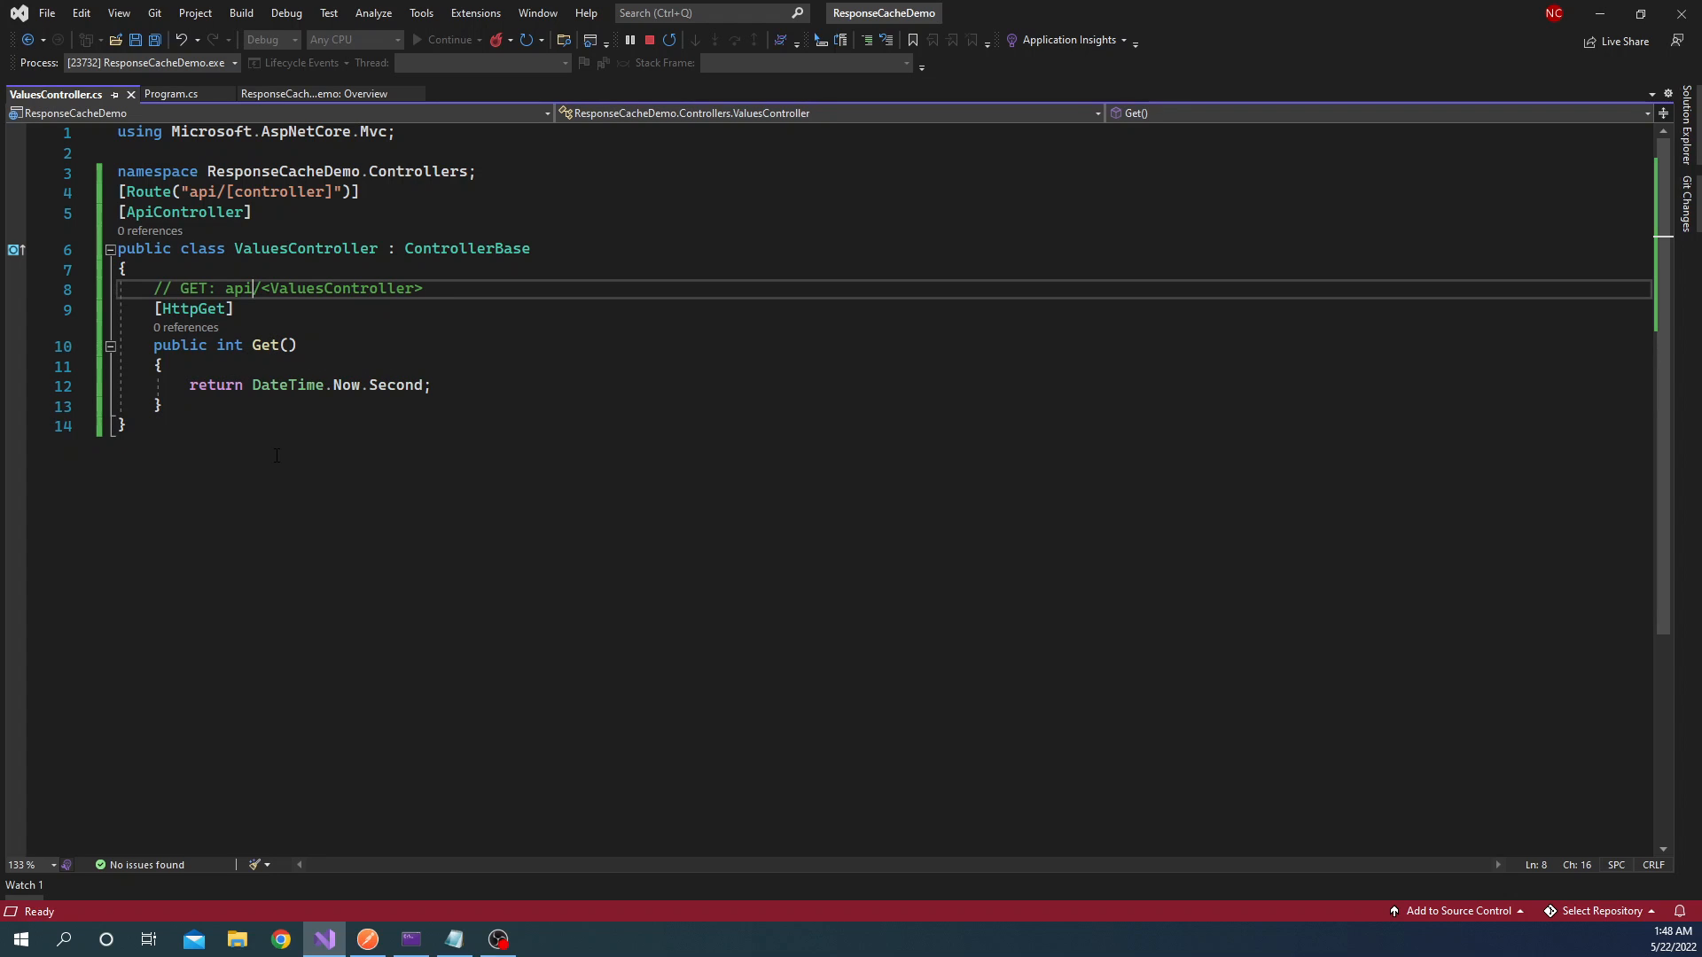
{"action": "mouse_move", "coordinate": [415, 395]}
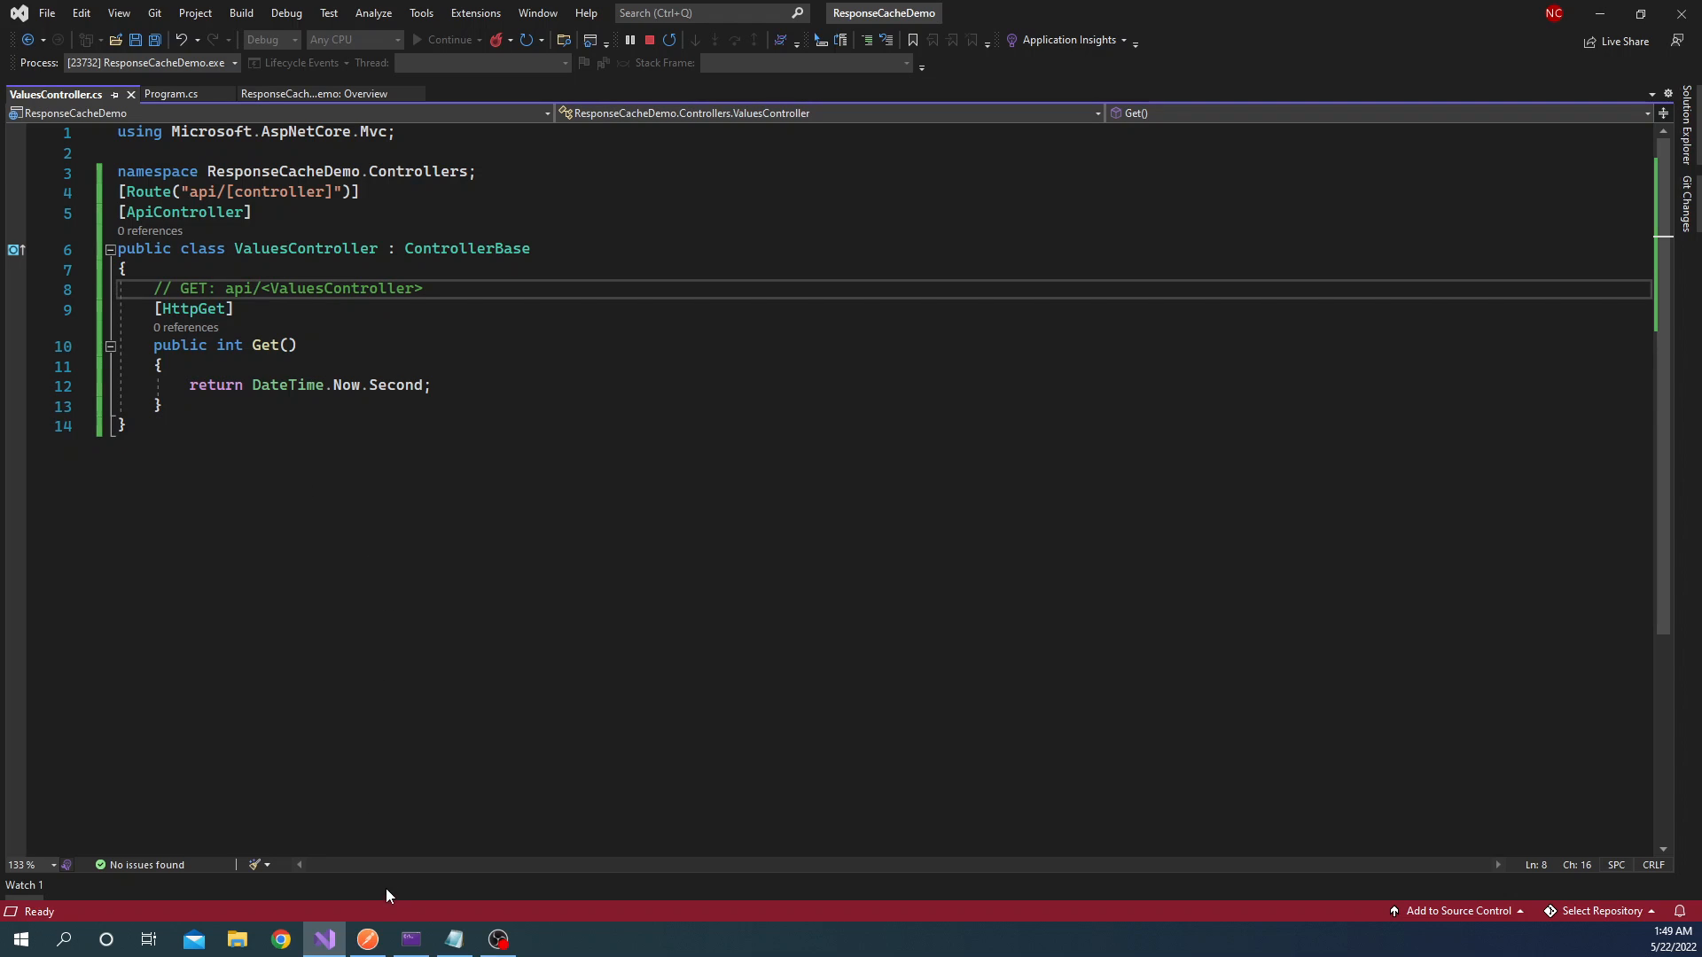
- Return to Postman and its api/values request after reviewing the Get action
{"action": "left_click", "coordinate": [367, 939]}
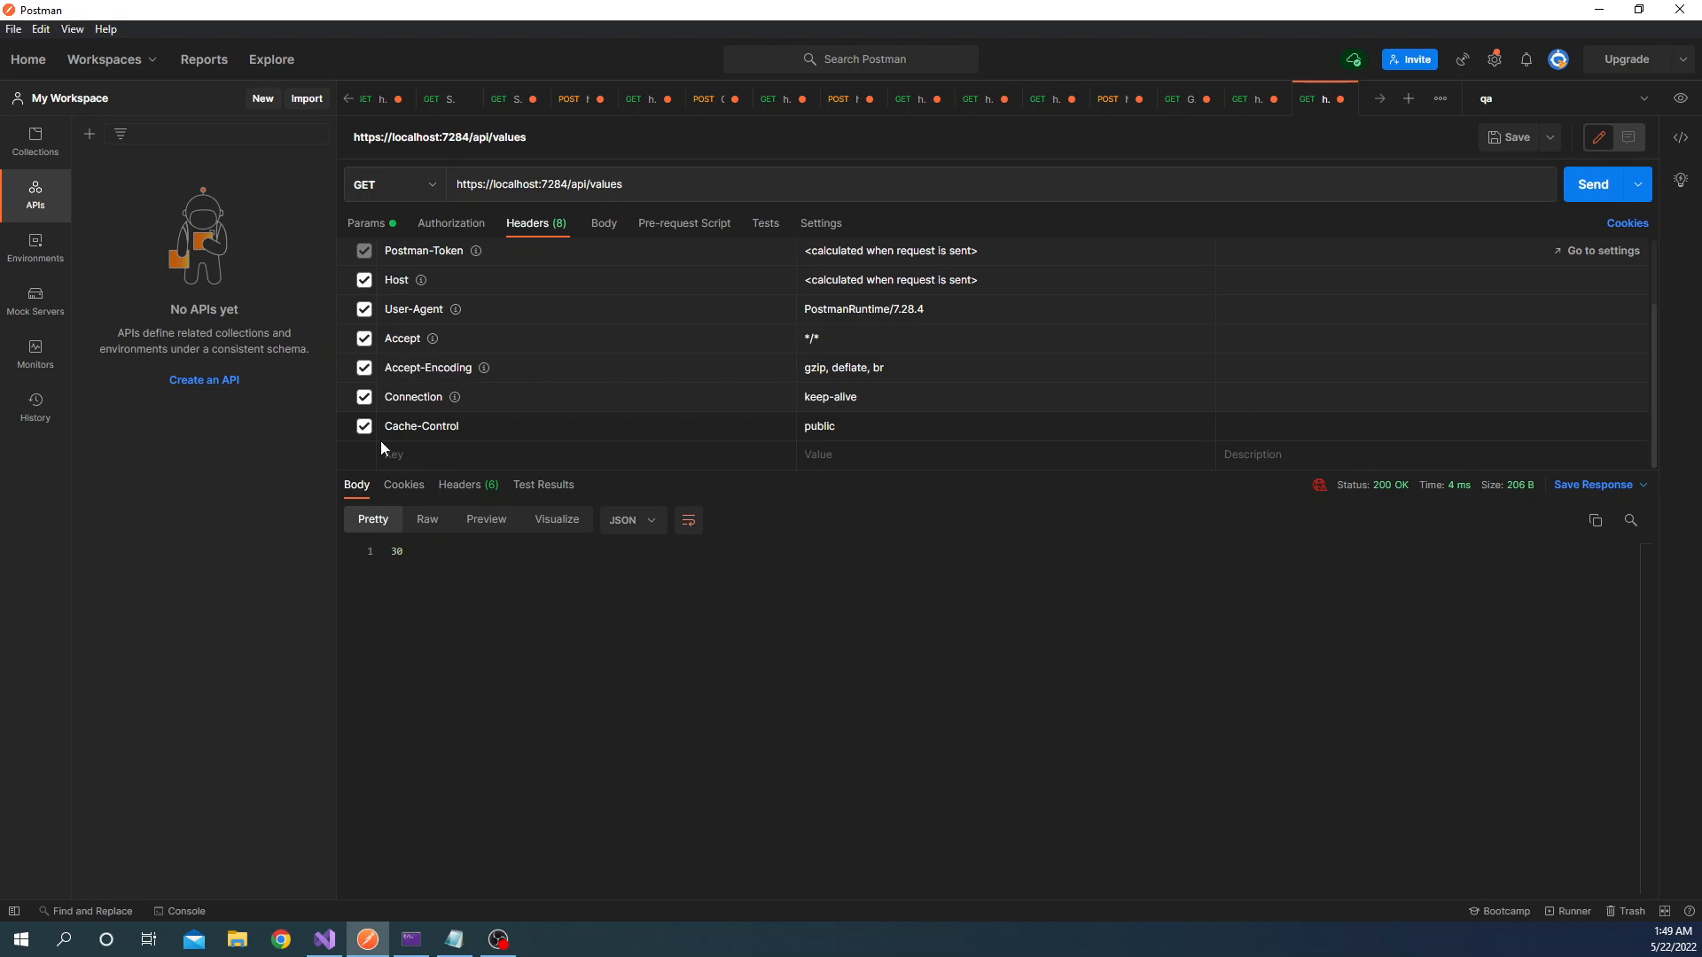
{"action": "mouse_move", "coordinate": [566, 464]}
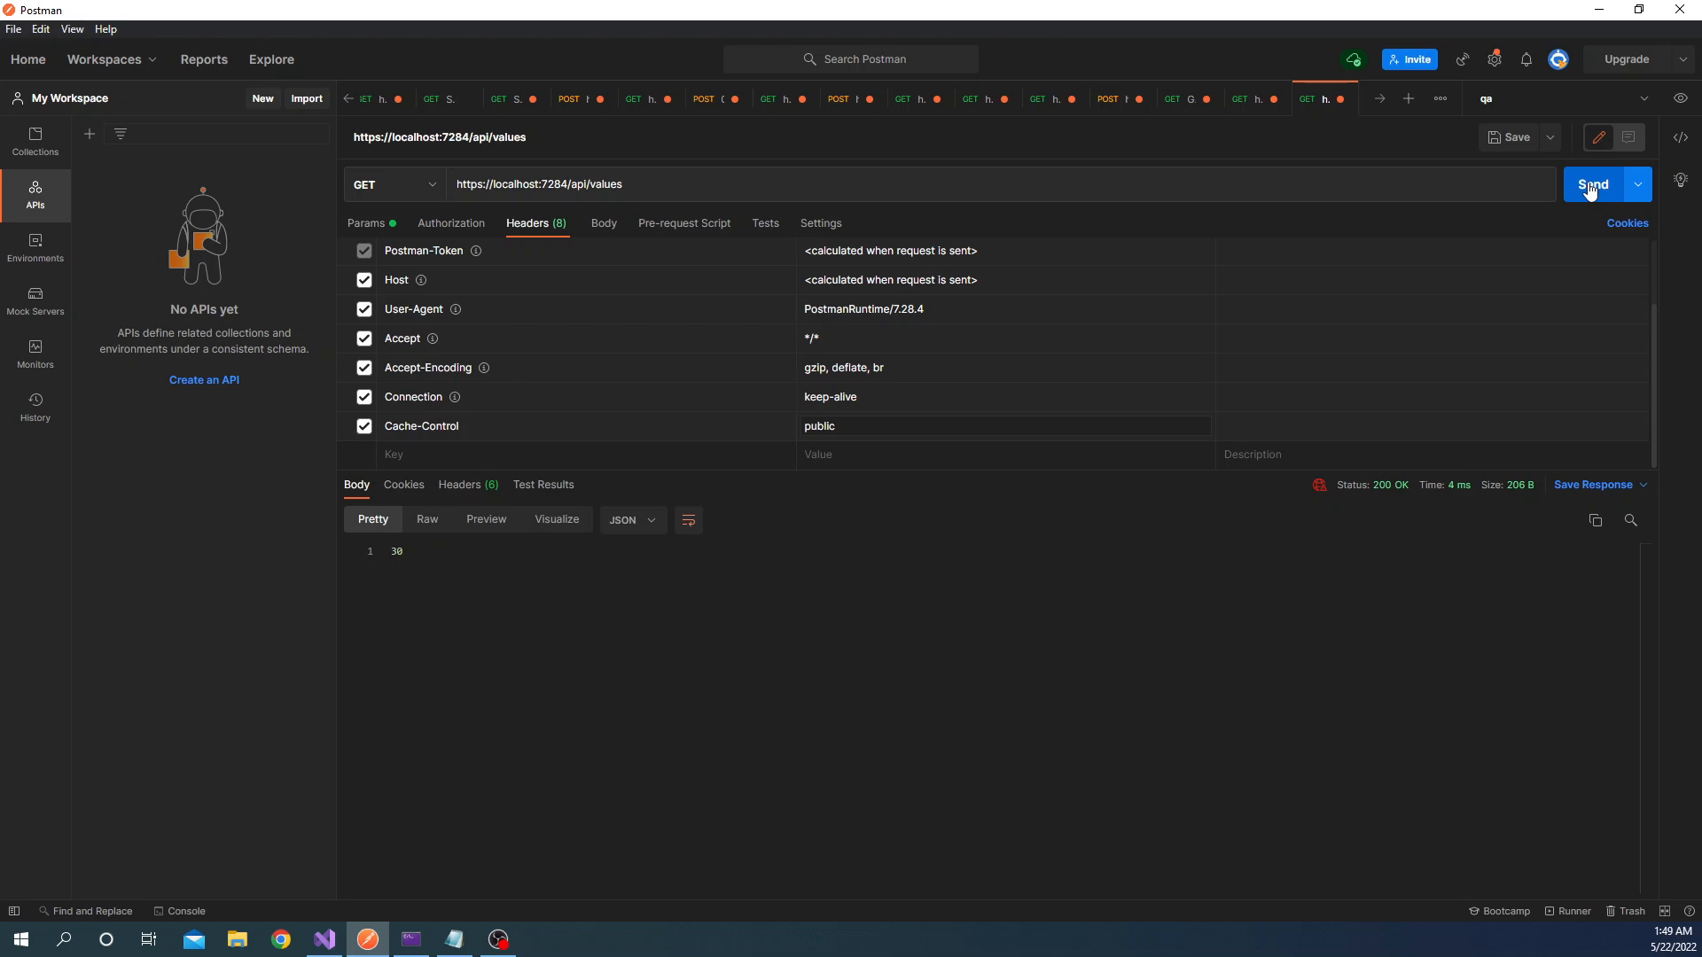
{"action": "left_click", "coordinate": [1594, 184]}
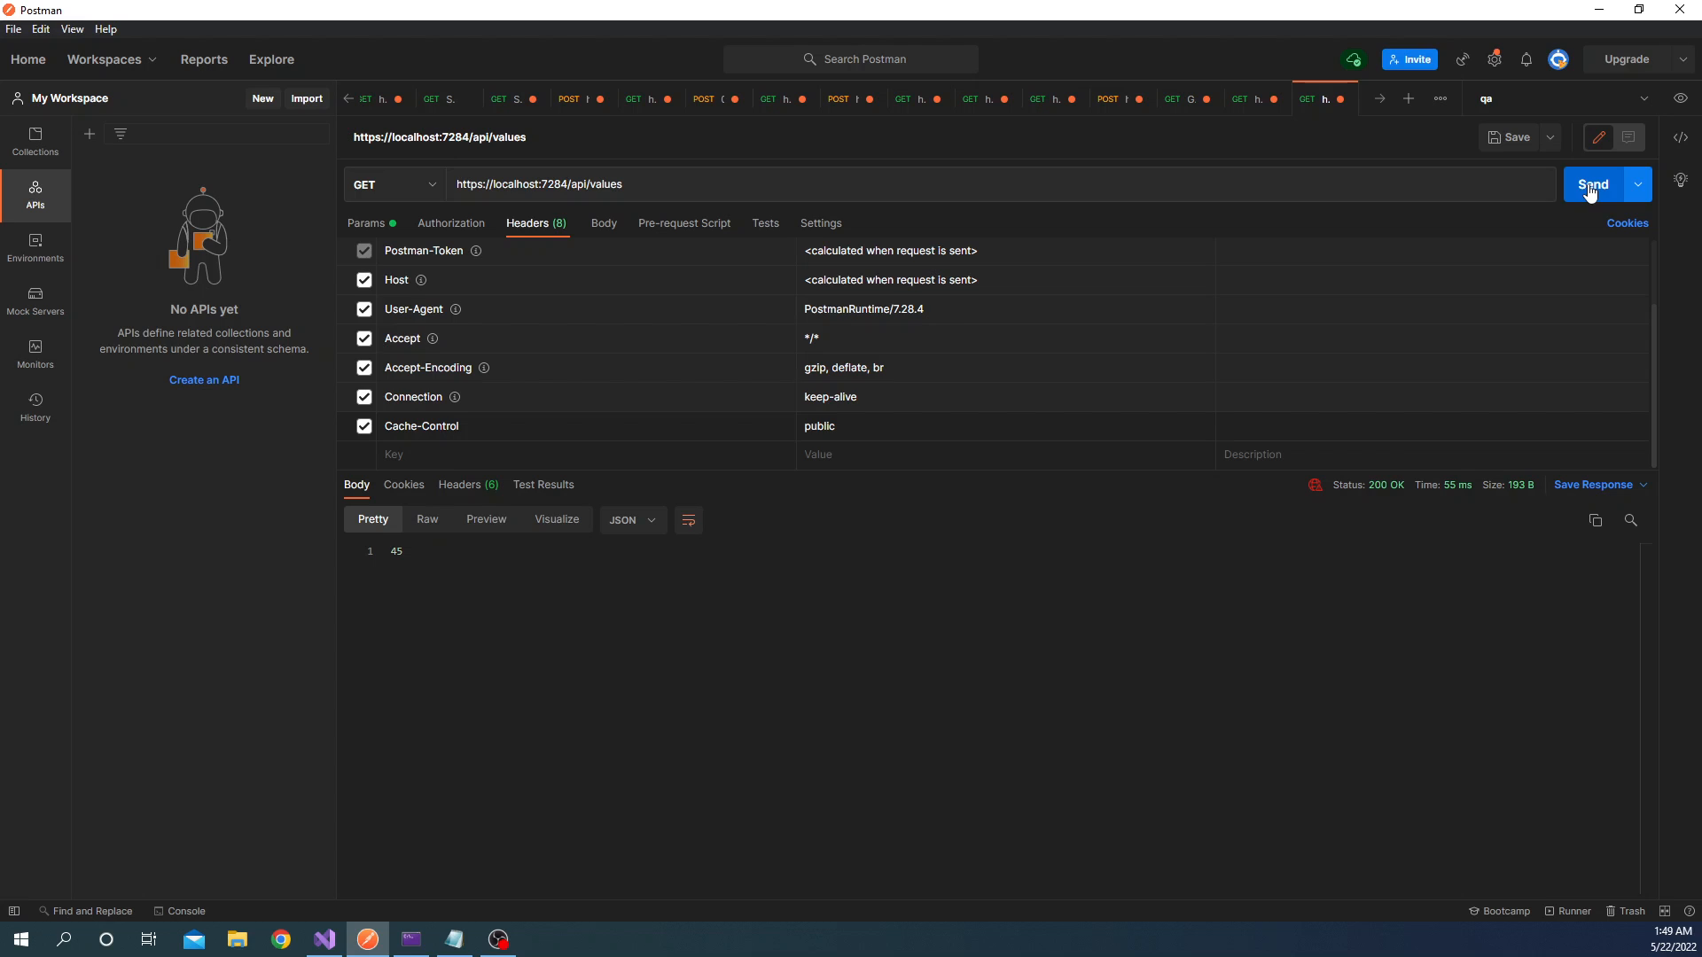
- Resend api/values repeatedly to watch 11 repeat from cache, then disable the Cache-Control: public header
{"action": "left_click", "coordinate": [1592, 184]}
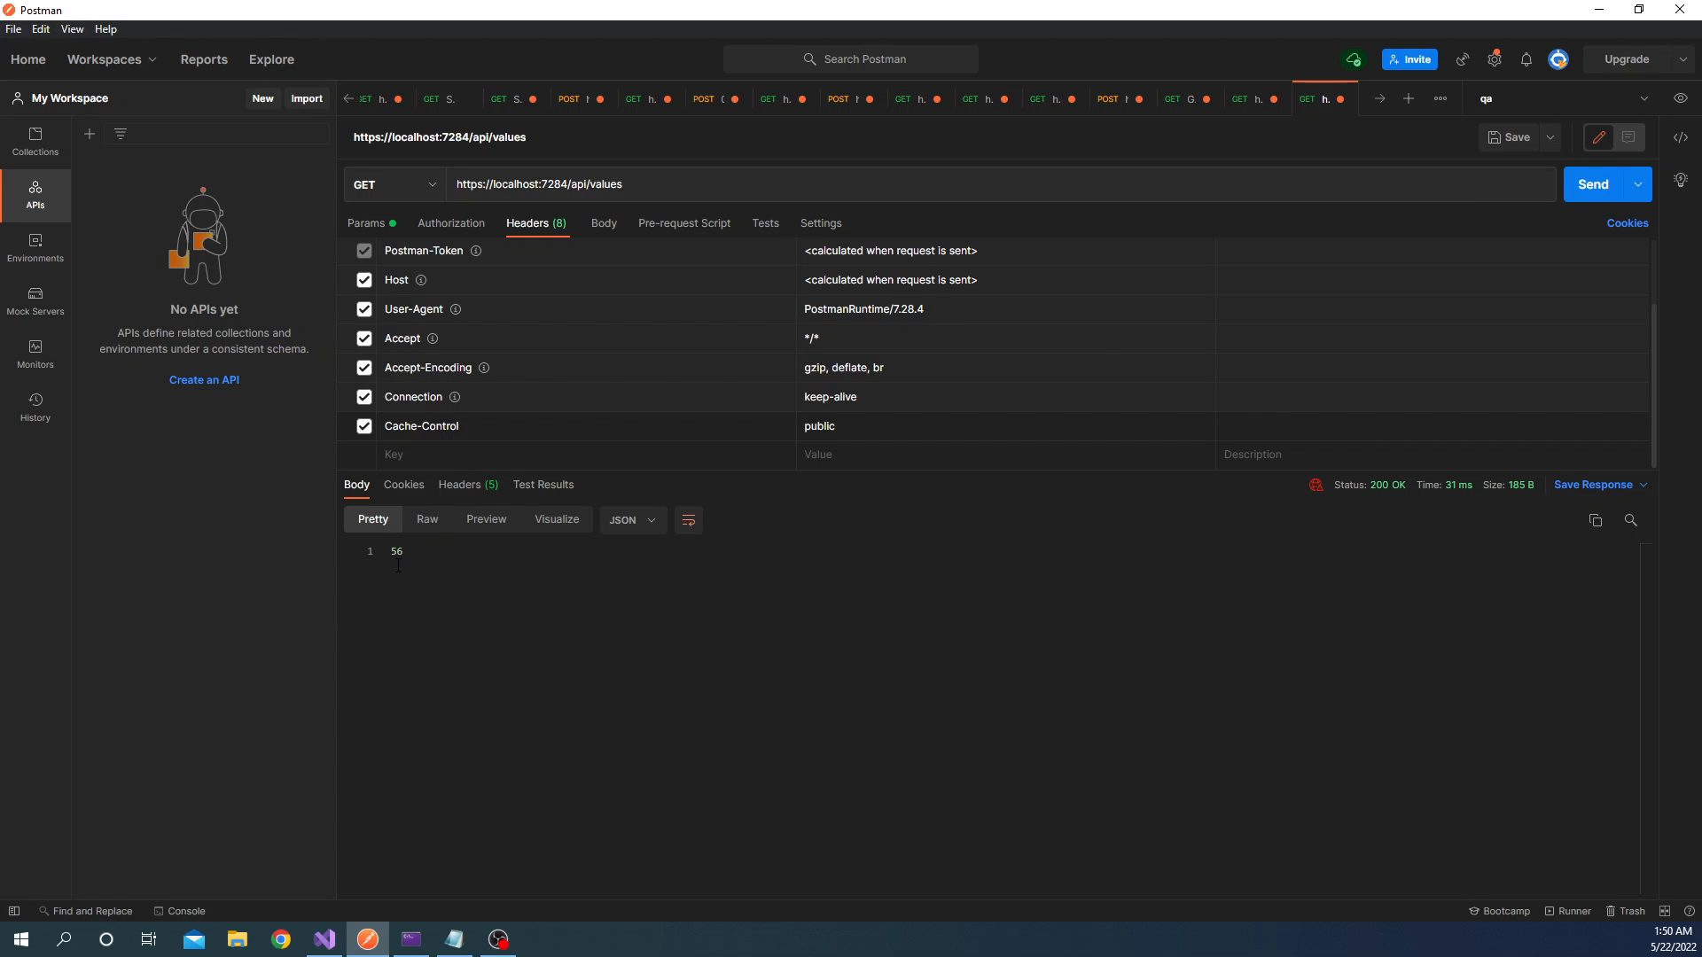
{"action": "mouse_move", "coordinate": [444, 563]}
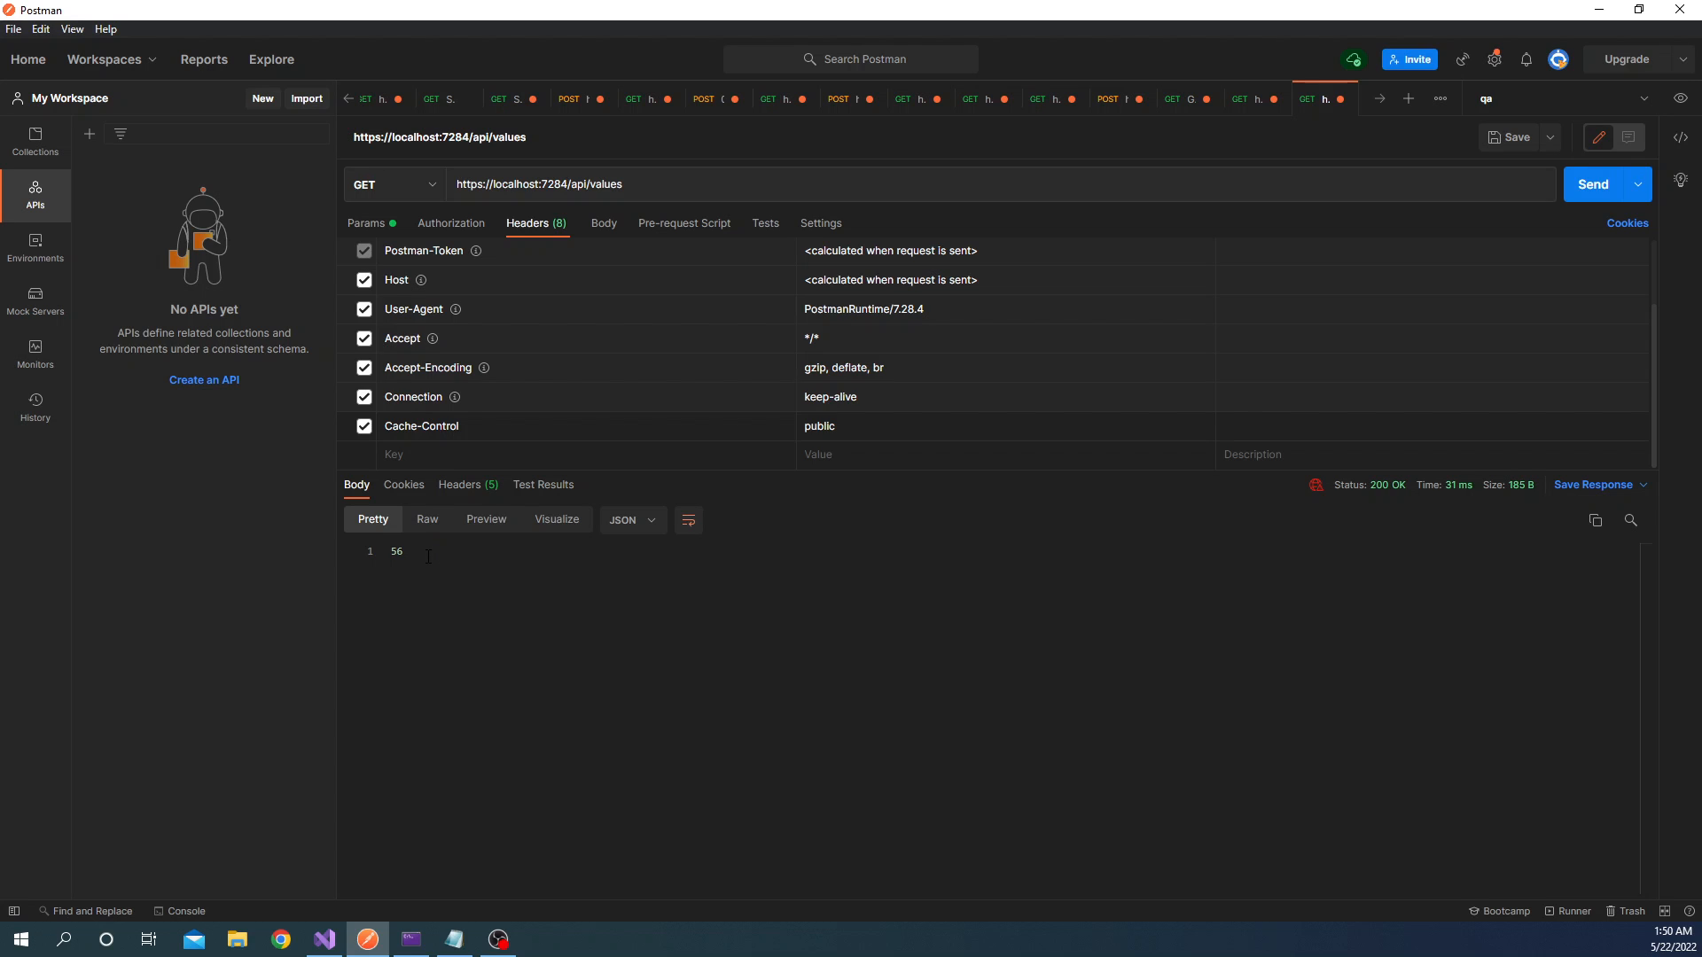
{"action": "left_click", "coordinate": [1592, 183]}
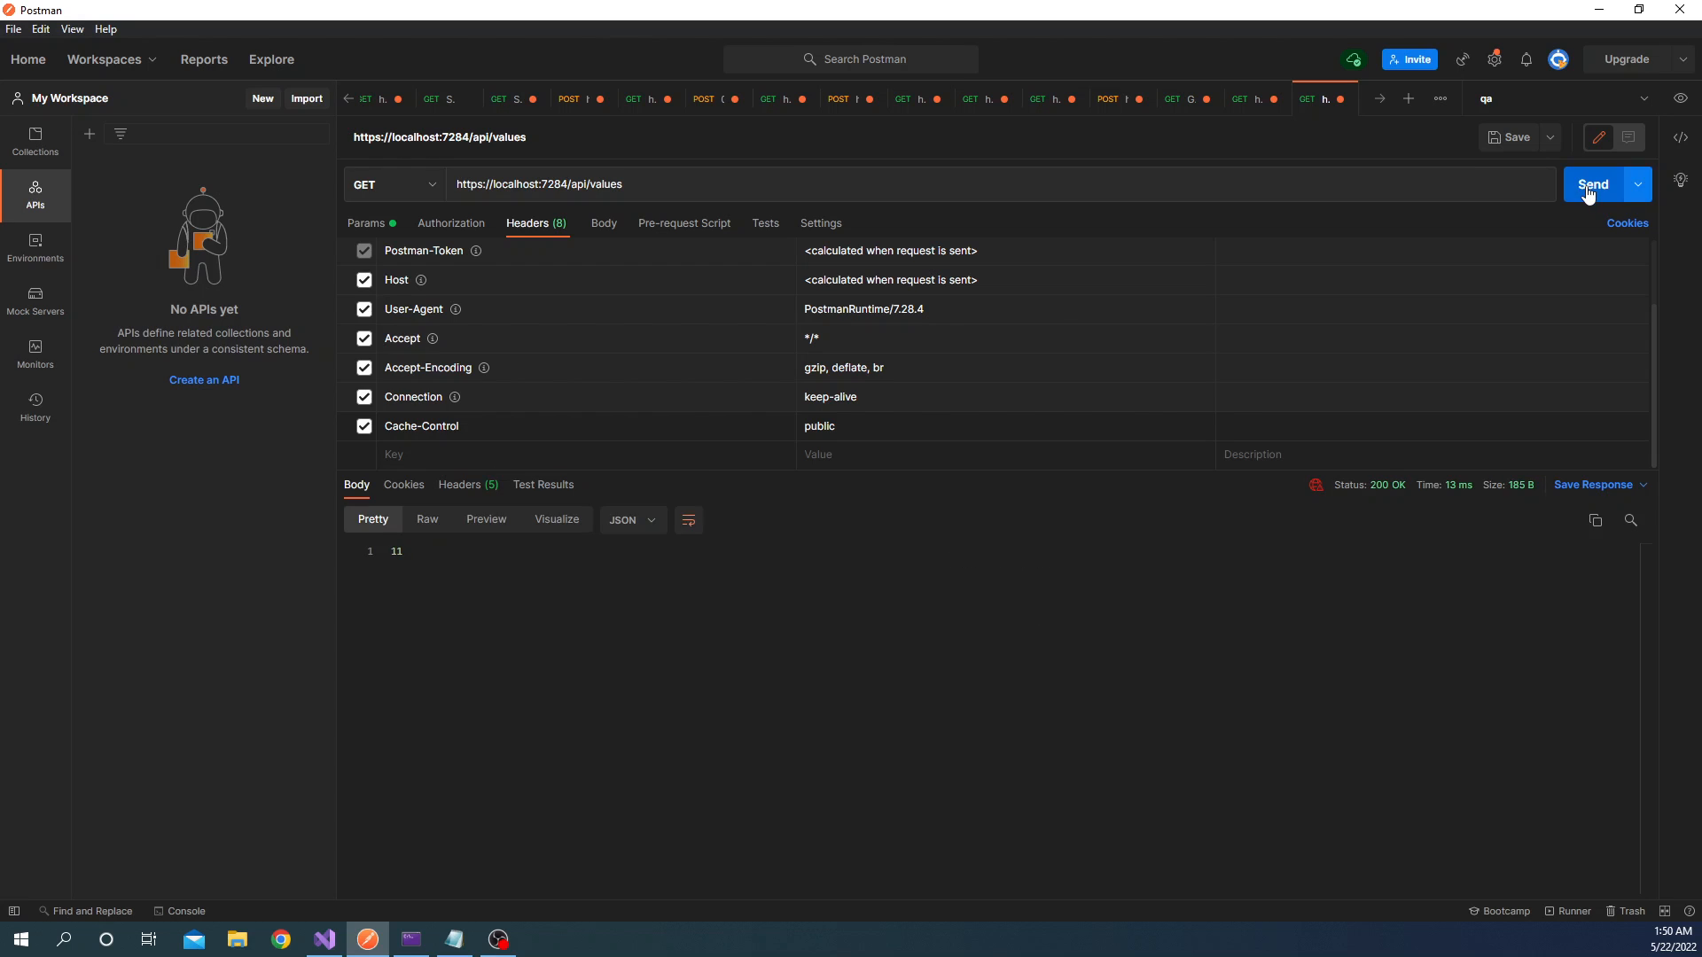
{"action": "left_click", "coordinate": [1592, 184]}
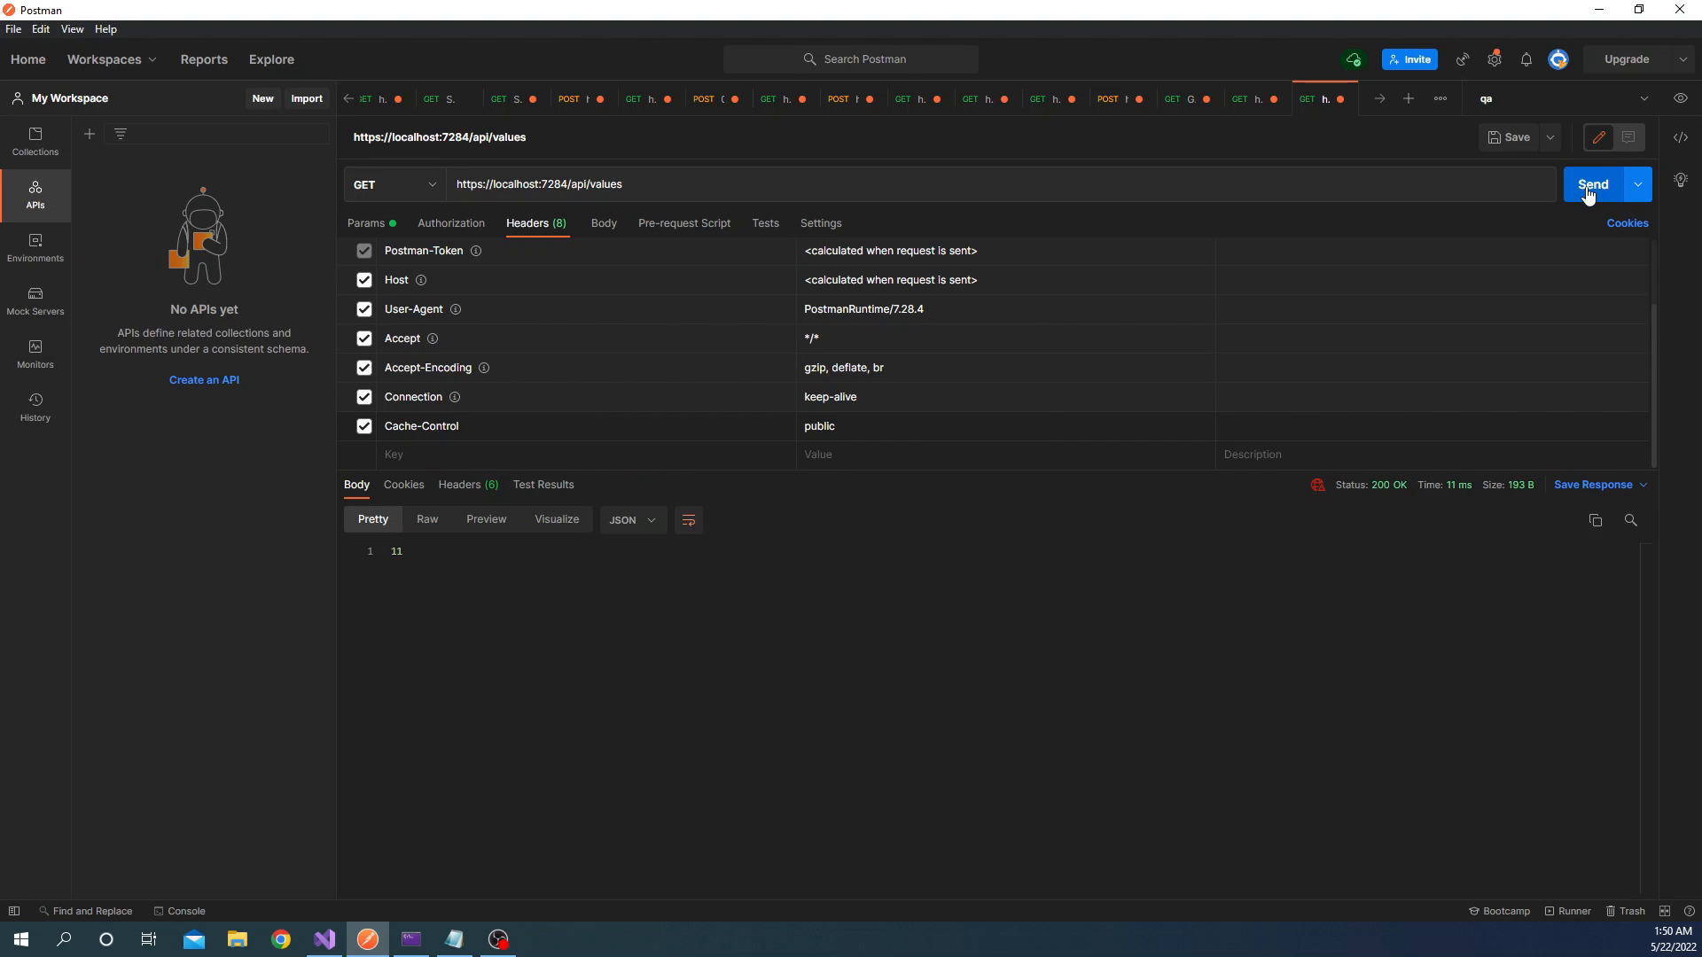
{"action": "left_click", "coordinate": [1592, 184]}
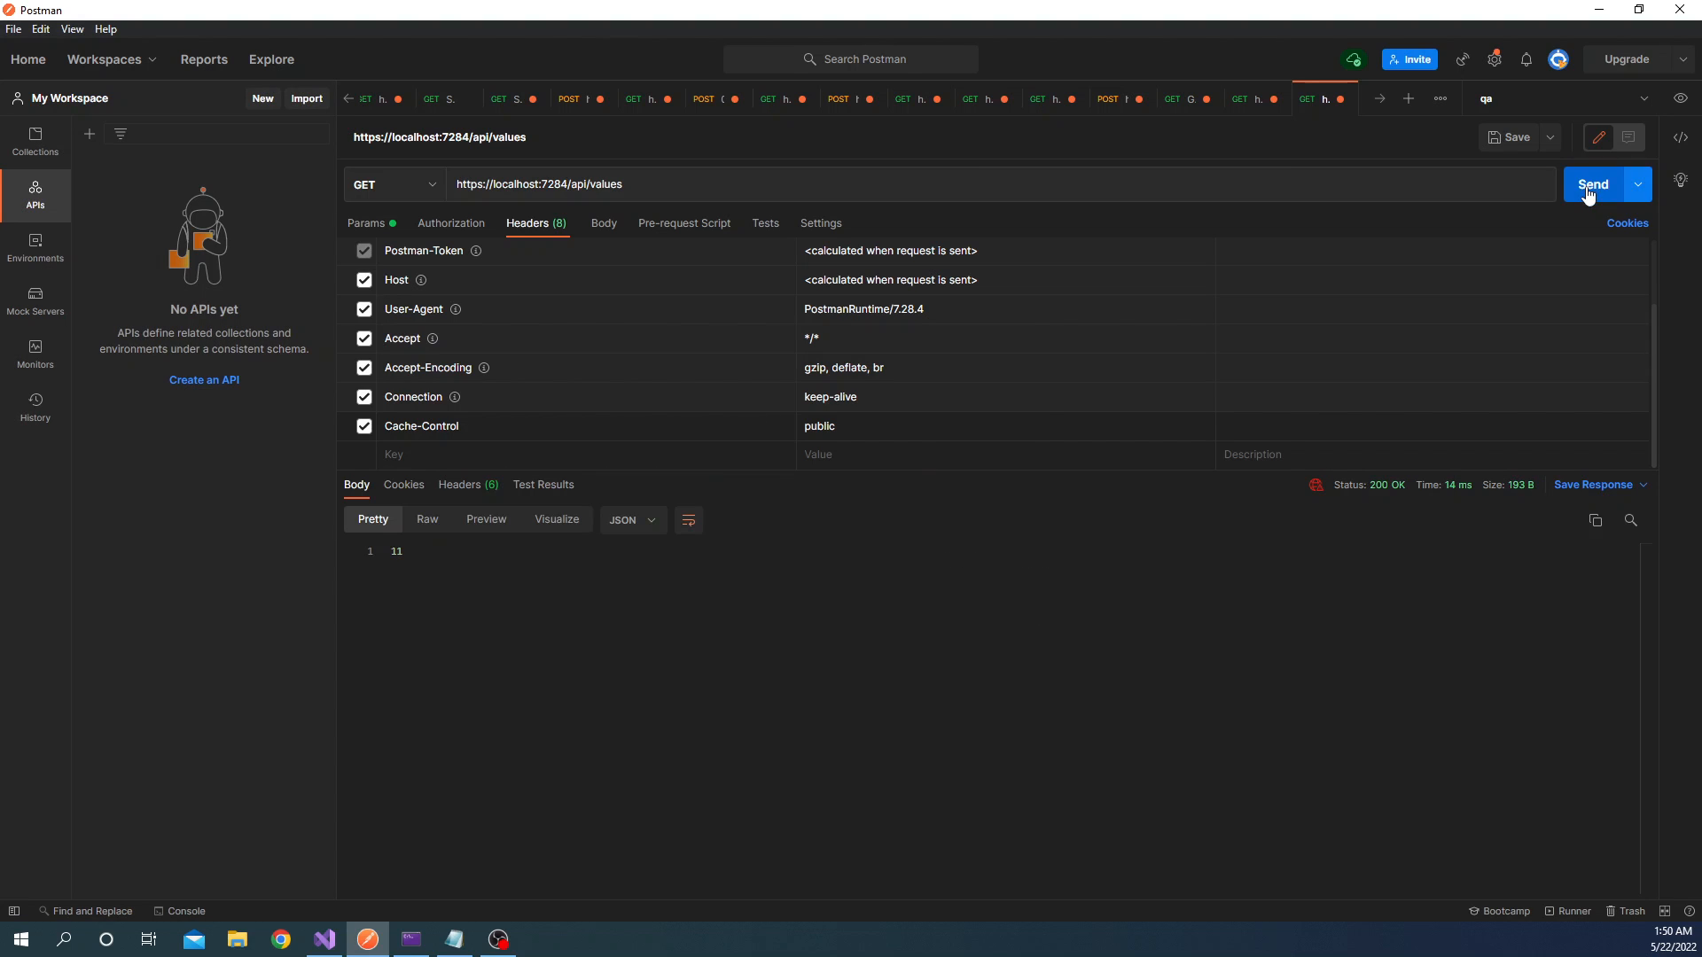
{"action": "left_click", "coordinate": [1592, 184]}
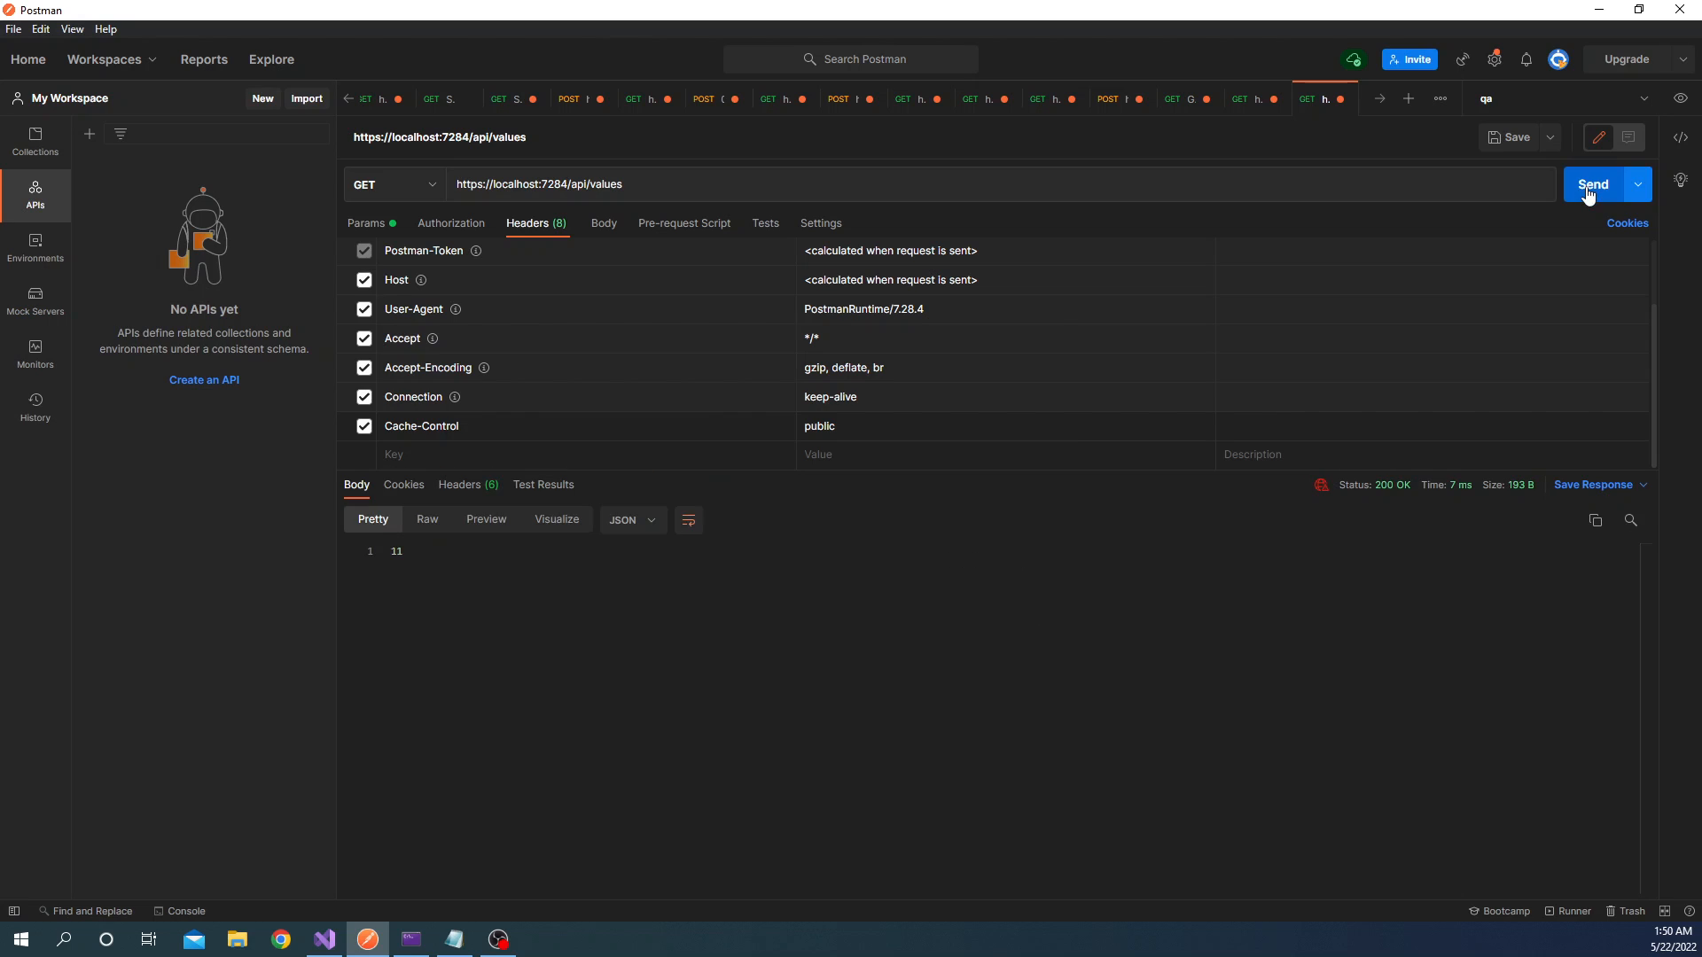
{"action": "left_click", "coordinate": [1592, 184]}
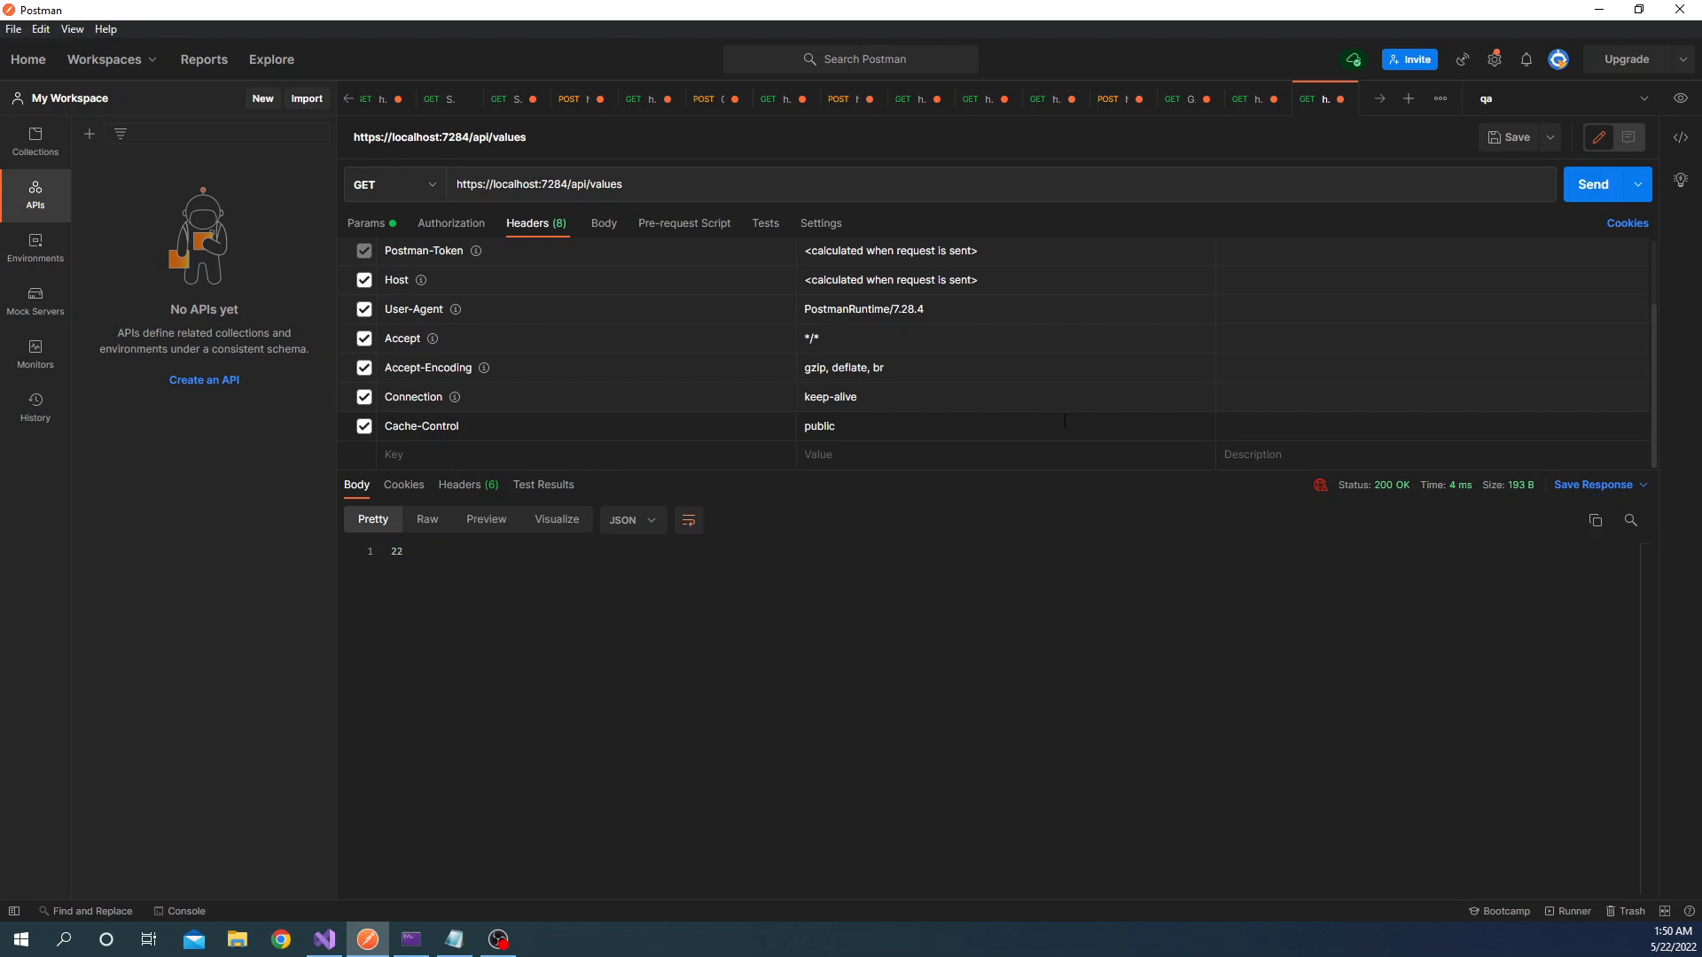
{"action": "mouse_move", "coordinate": [367, 435]}
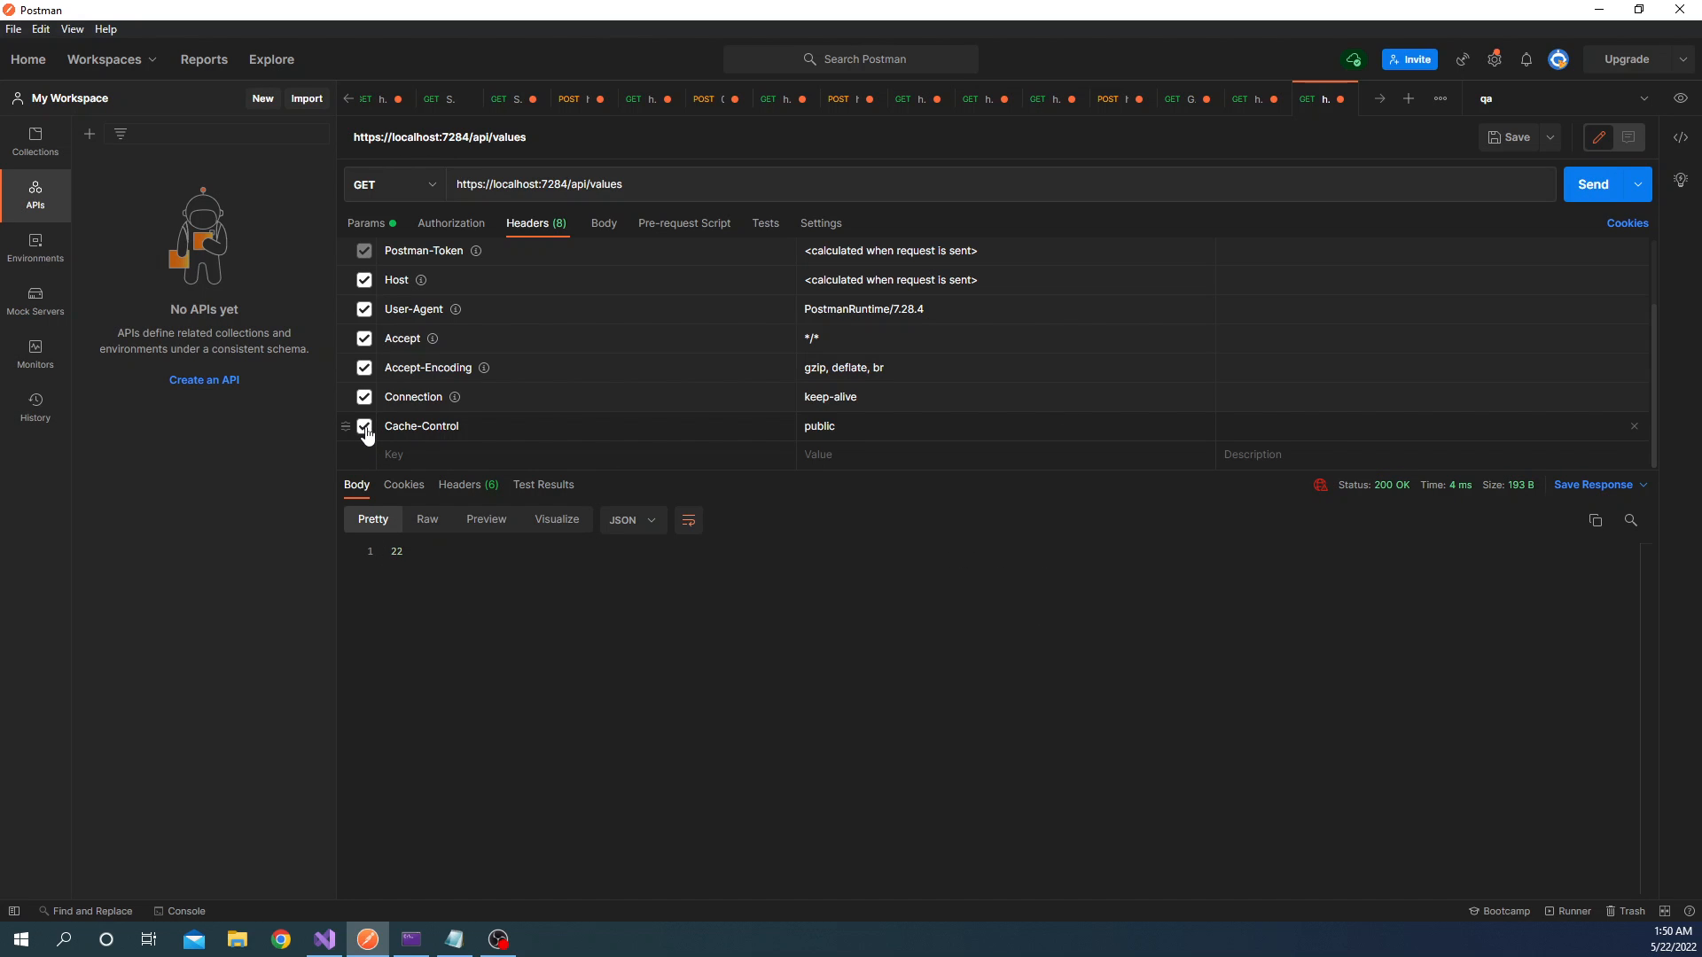
{"action": "left_click", "coordinate": [364, 426]}
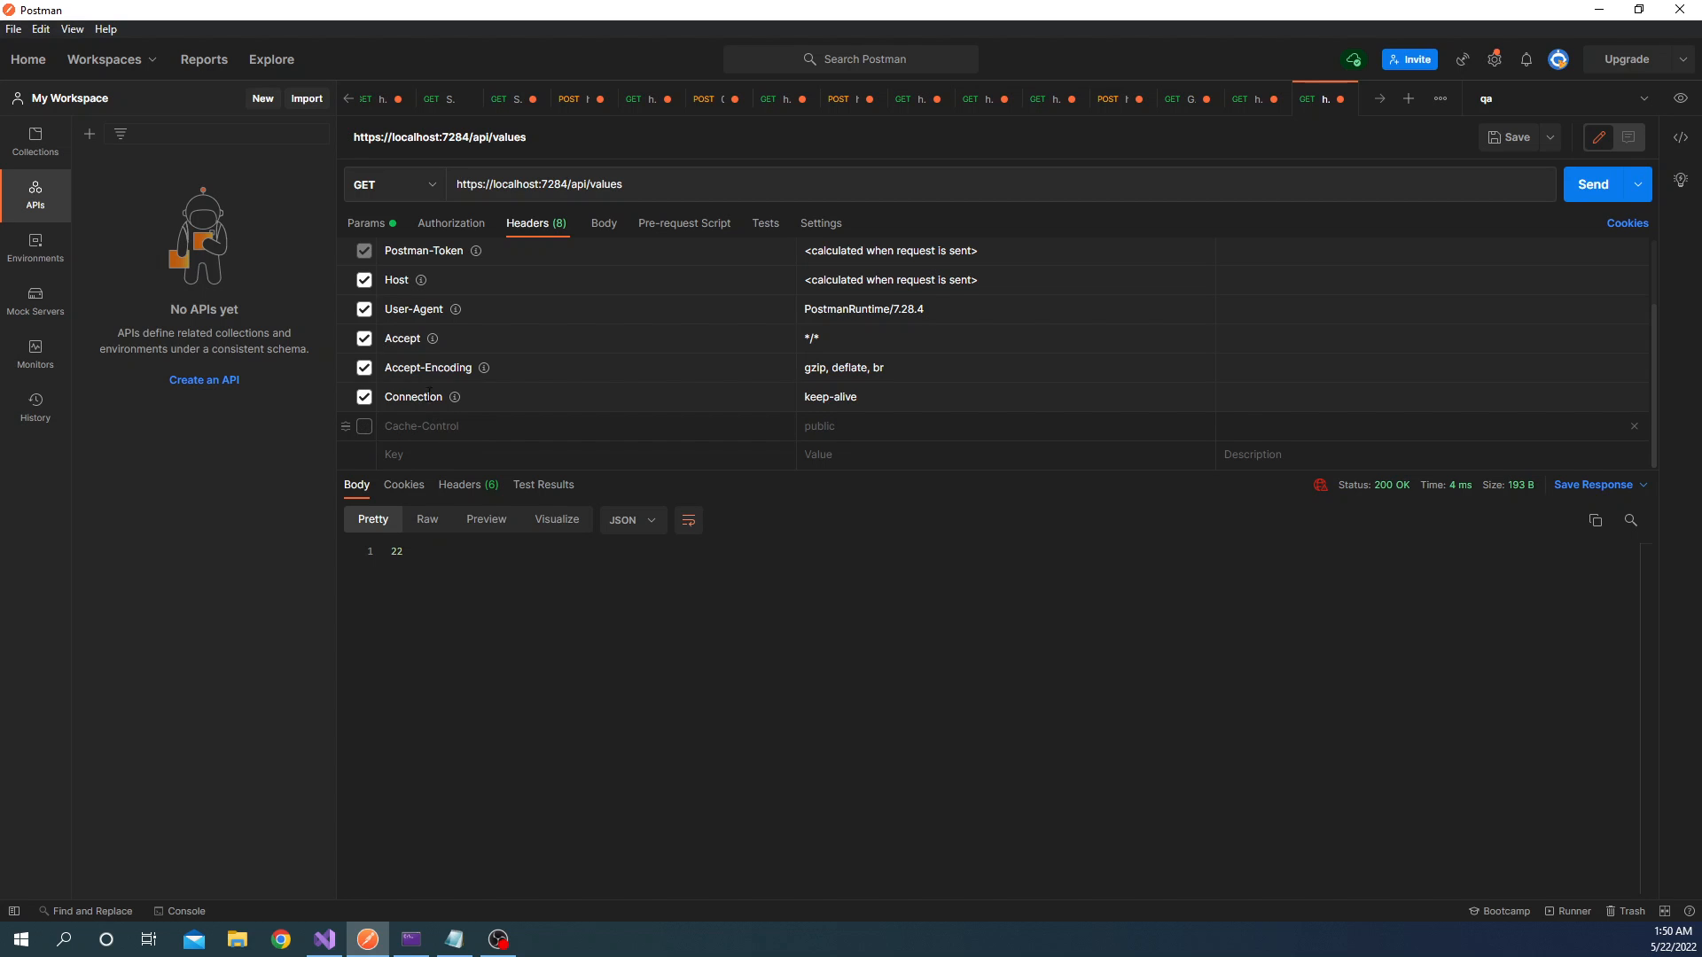
- Resend api/values without Cache-Control to see changing values, then re-enable the public header
{"action": "left_click", "coordinate": [1592, 184]}
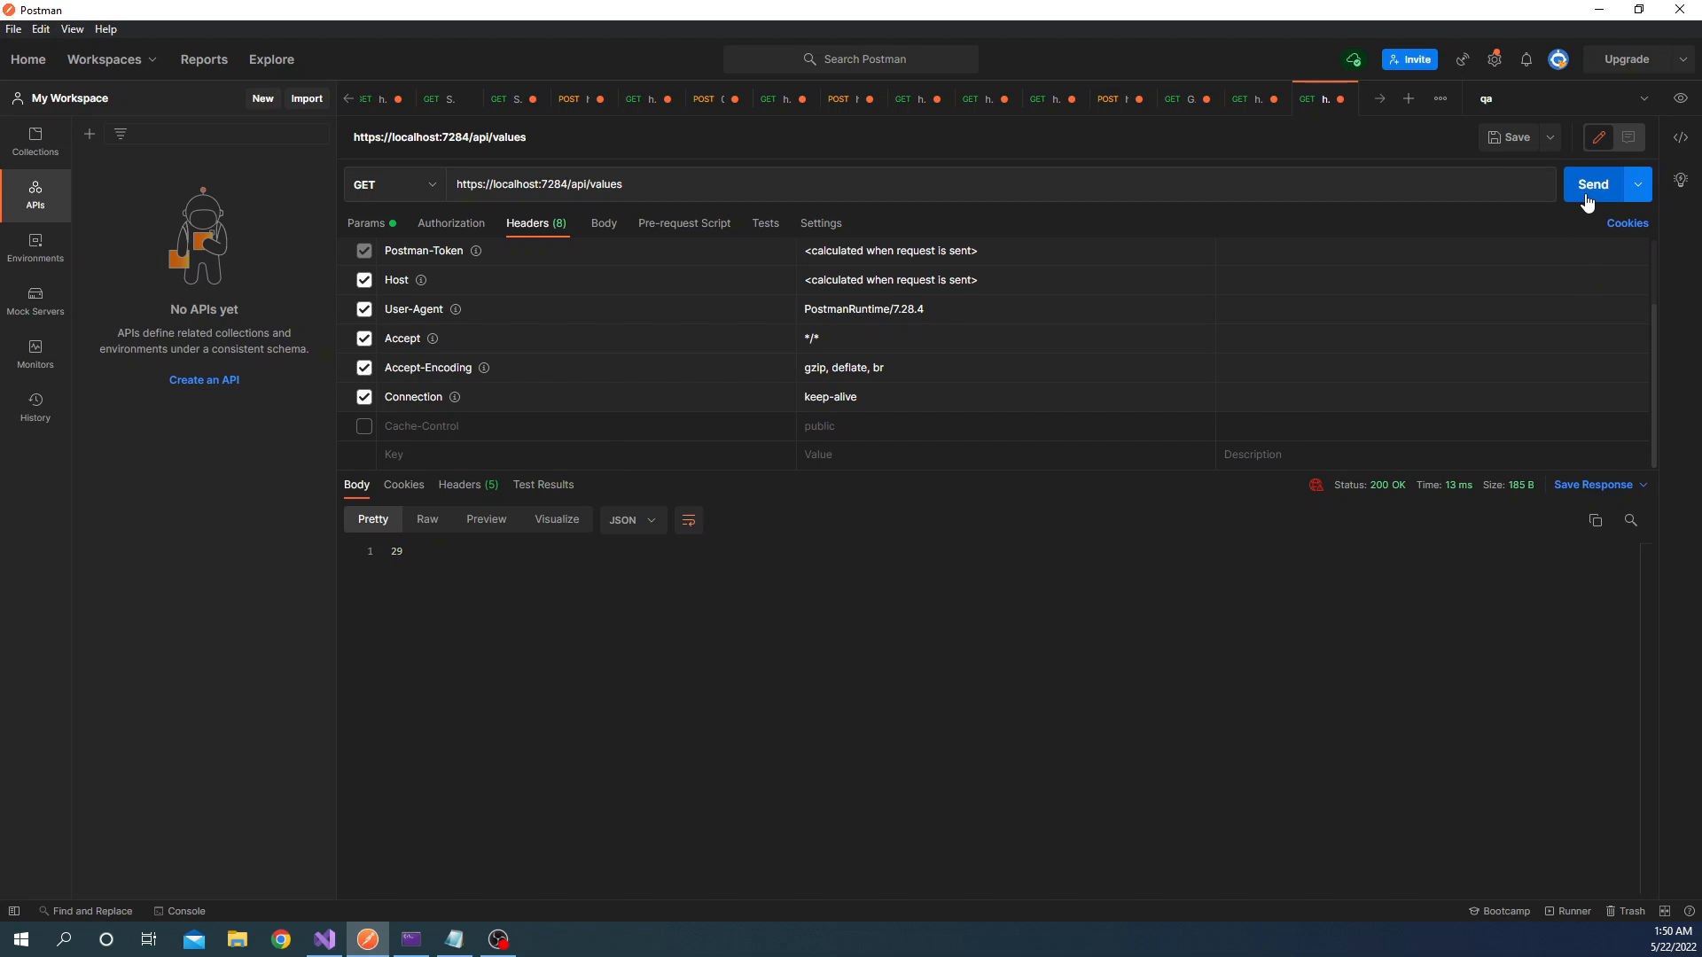
{"action": "left_click", "coordinate": [1592, 185]}
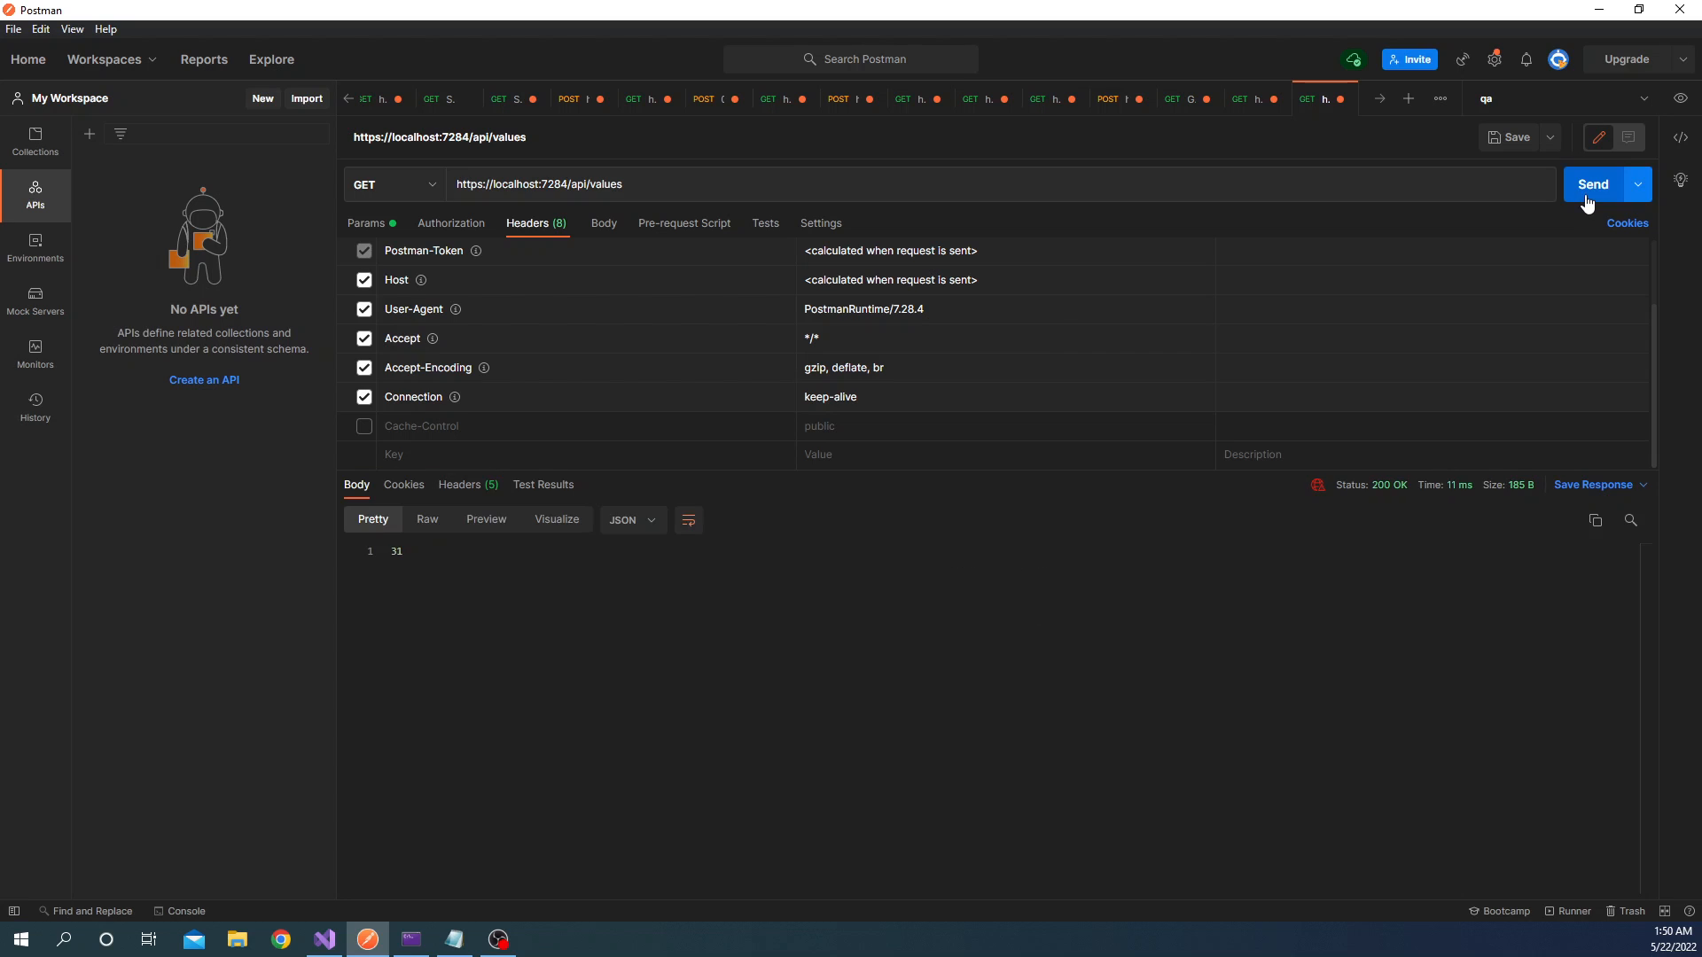
{"action": "left_click", "coordinate": [1592, 184]}
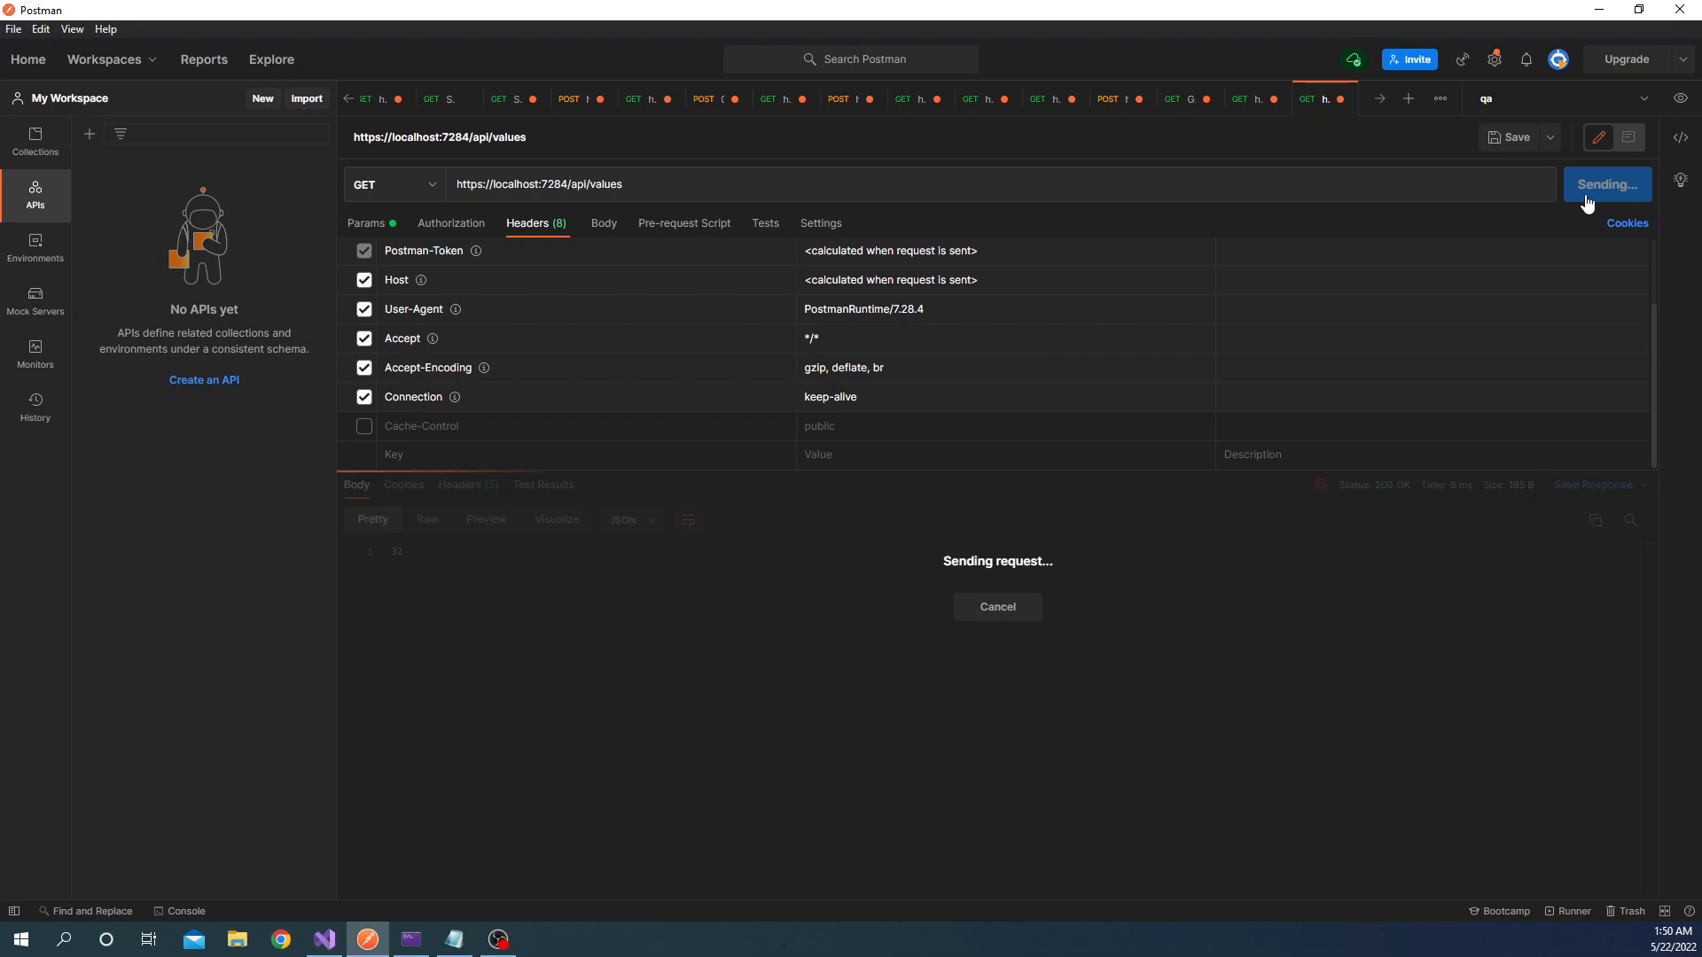
{"action": "left_click", "coordinate": [1592, 184]}
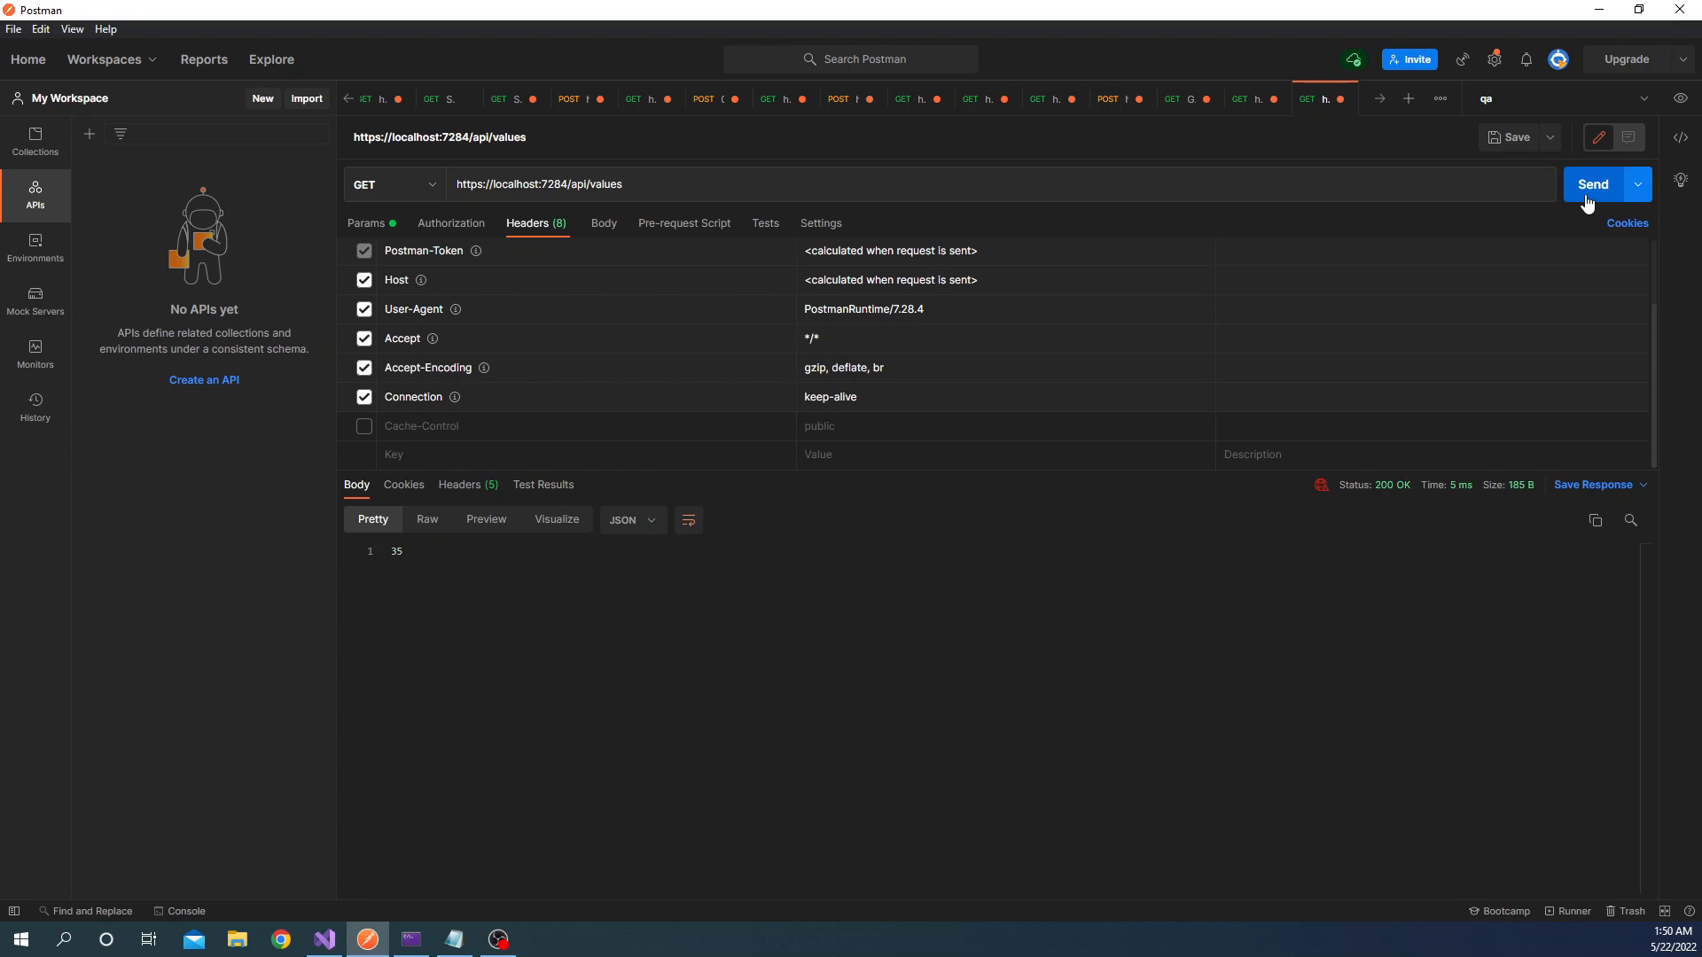
{"action": "left_click", "coordinate": [1592, 183]}
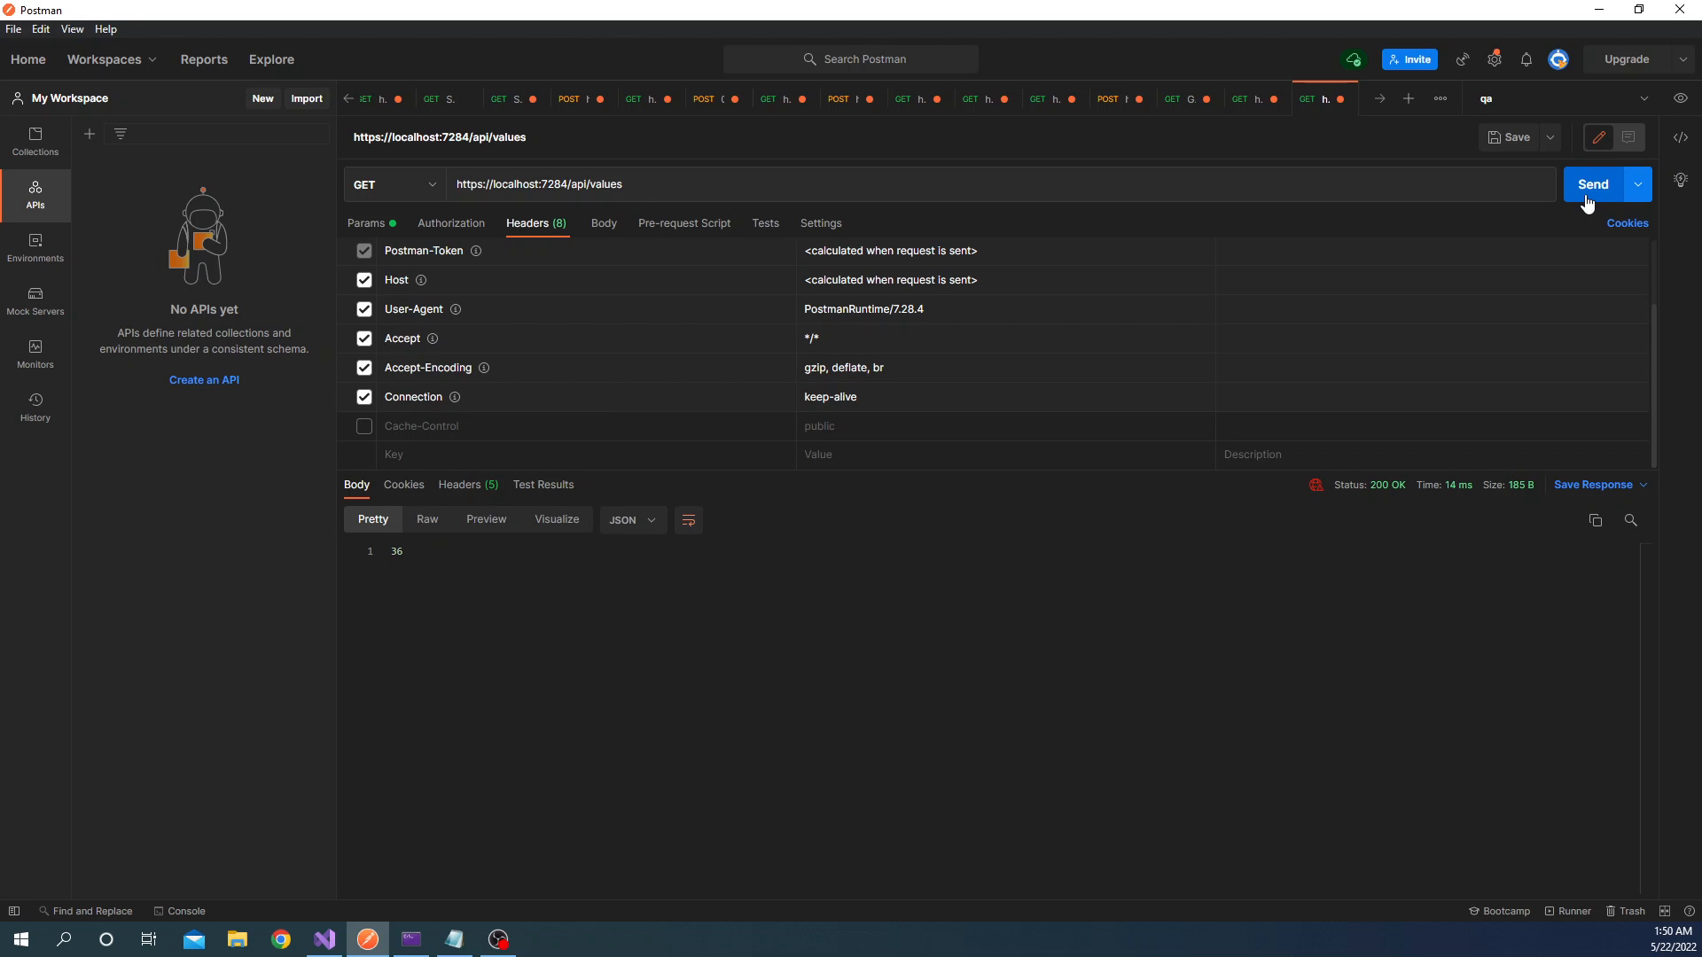
{"action": "left_click", "coordinate": [1592, 184]}
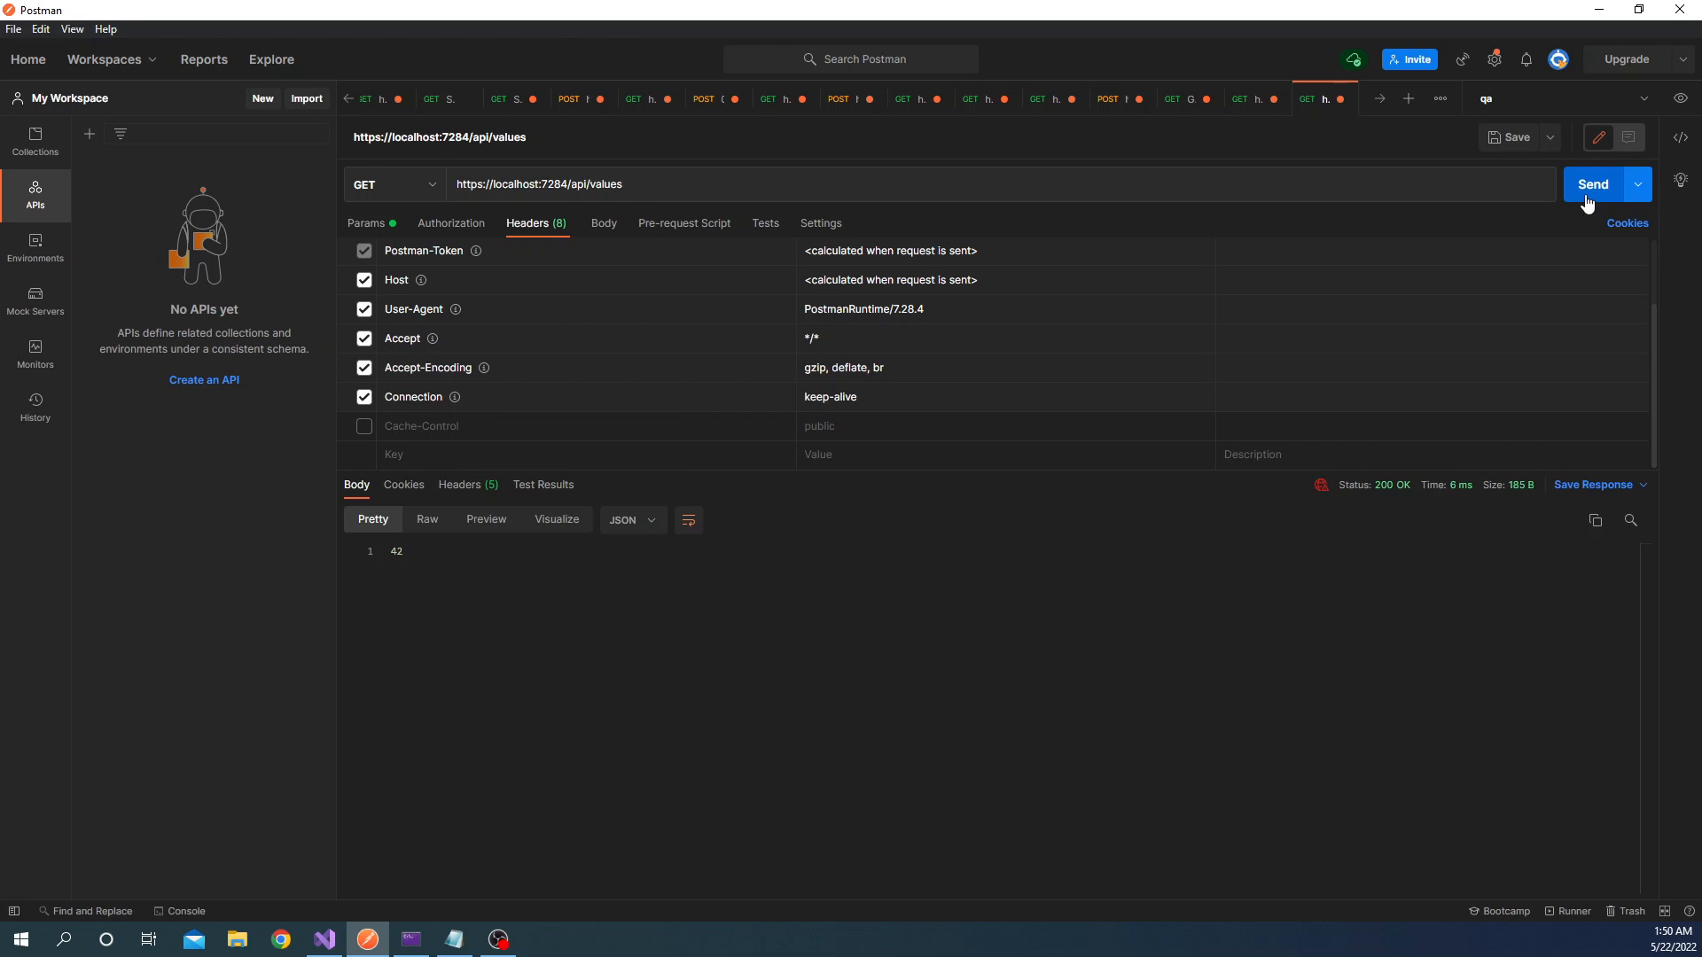
{"action": "left_click", "coordinate": [1592, 183]}
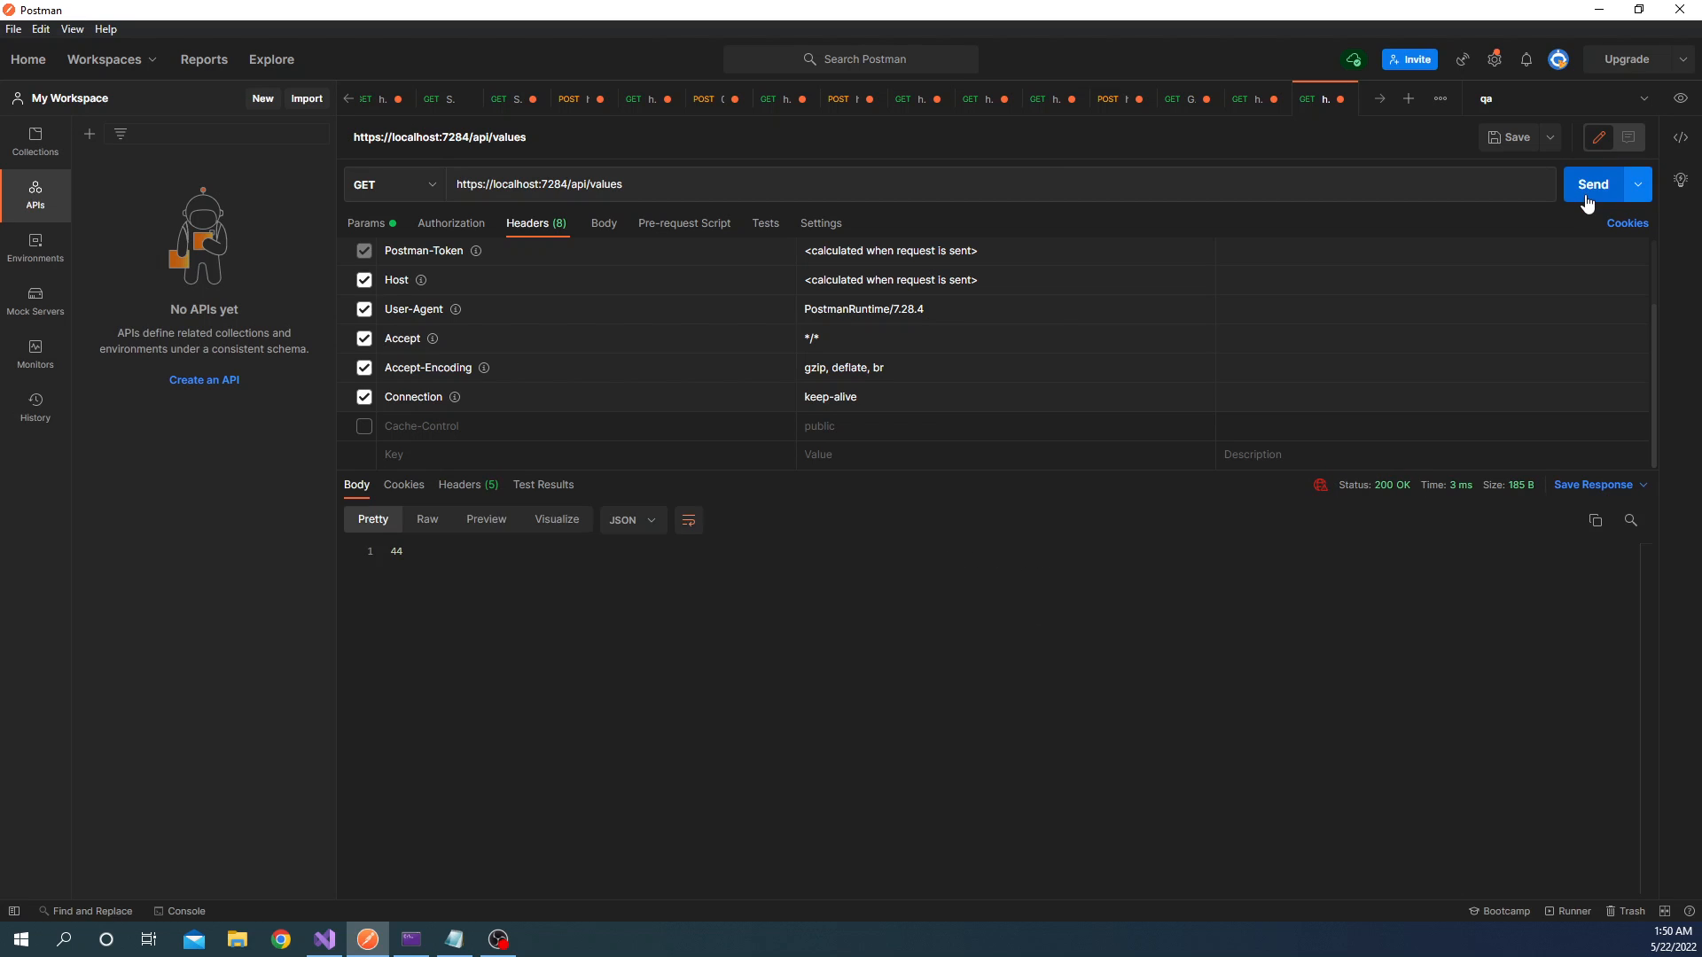
{"action": "left_click", "coordinate": [1592, 184]}
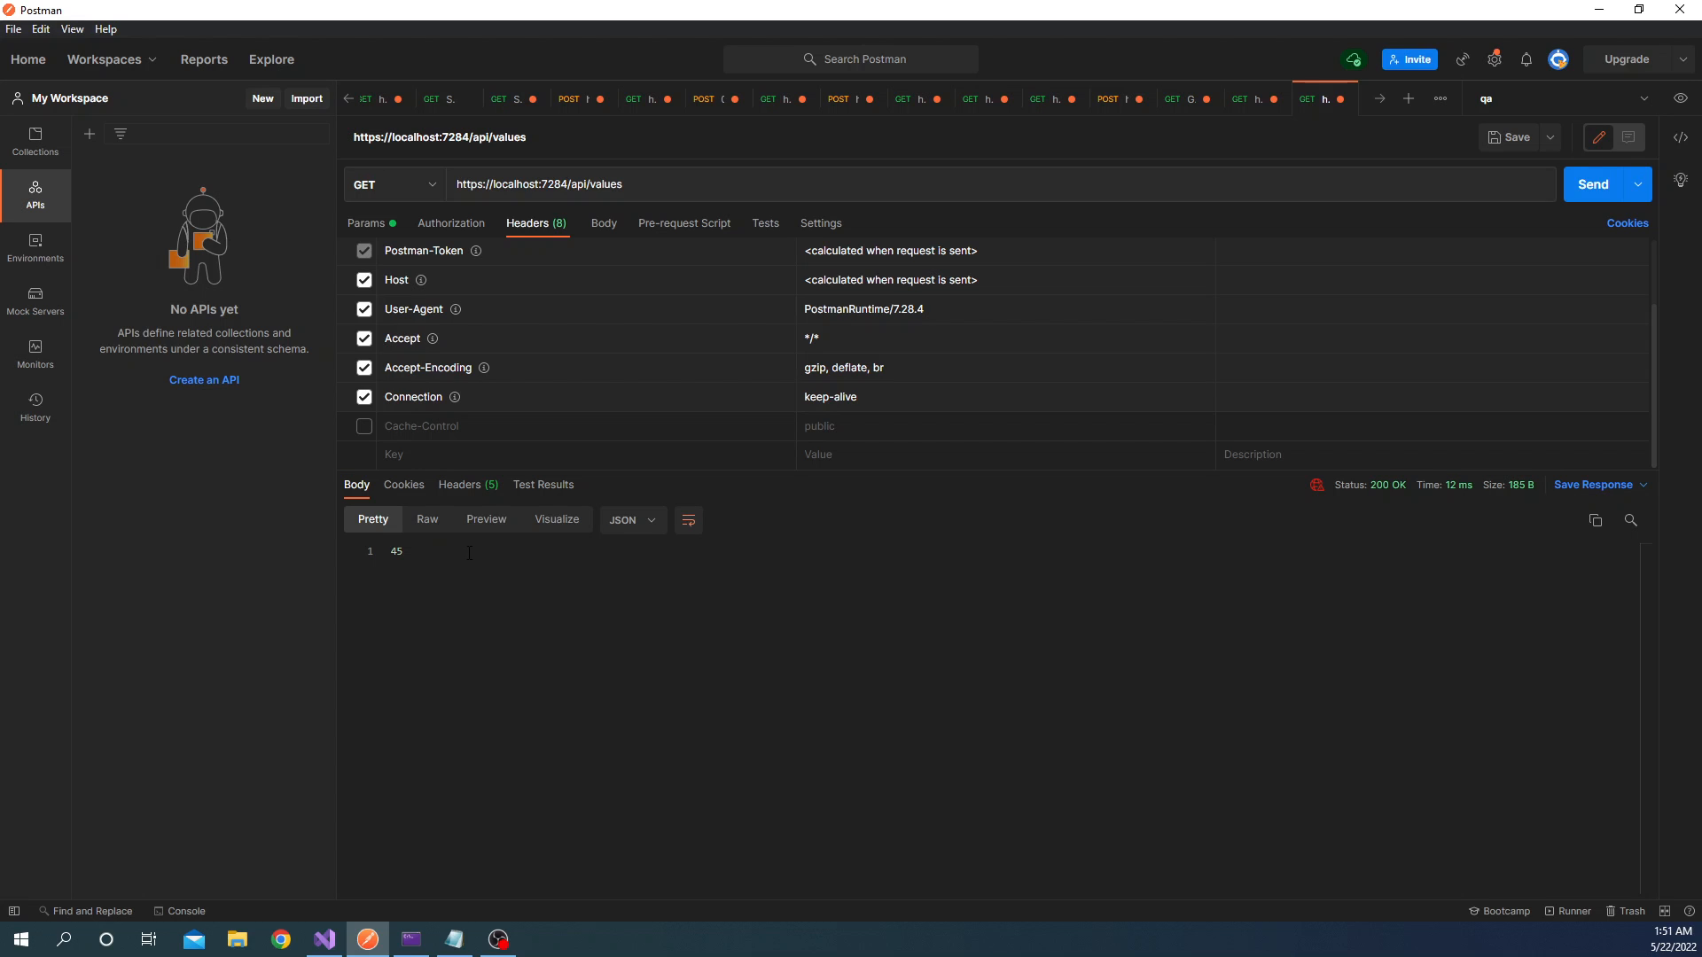
{"action": "left_click", "coordinate": [364, 425]}
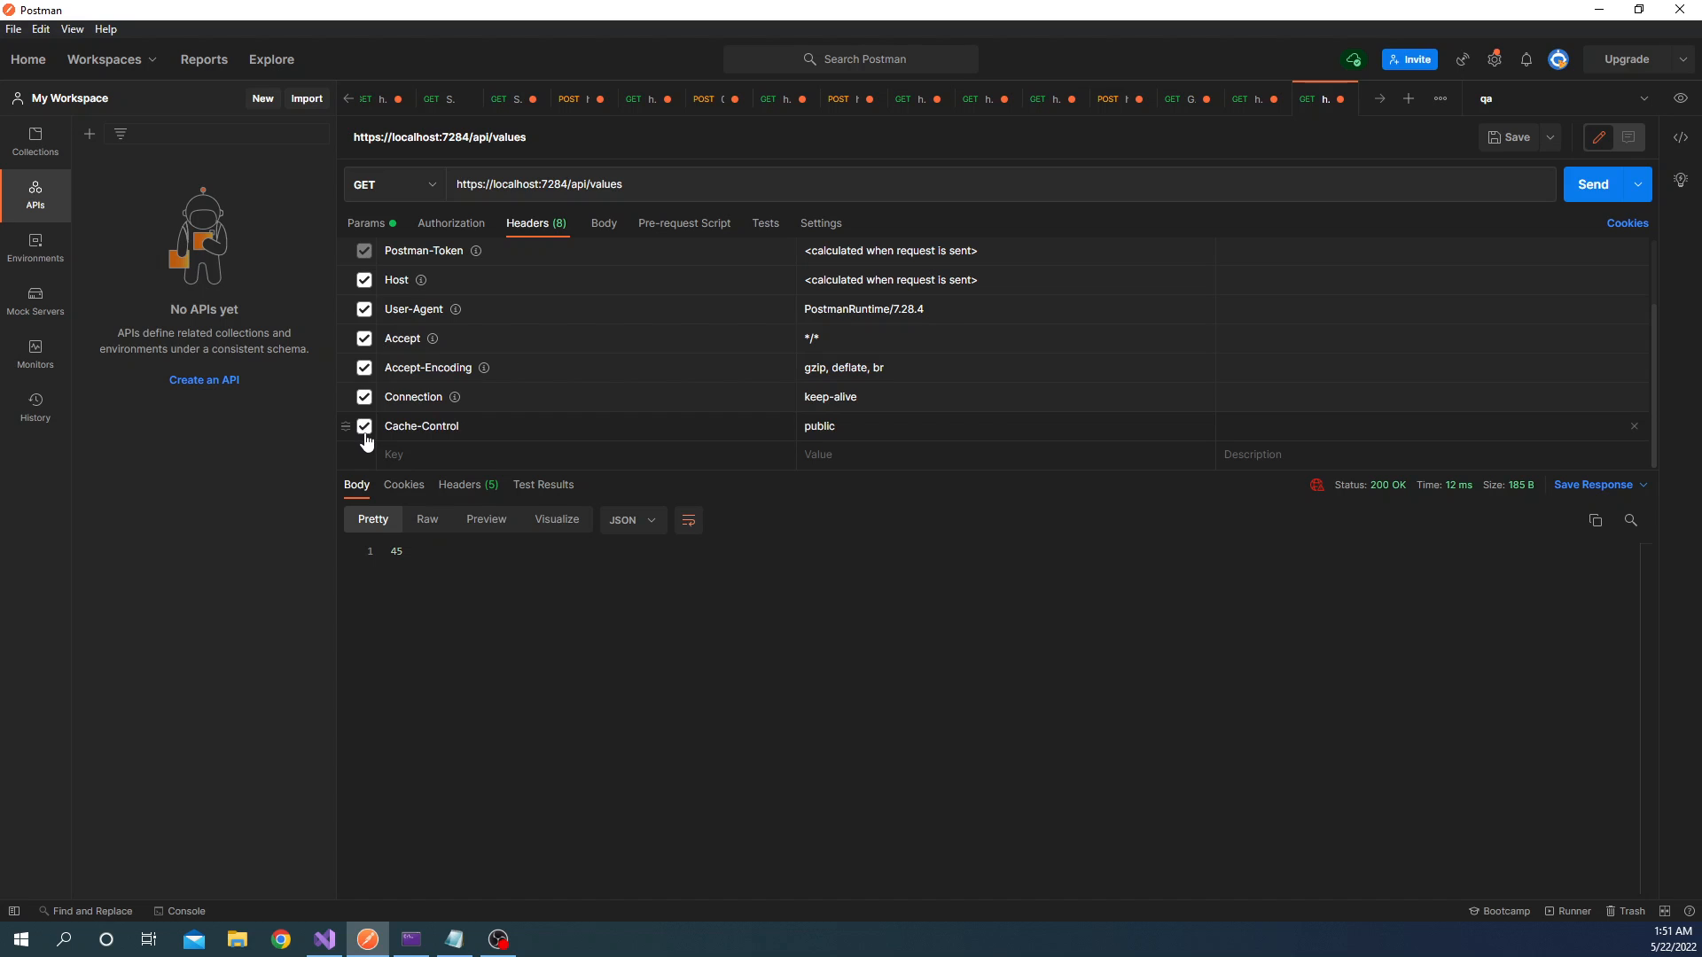
- Resend api/values with Cache-Control: public, getting 34, then return to Program.cs in Visual Studio
{"action": "left_click", "coordinate": [1591, 184]}
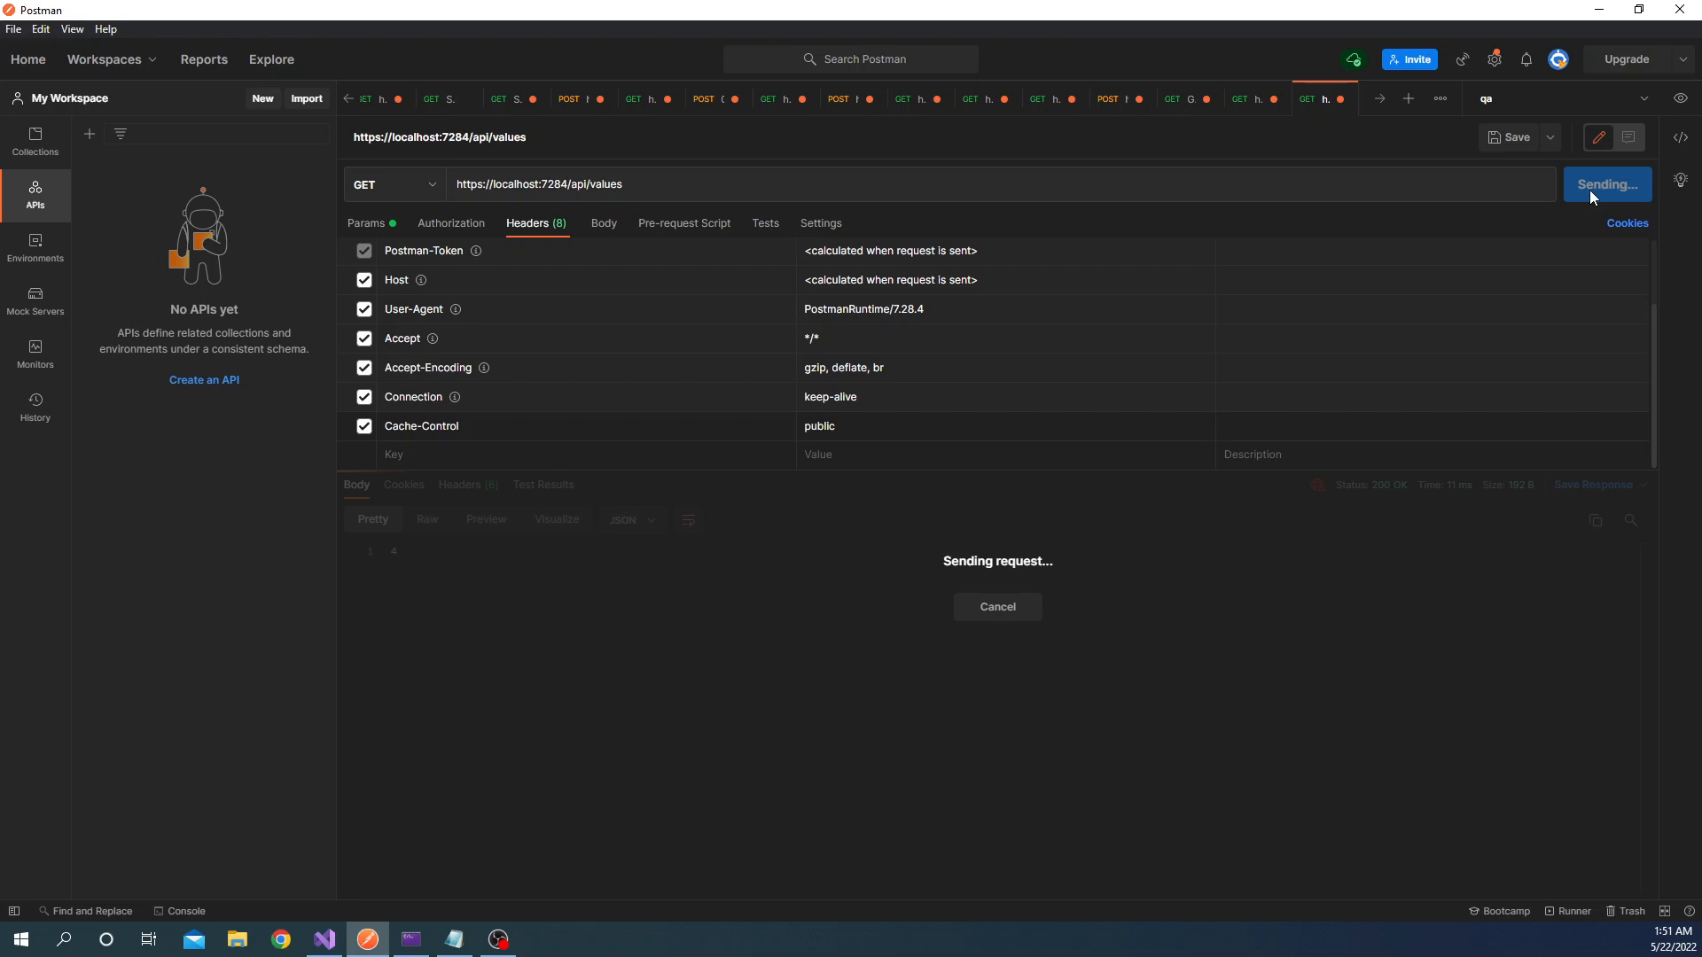
{"action": "left_click", "coordinate": [1605, 183]}
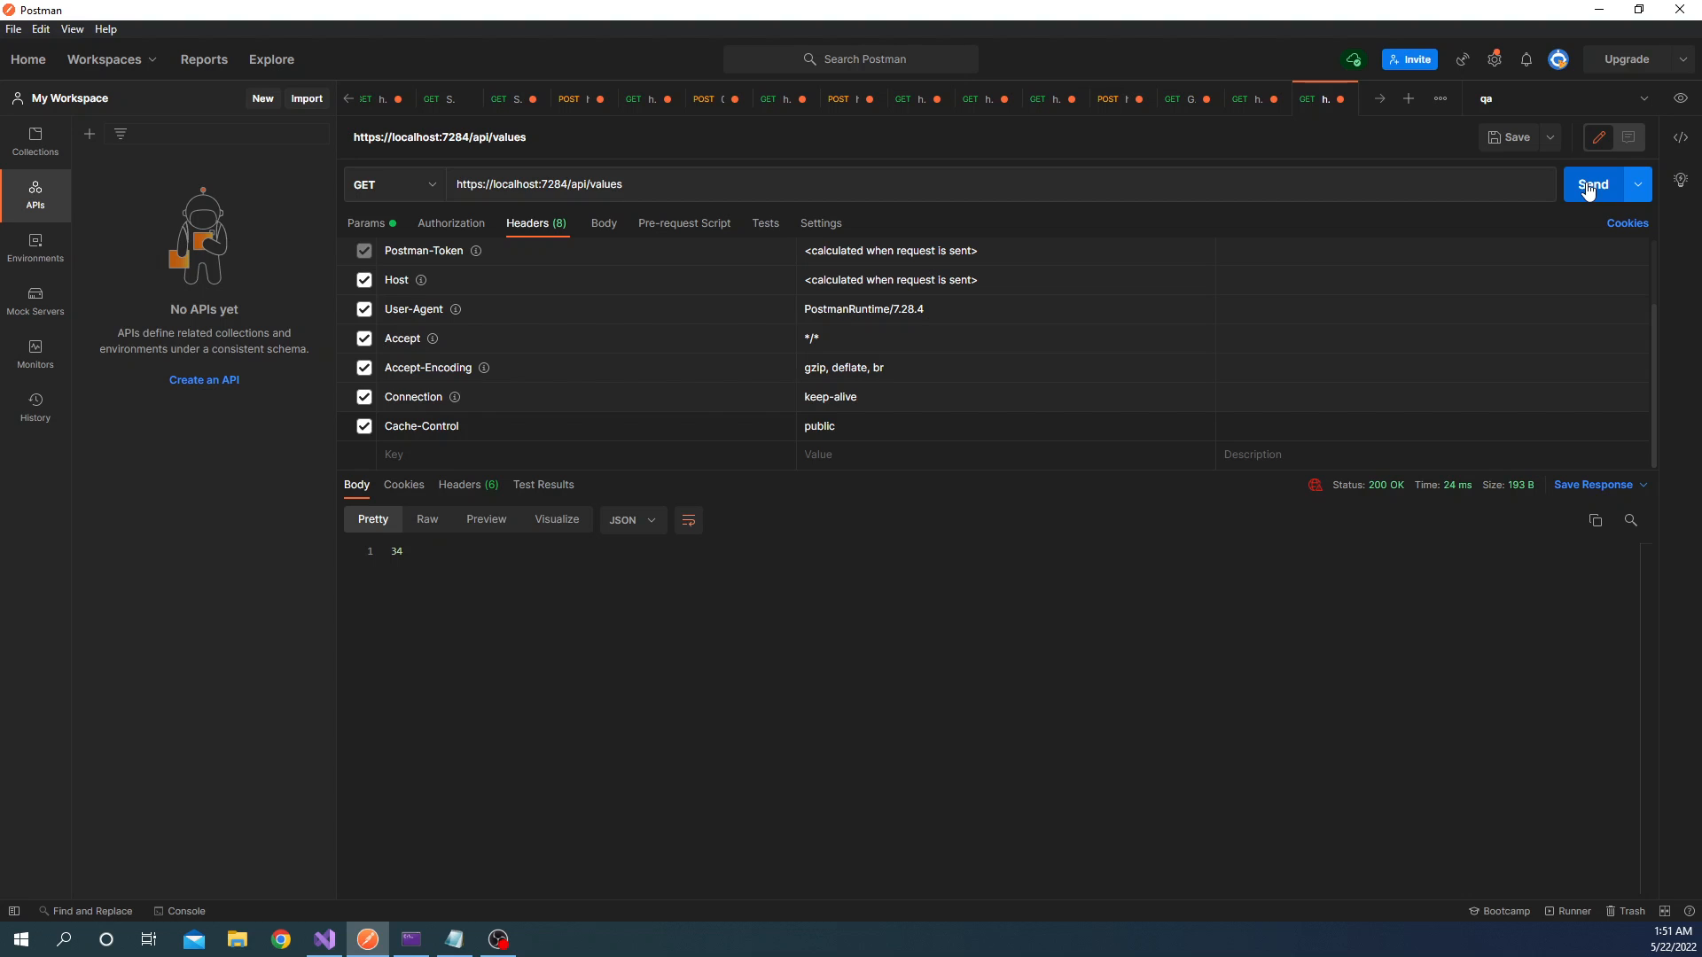
{"action": "left_click", "coordinate": [321, 939]}
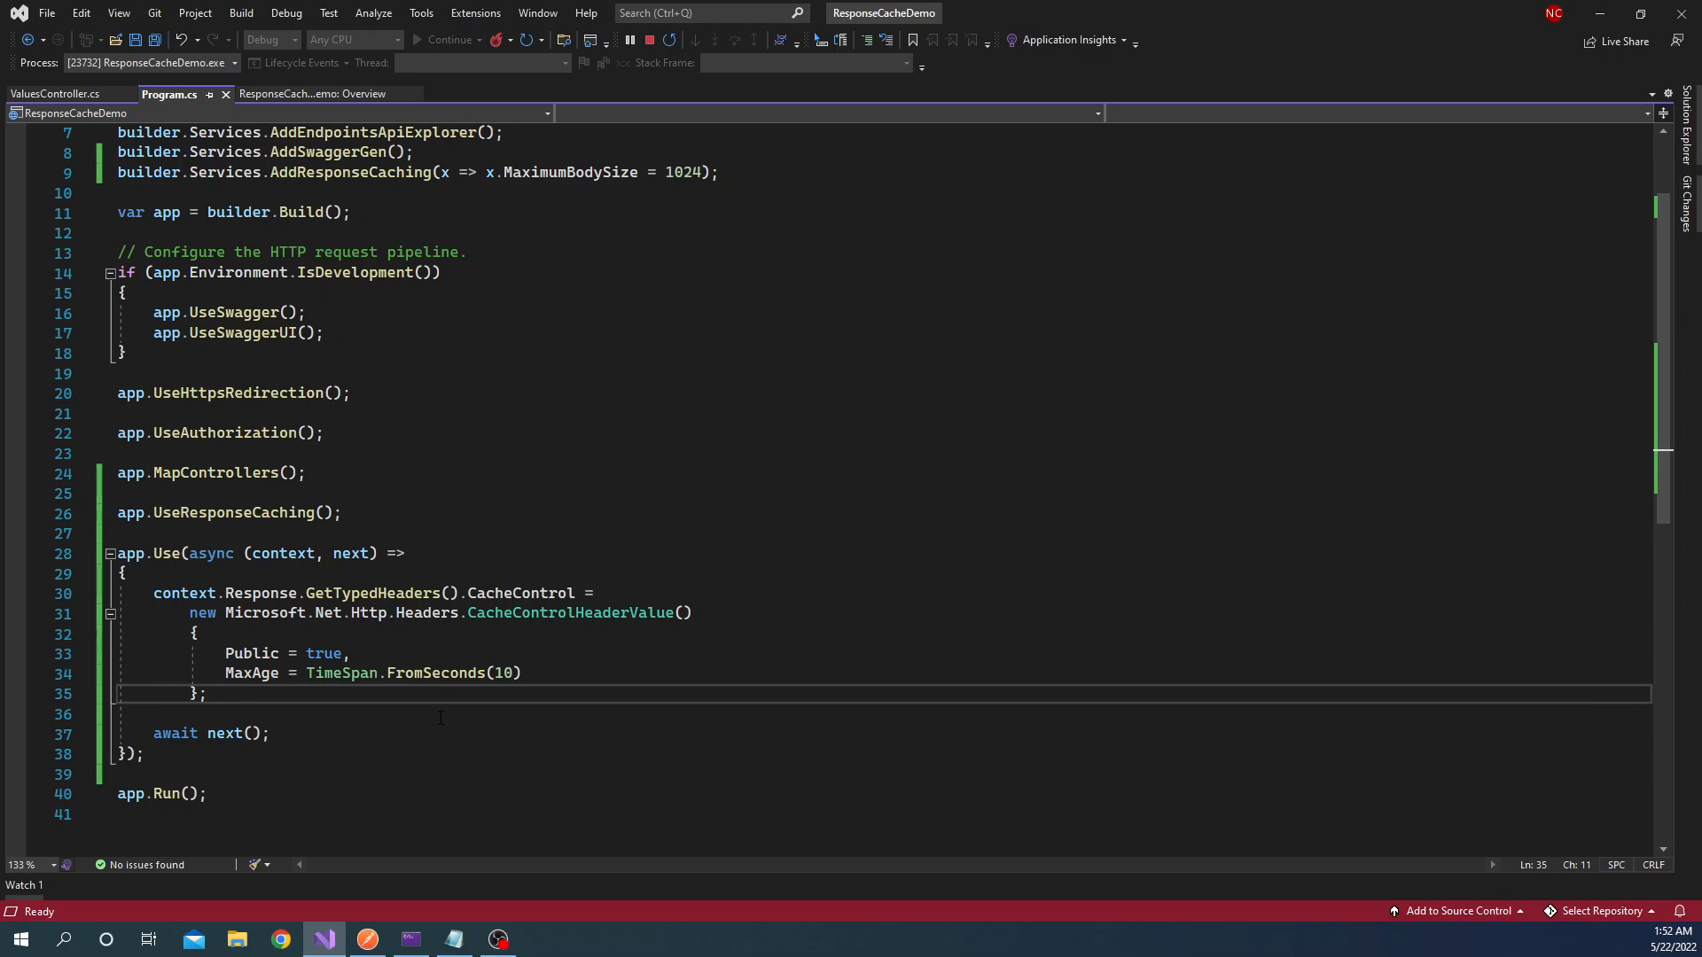
- Write context.Response.Headers[Microsoft.Net.Http.Headers.Vary] on a new line in the middleware
{"action": "key", "text": "enter"}
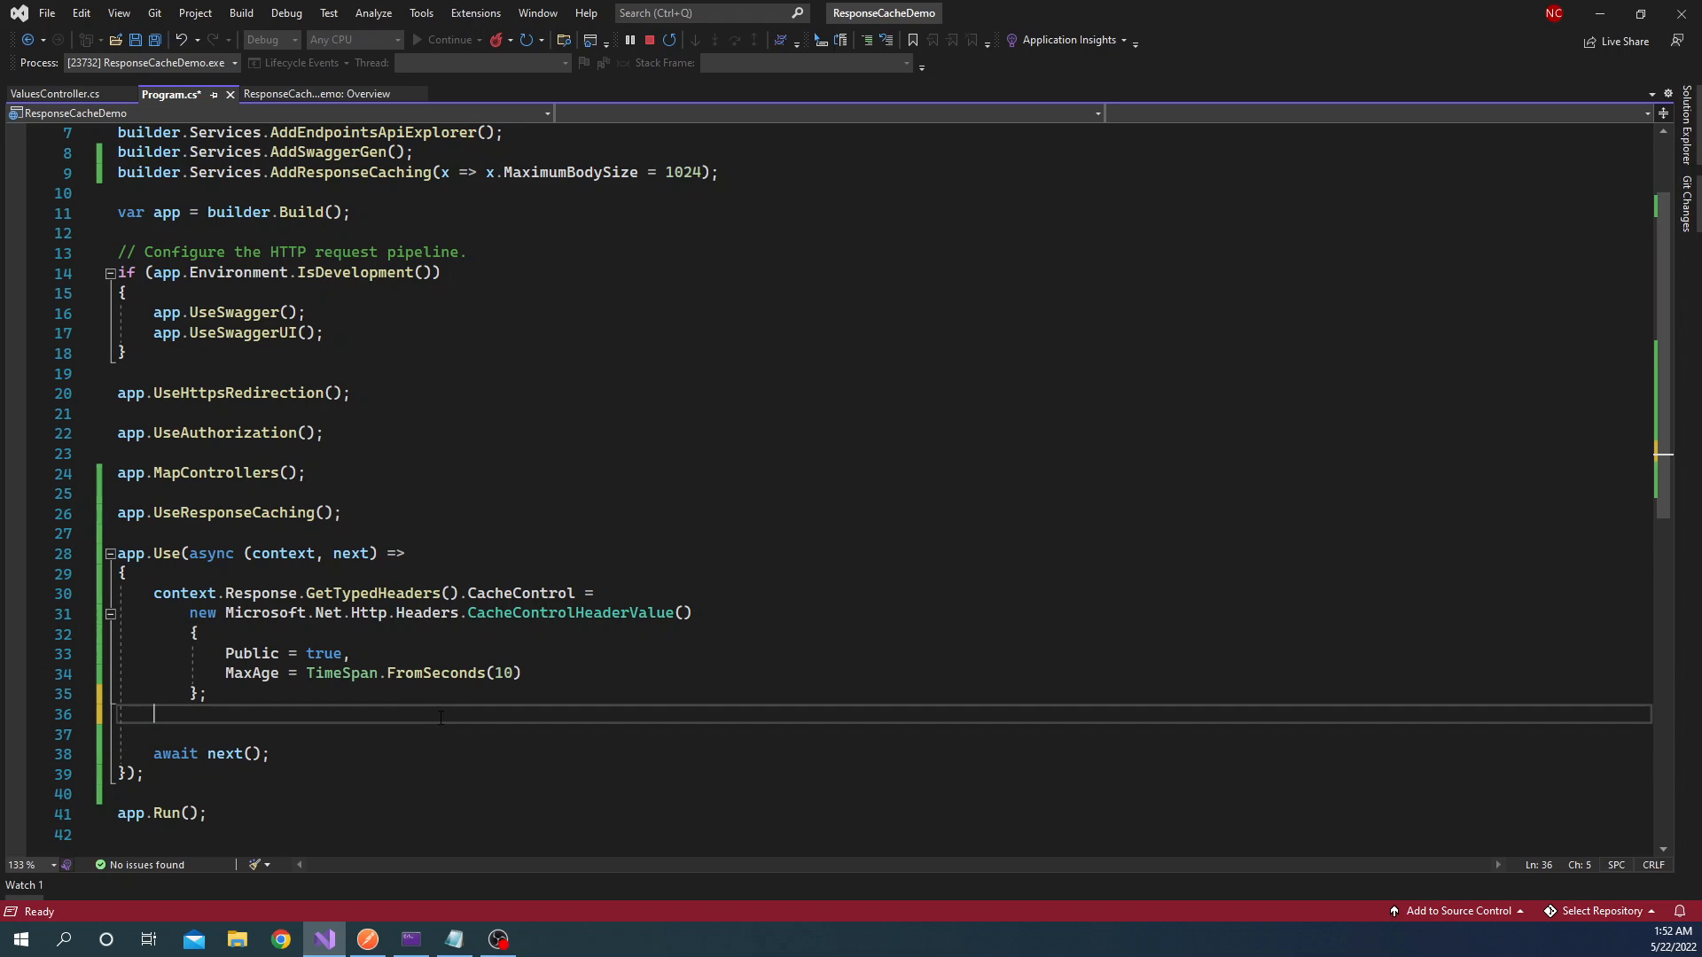
{"action": "type", "text": "context"}
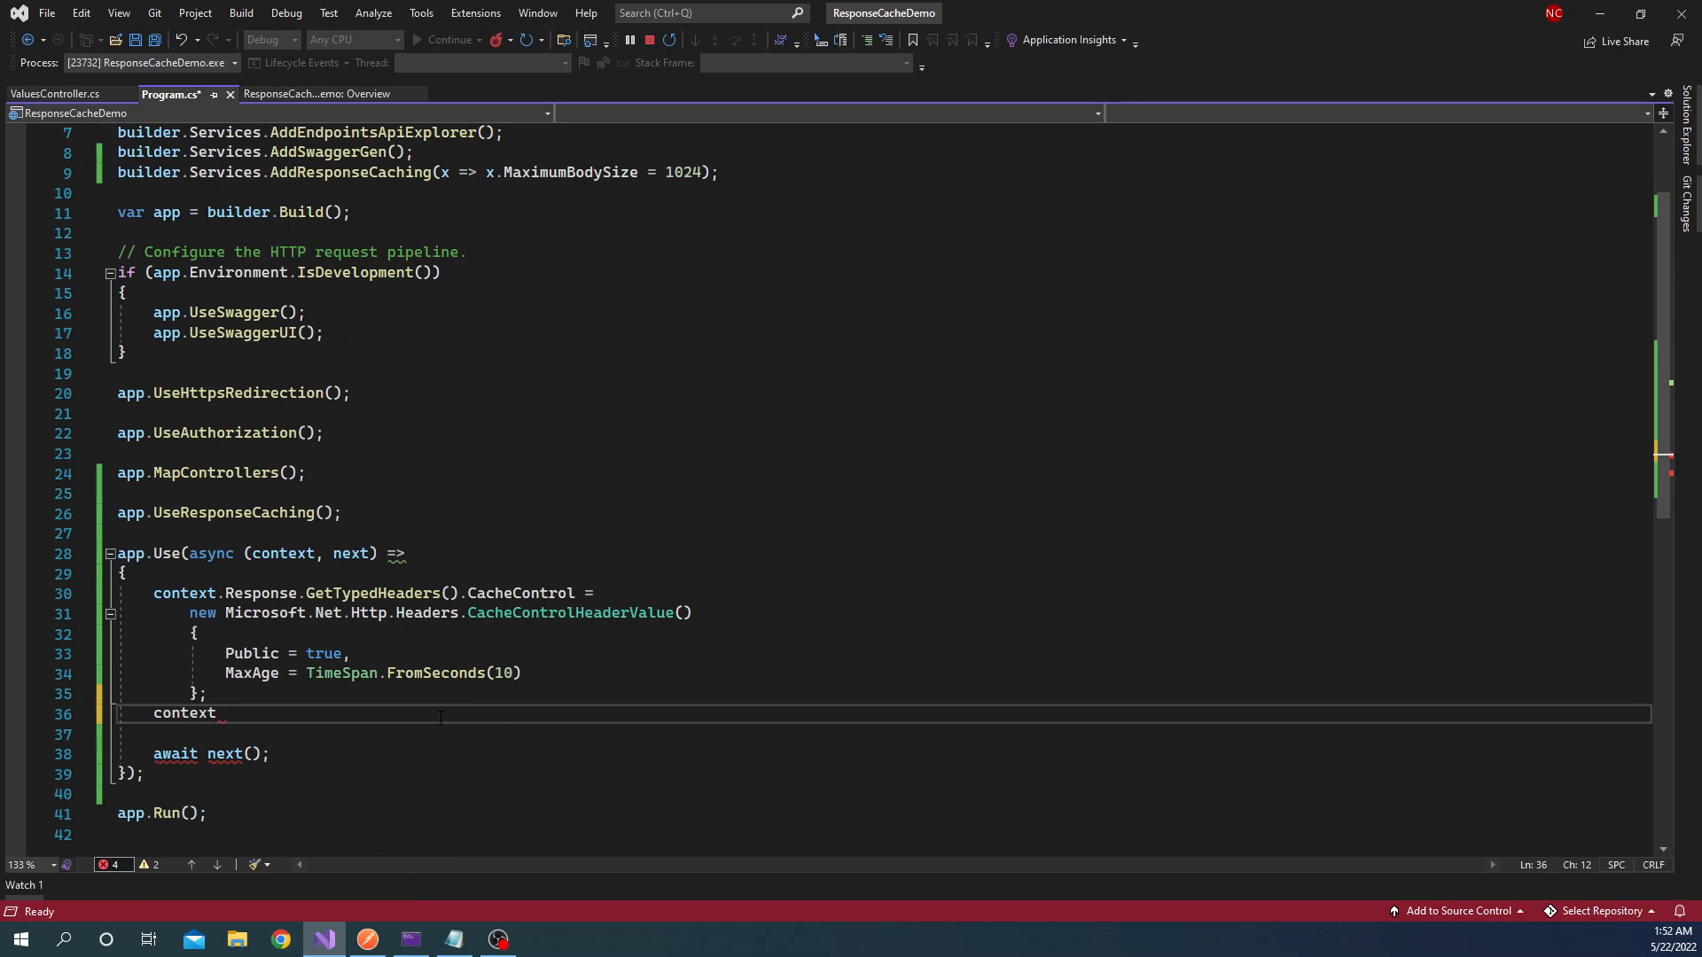
{"action": "type", "text": "."}
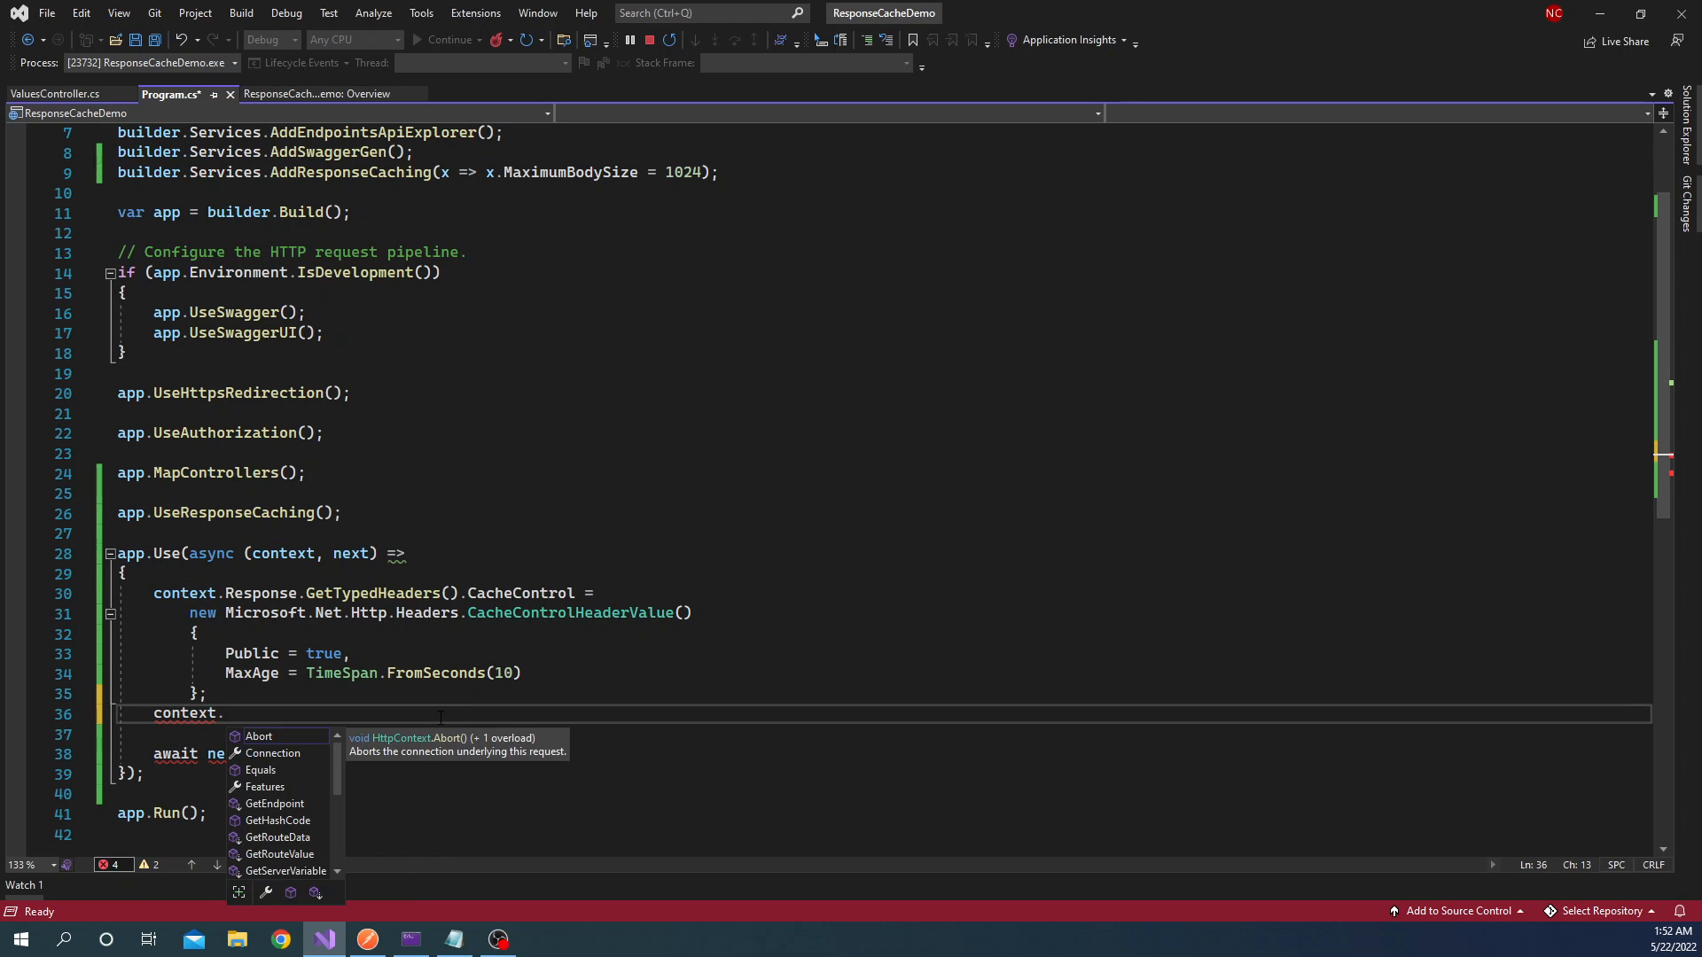
{"action": "type", "text": "res"}
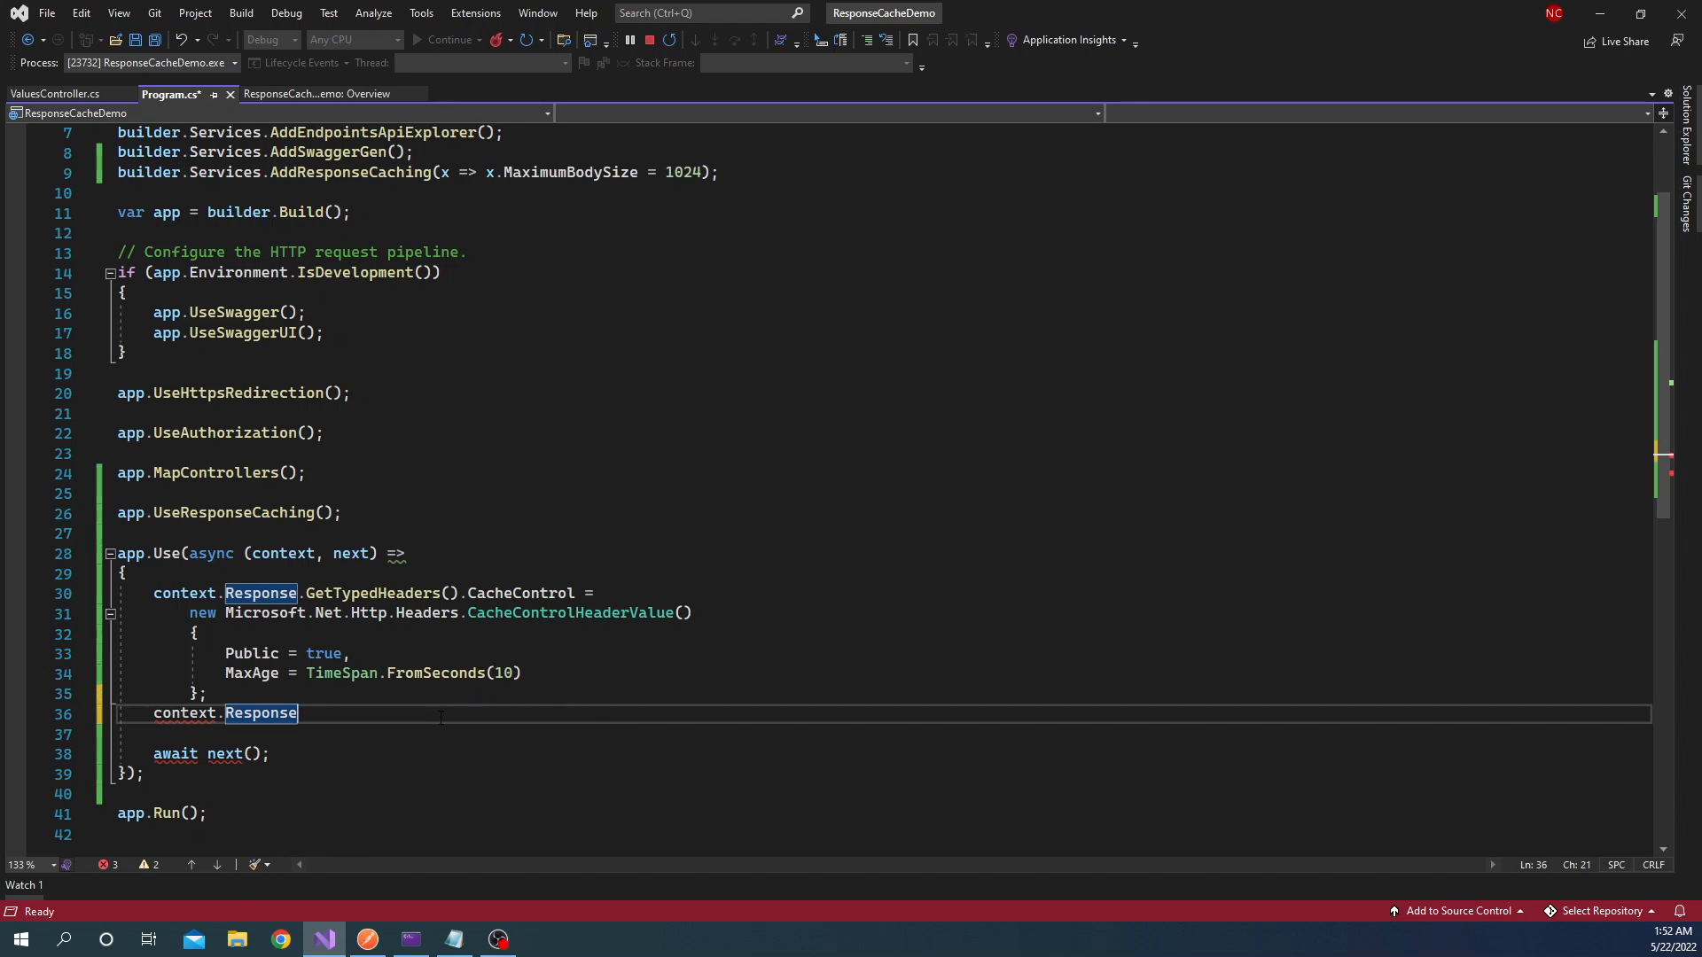
{"action": "type", "text": ".he"}
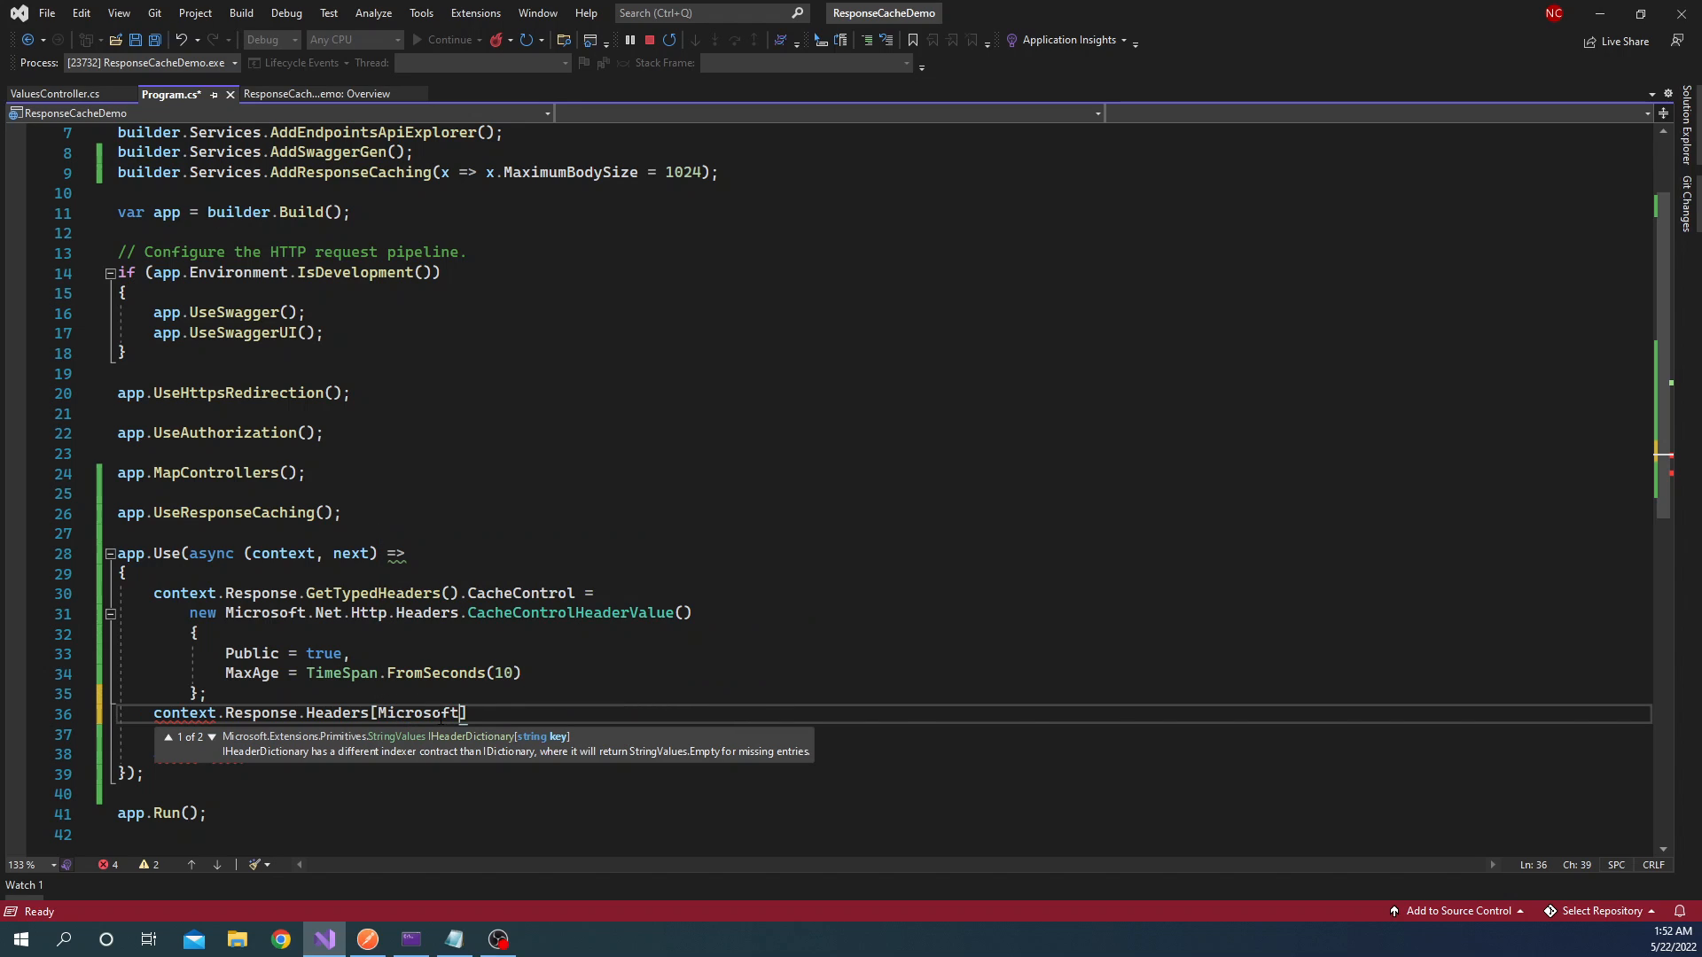
{"action": "type", "text": ".n"}
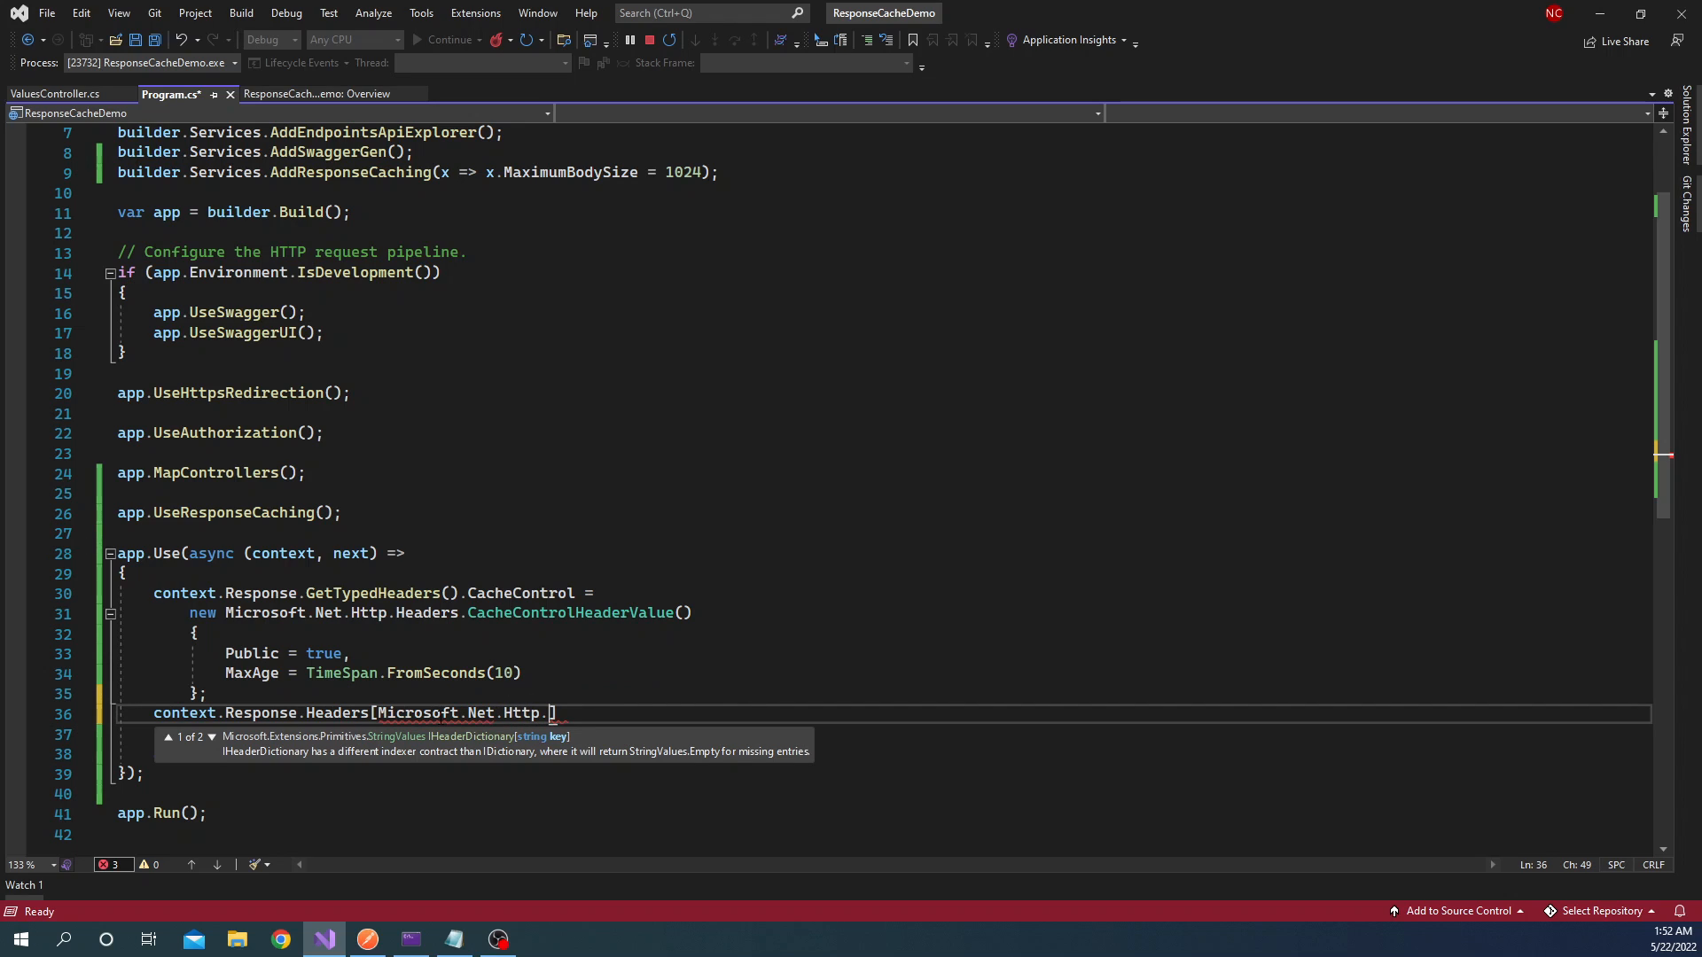
{"action": "type", "text": "Headers"}
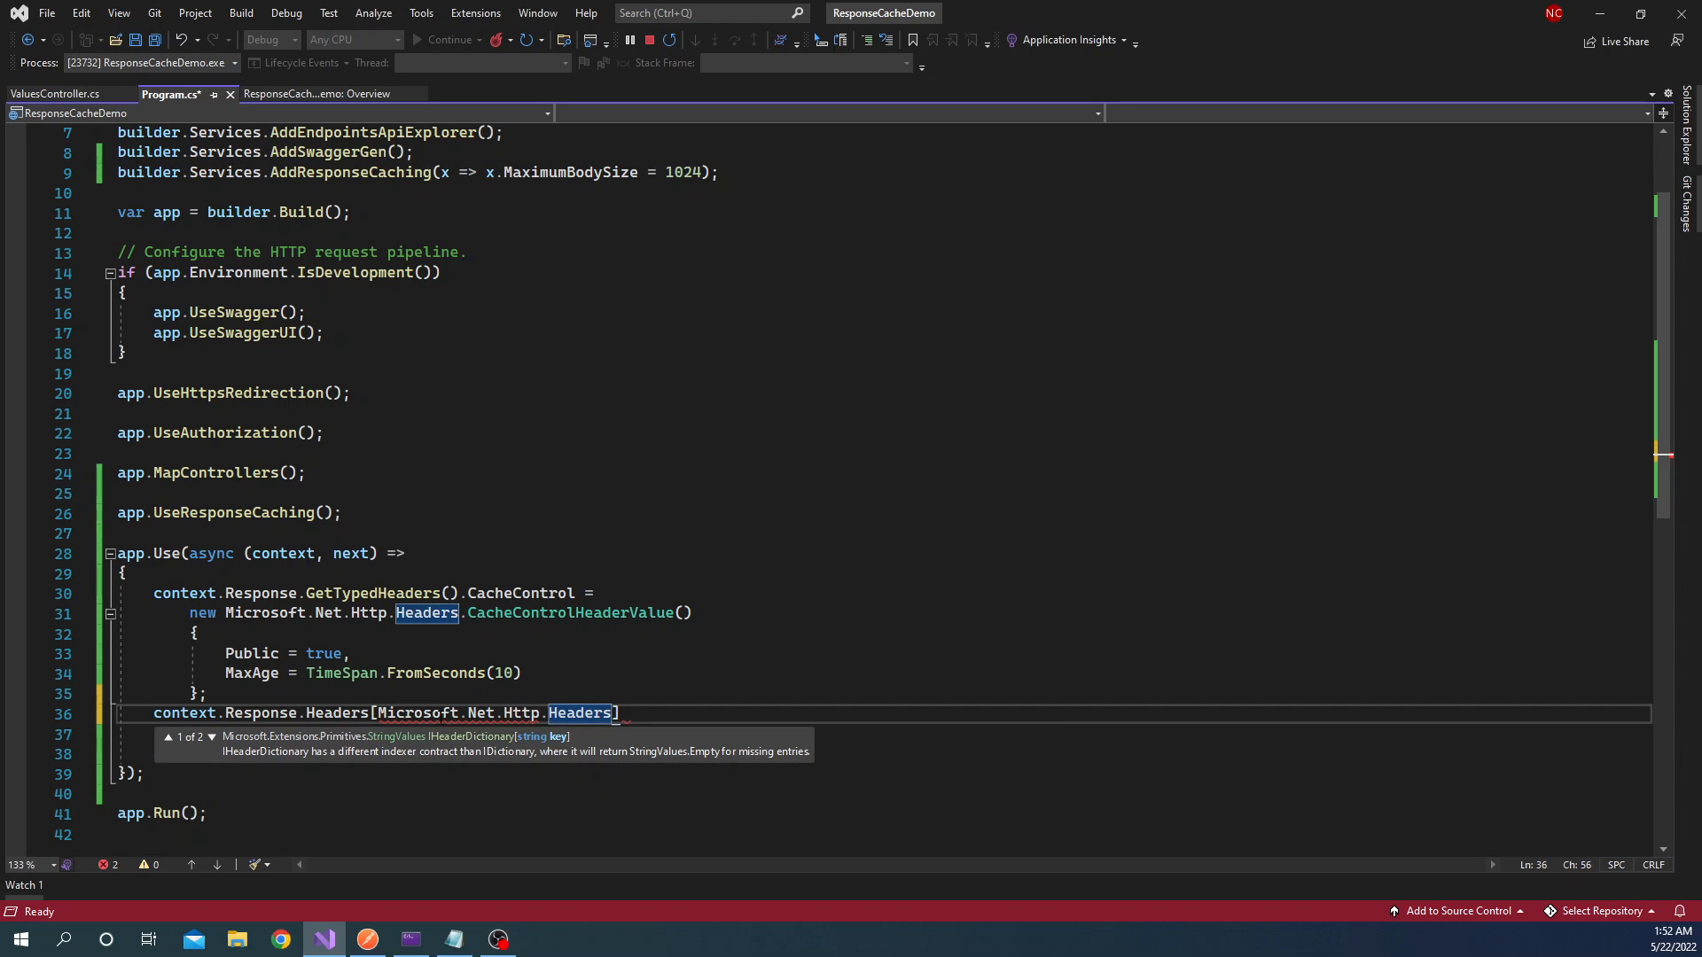
{"action": "type", "text": ".v"}
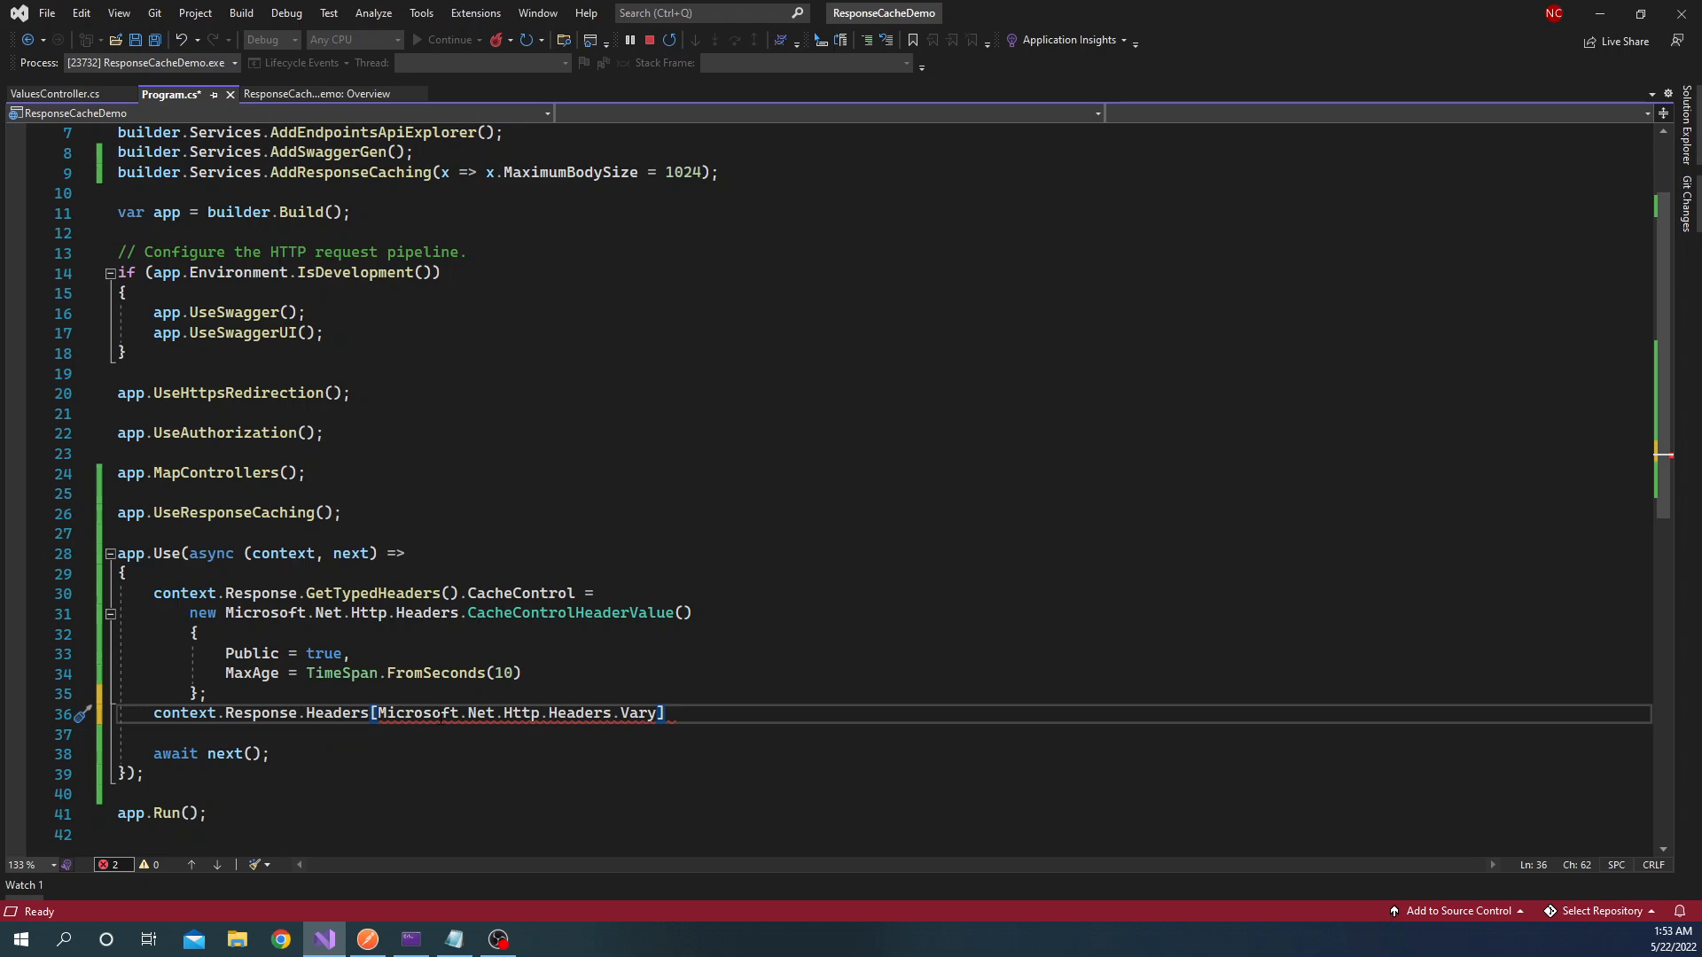
- Assign it new string[] {"Accept-Encoding"} as the Vary header value
{"action": "type", "text": "= new string[] {"}
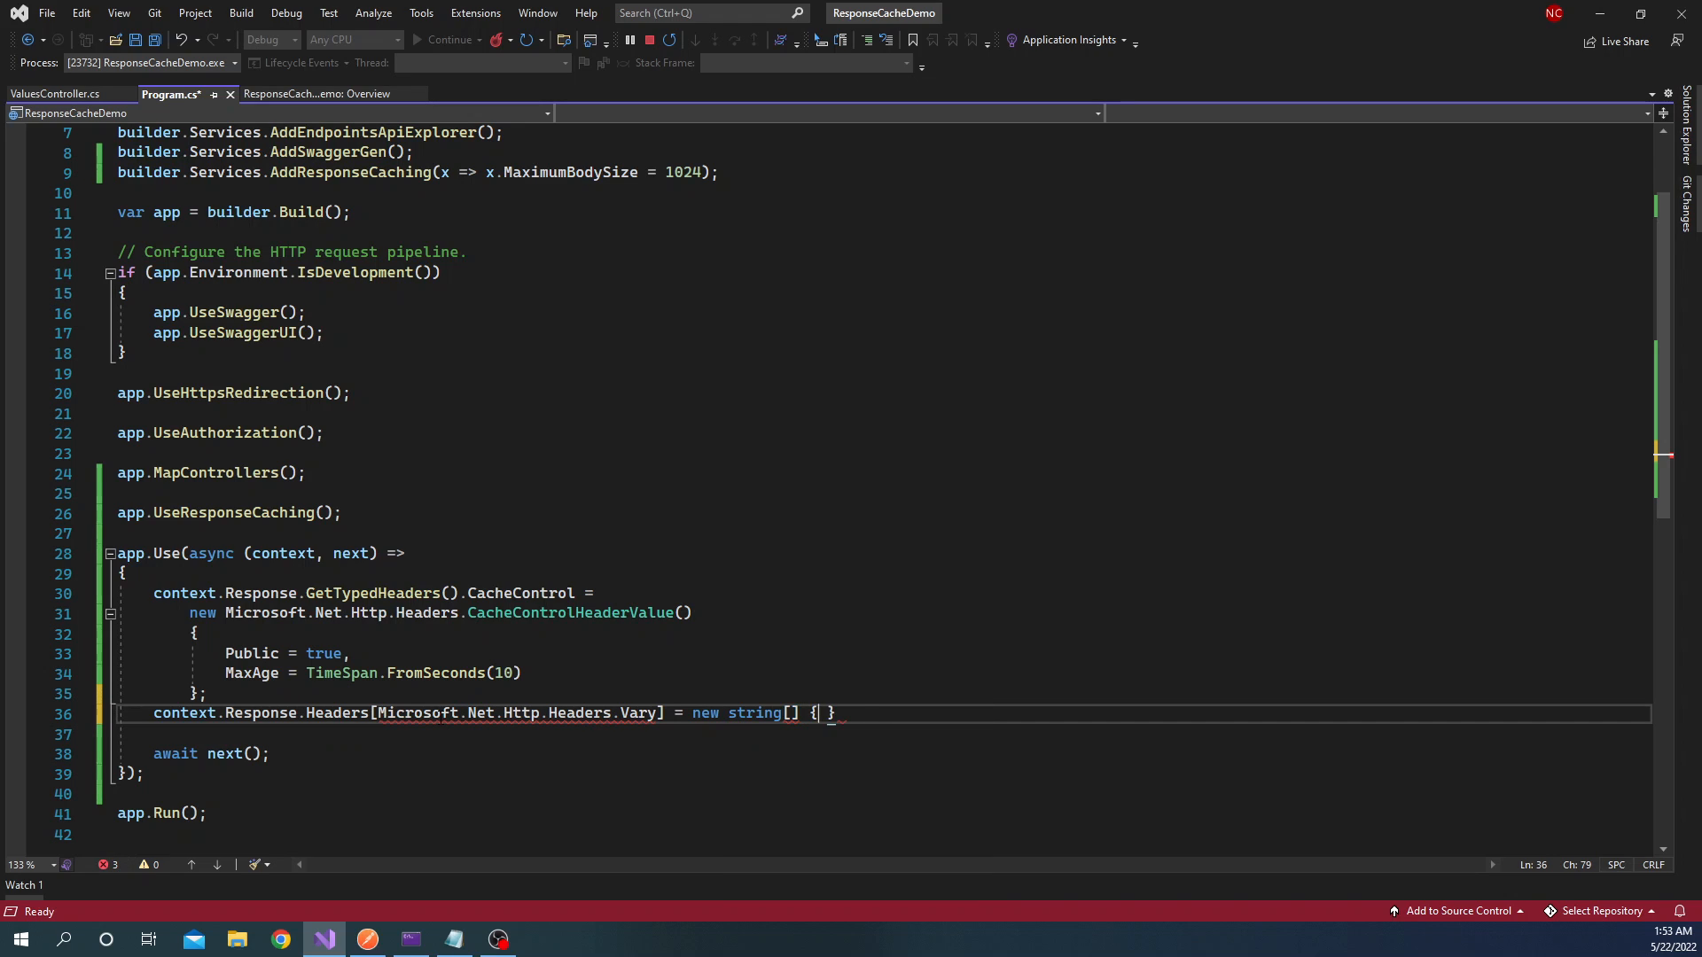
{"action": "type", "text": "\"string>(\""}
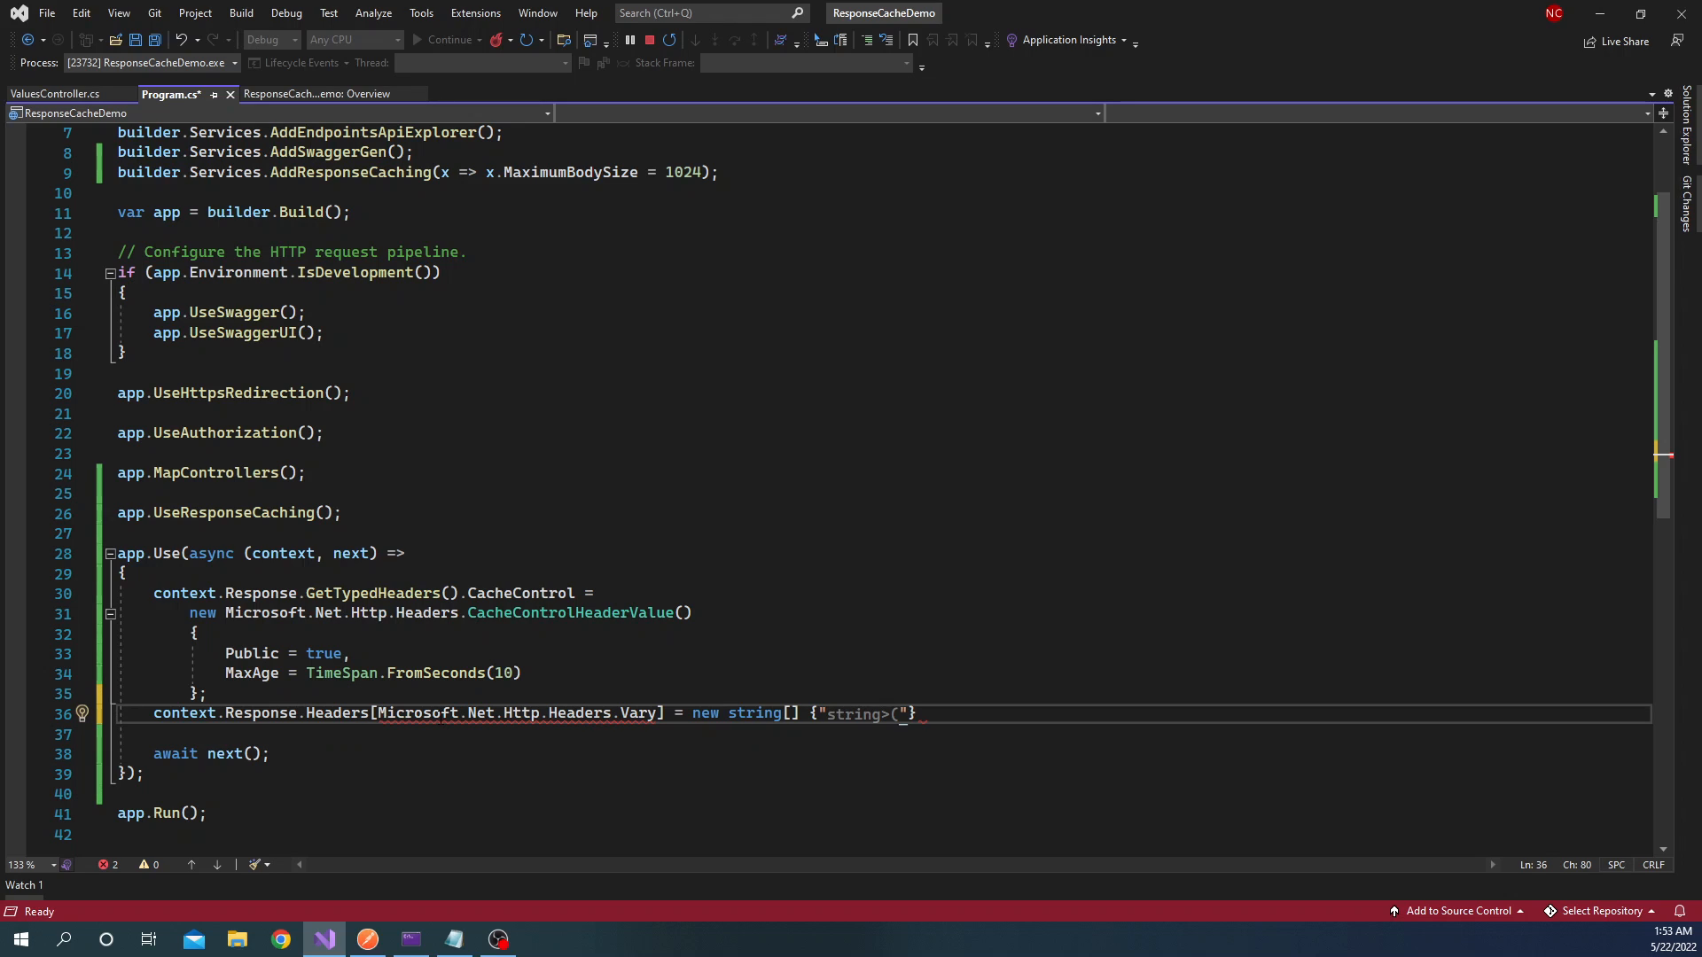
{"action": "type", "text": "Accept-Encoding"}
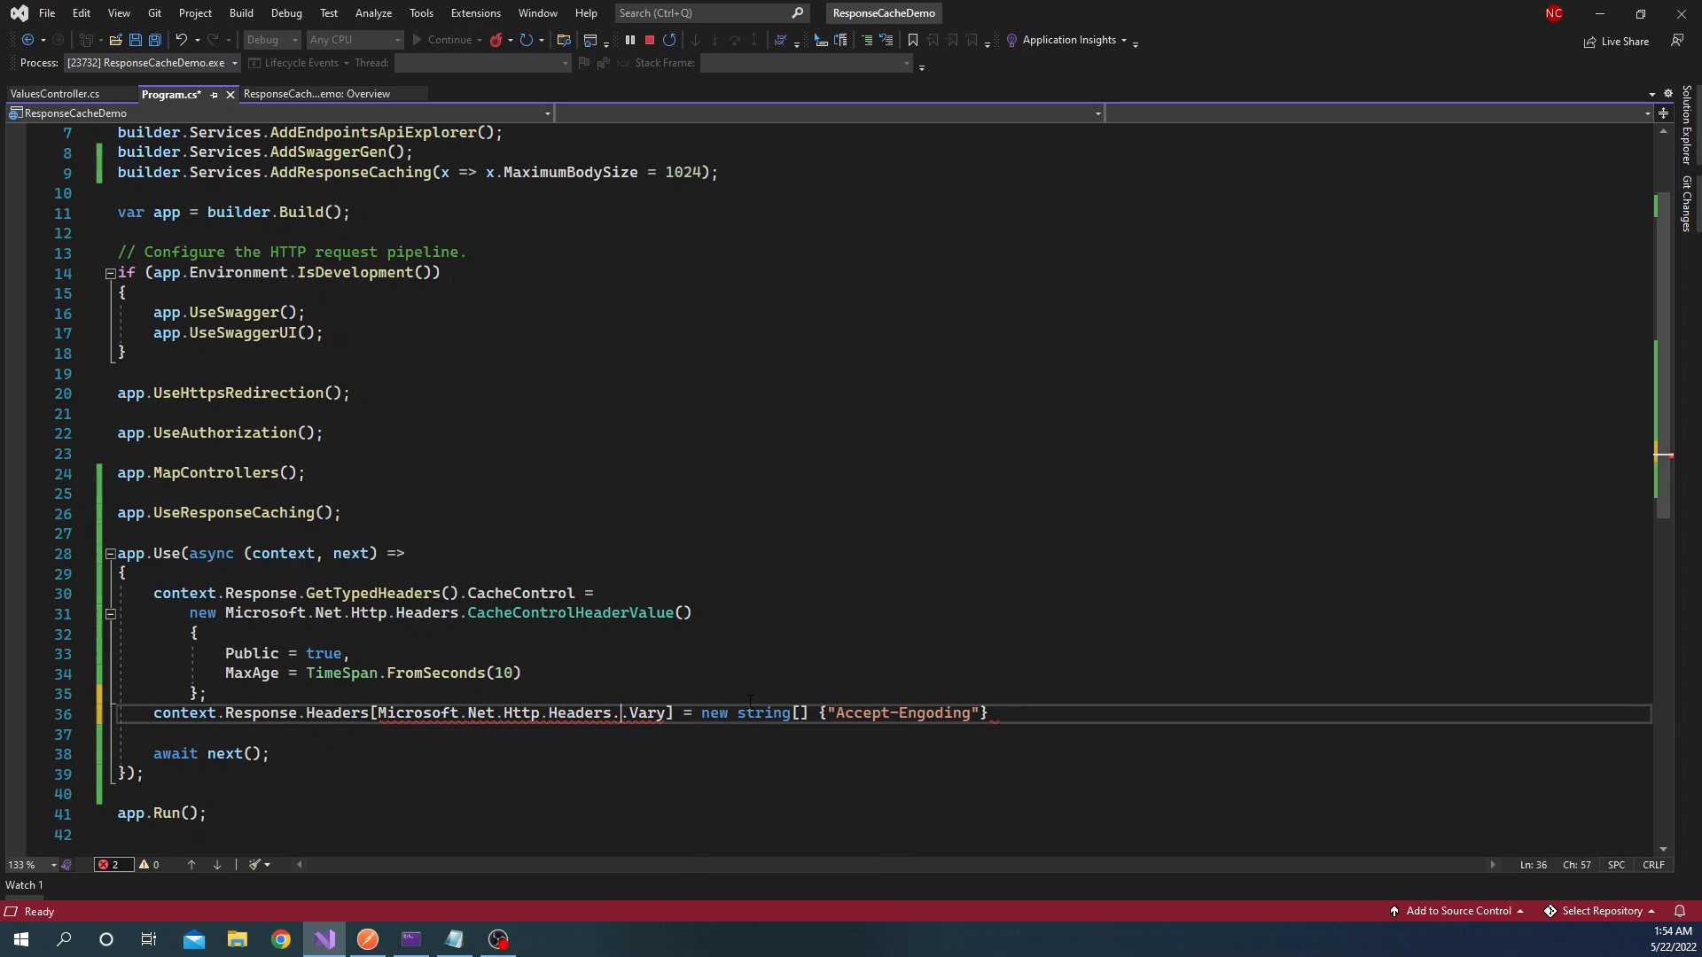
{"action": "type", "text": "HeaderNames"}
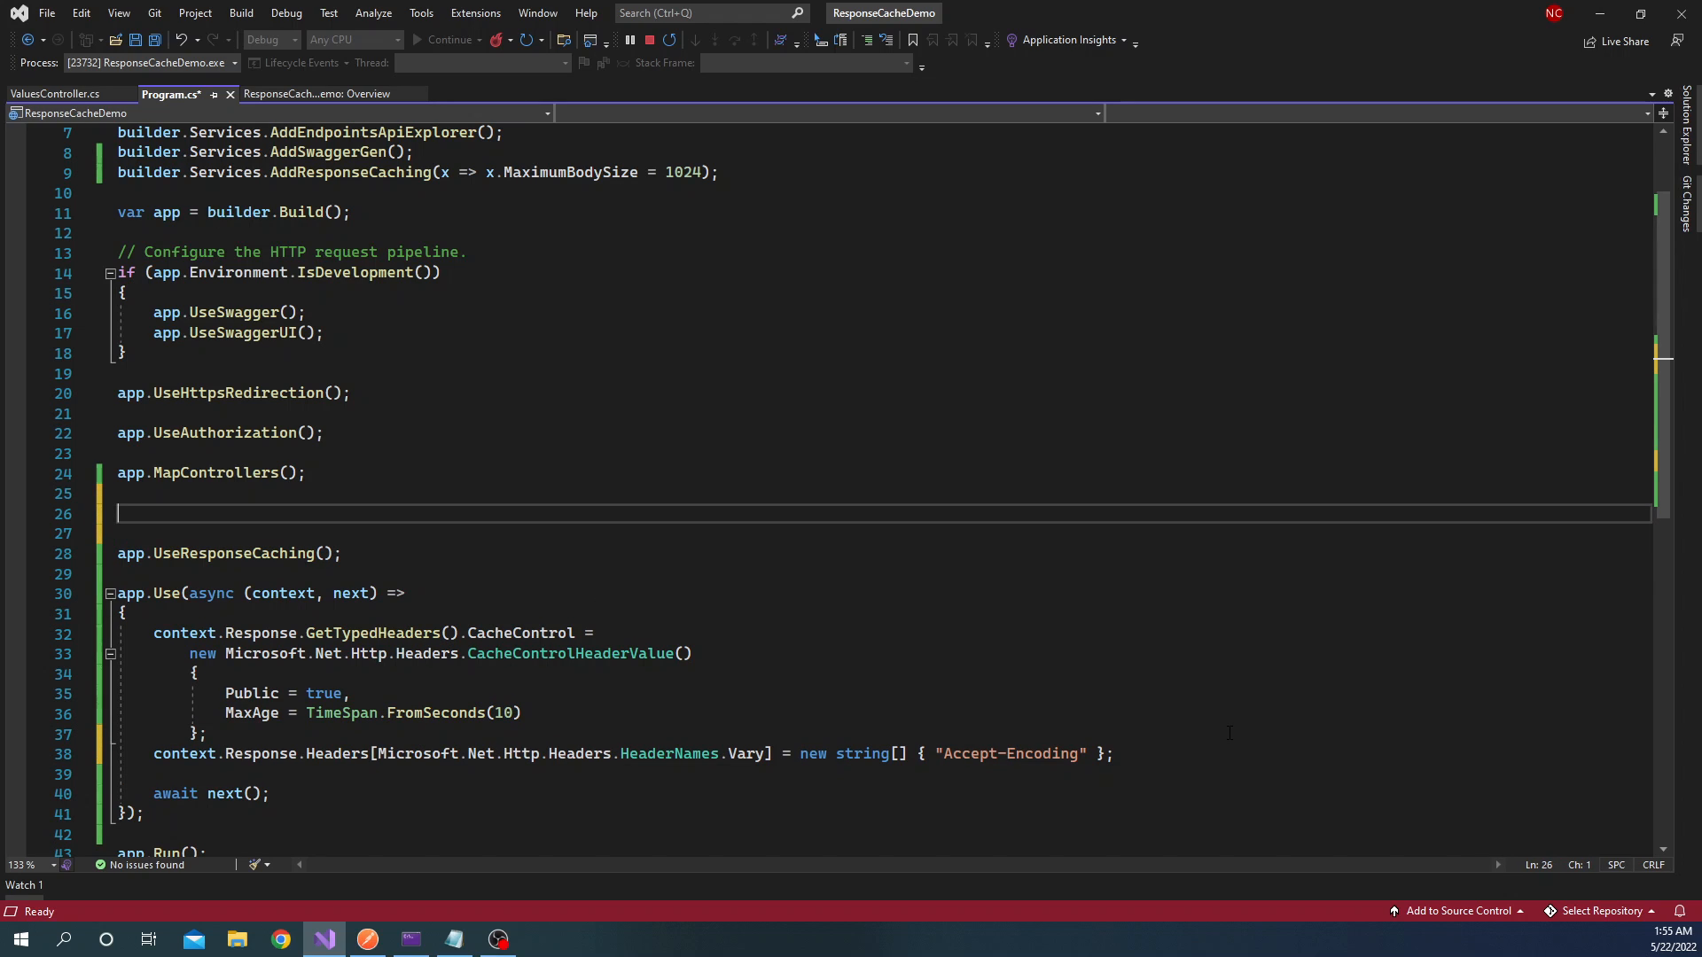
- Add app.UseCors(); above app.UseResponseCaching() in Program.cs
{"action": "type", "text": "app."}
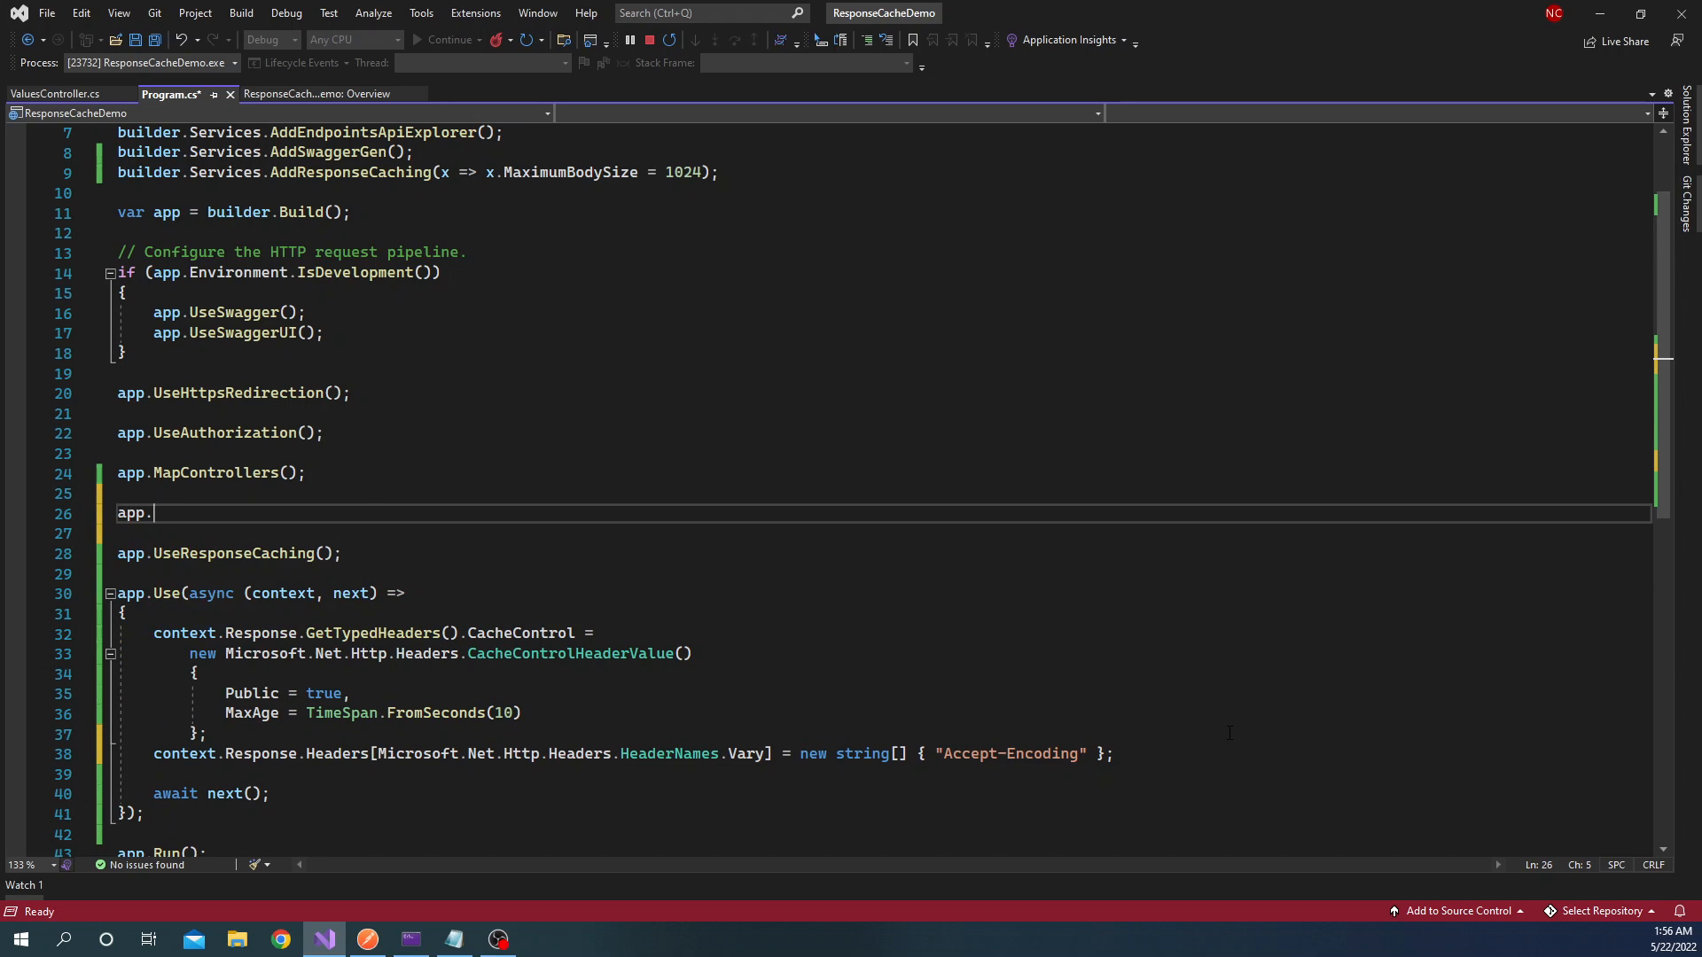
{"action": "type", "text": "useco"}
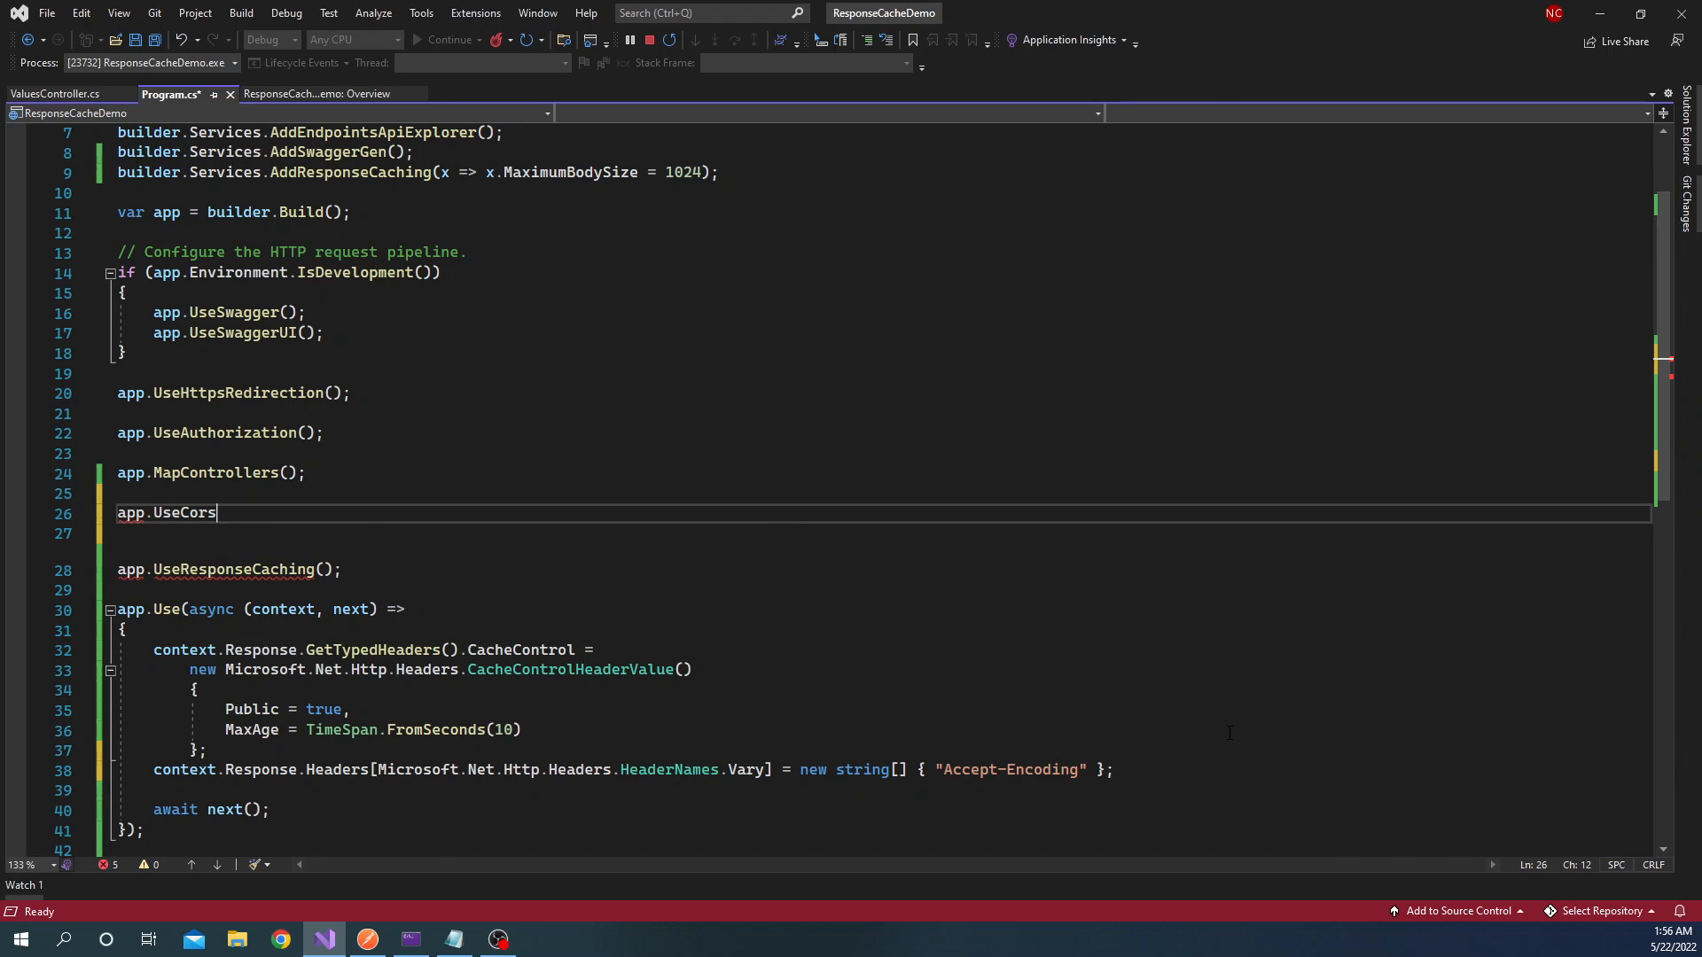
{"action": "type", "text": "();"}
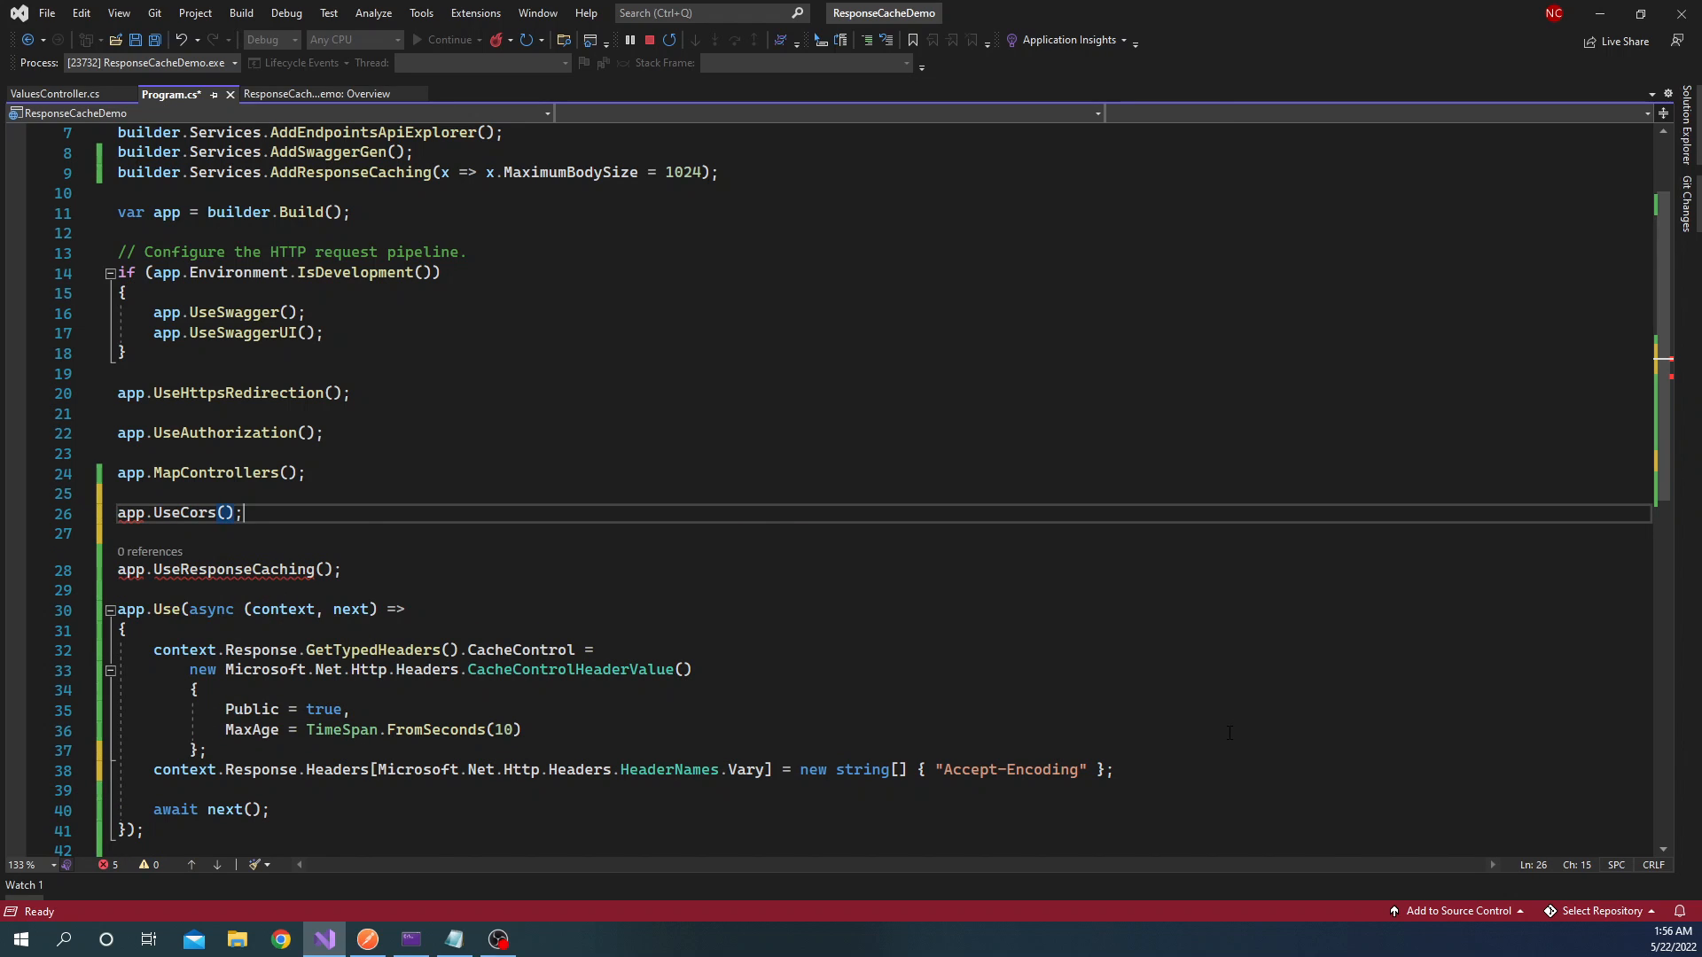